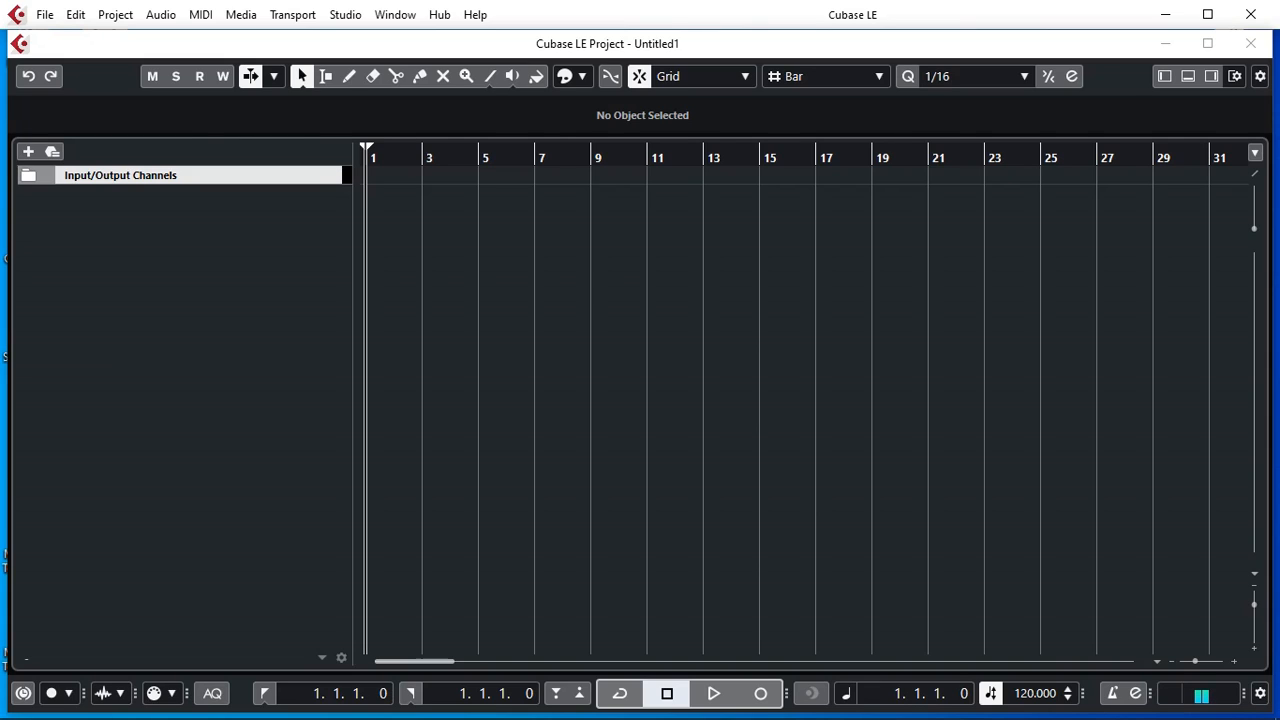
mouse_move(1006, 25)
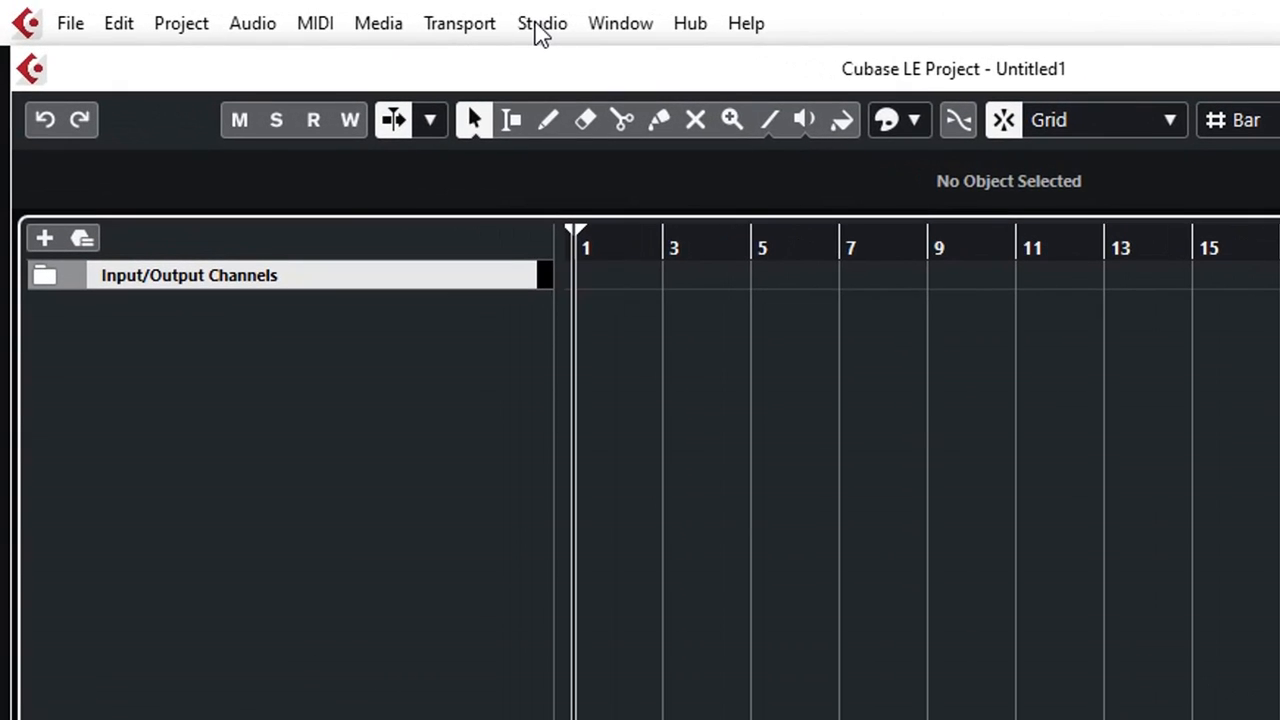
Step: Open Studio Setup from the Studio menu to view the Audio System settings
click(542, 23)
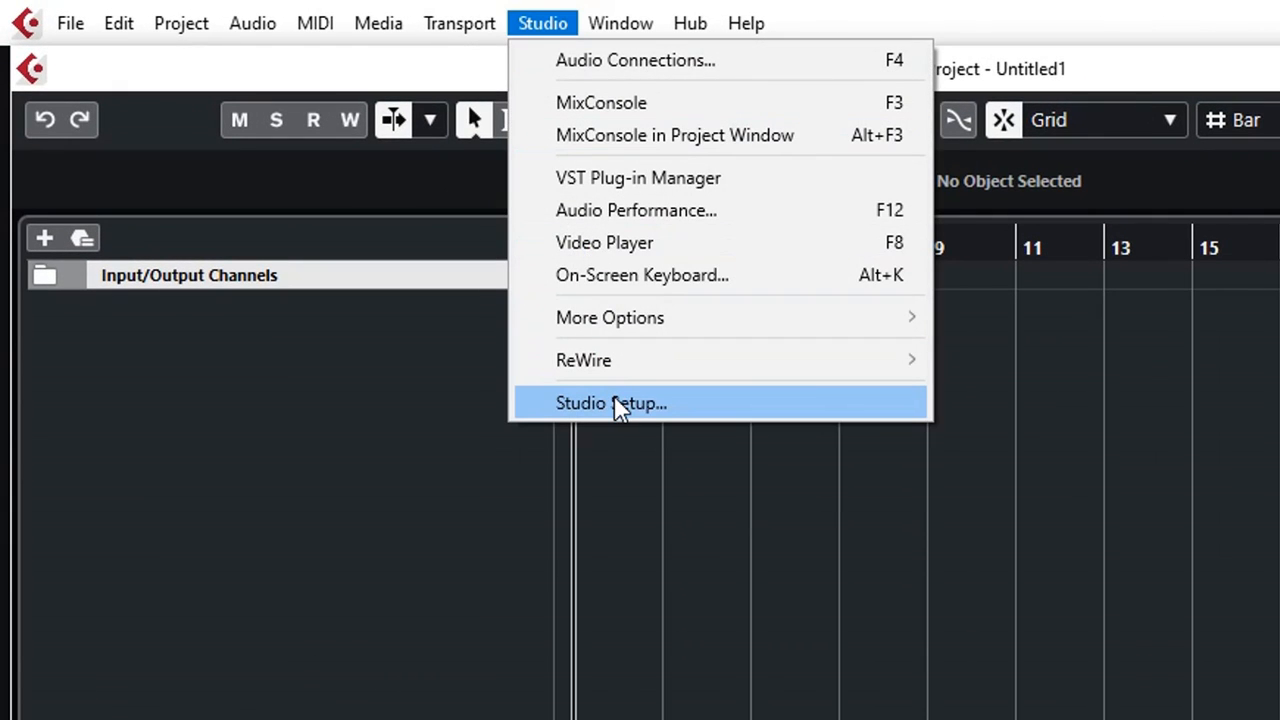
click(611, 403)
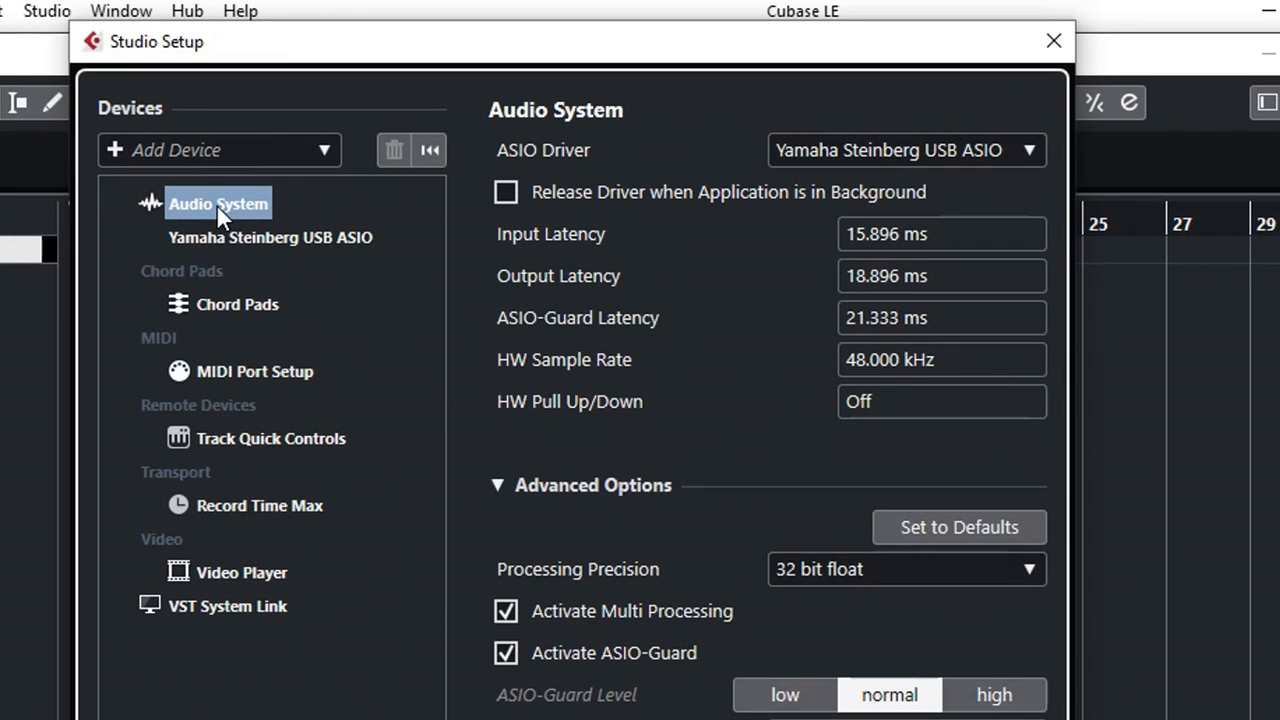
mouse_move(245, 380)
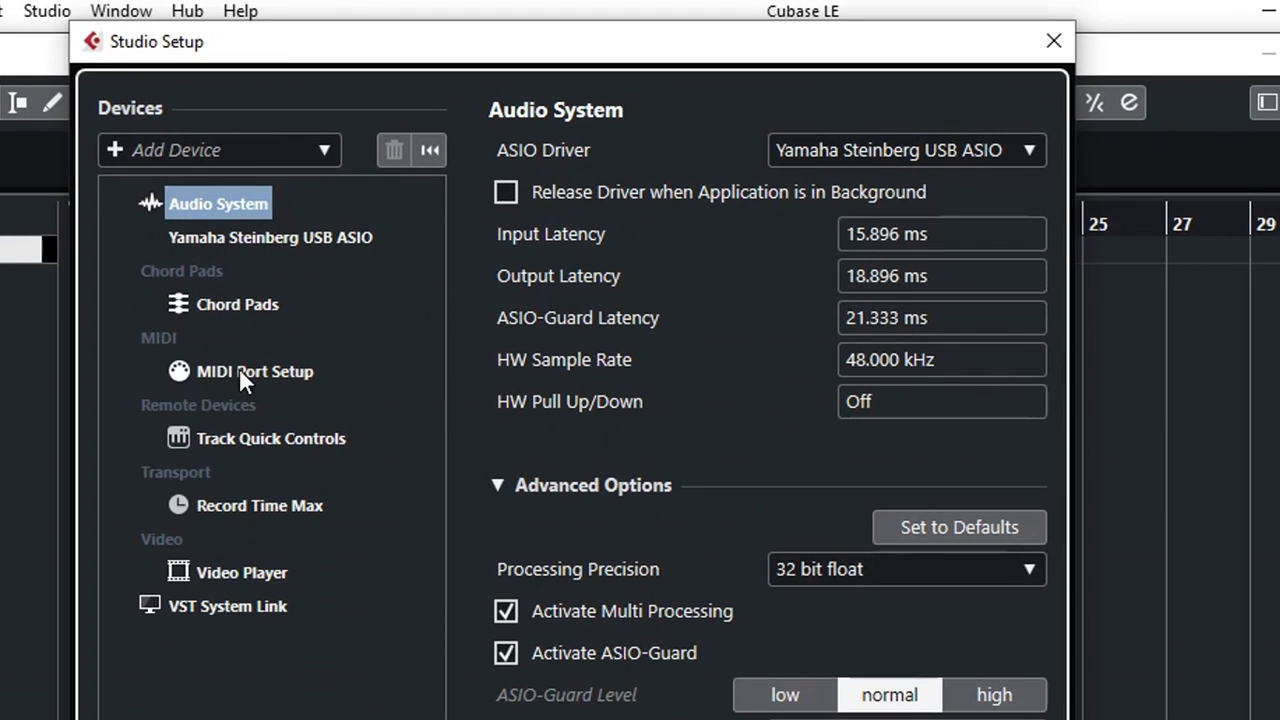
mouse_move(232, 585)
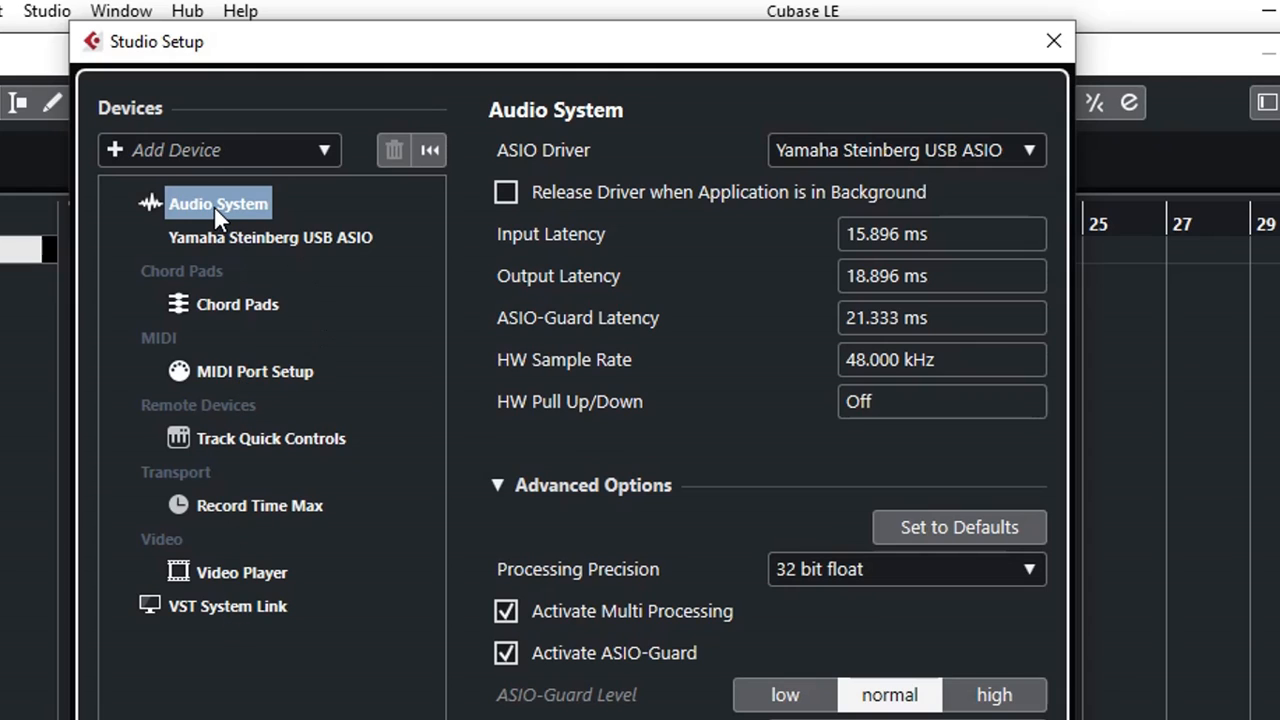
mouse_move(373, 213)
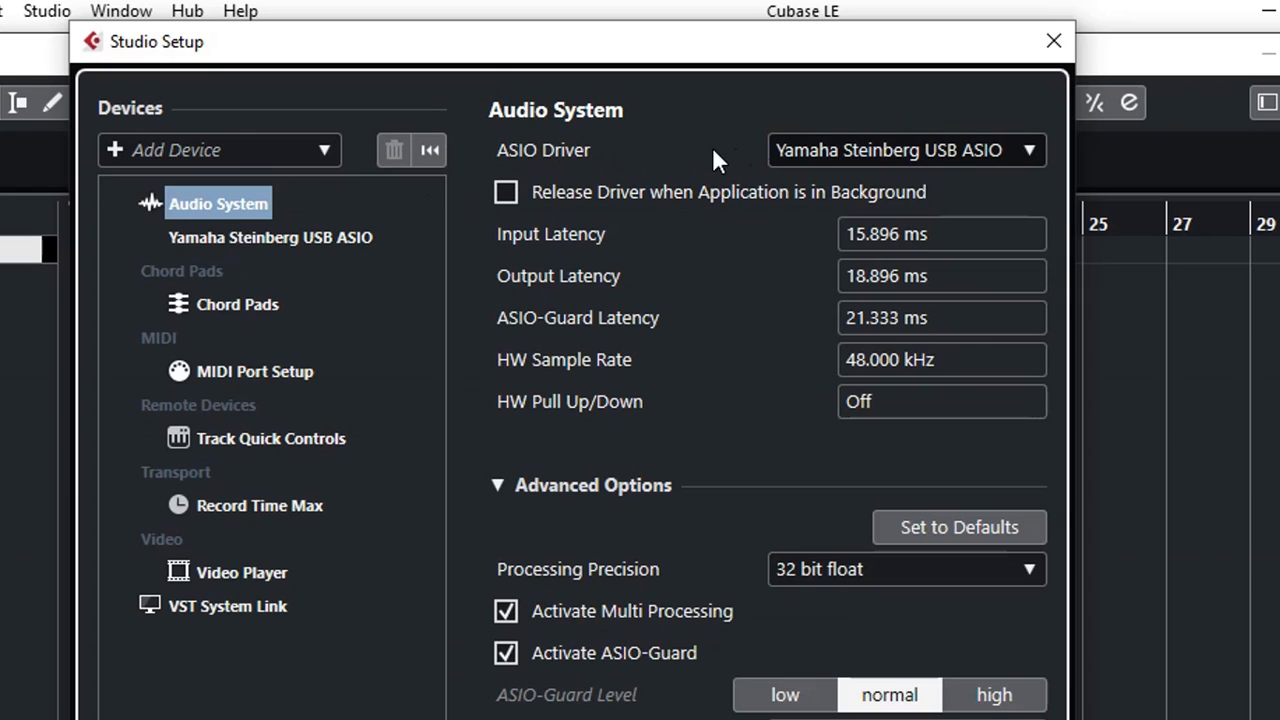
mouse_move(1030, 160)
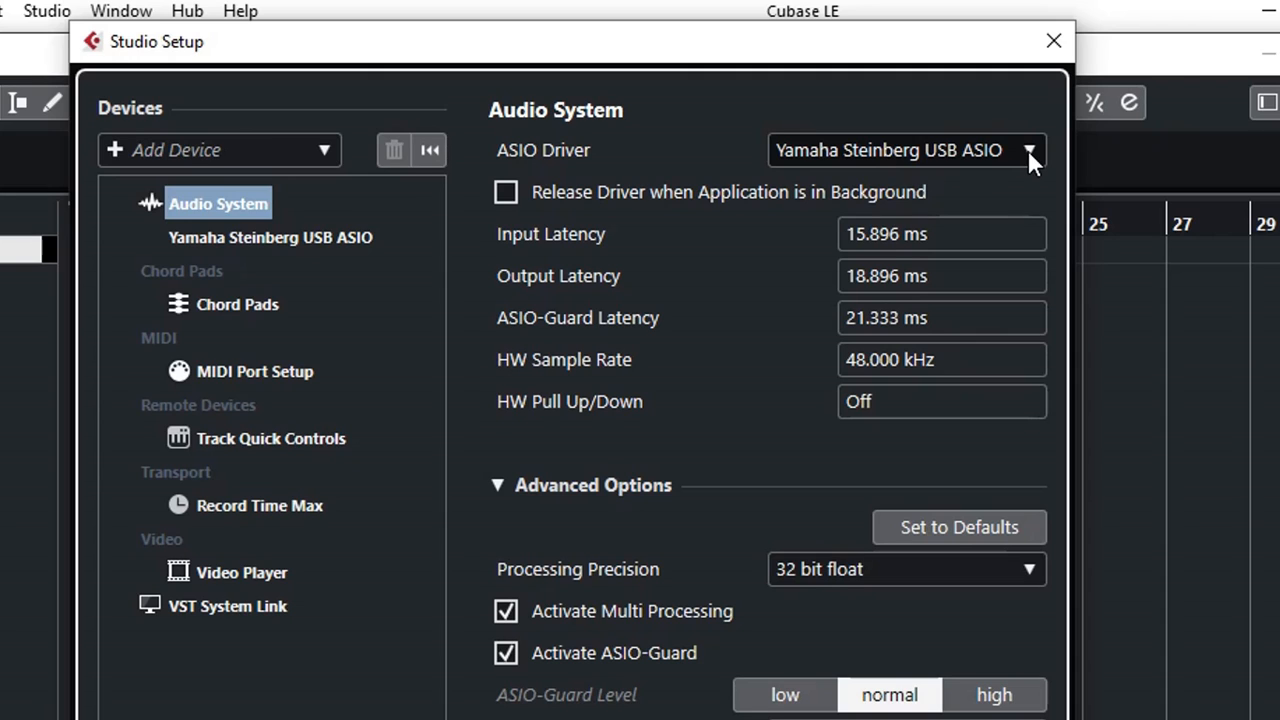
Step: Switch the ASIO driver to AudioBox ASIO Driver and view its input/output ports
click(1029, 150)
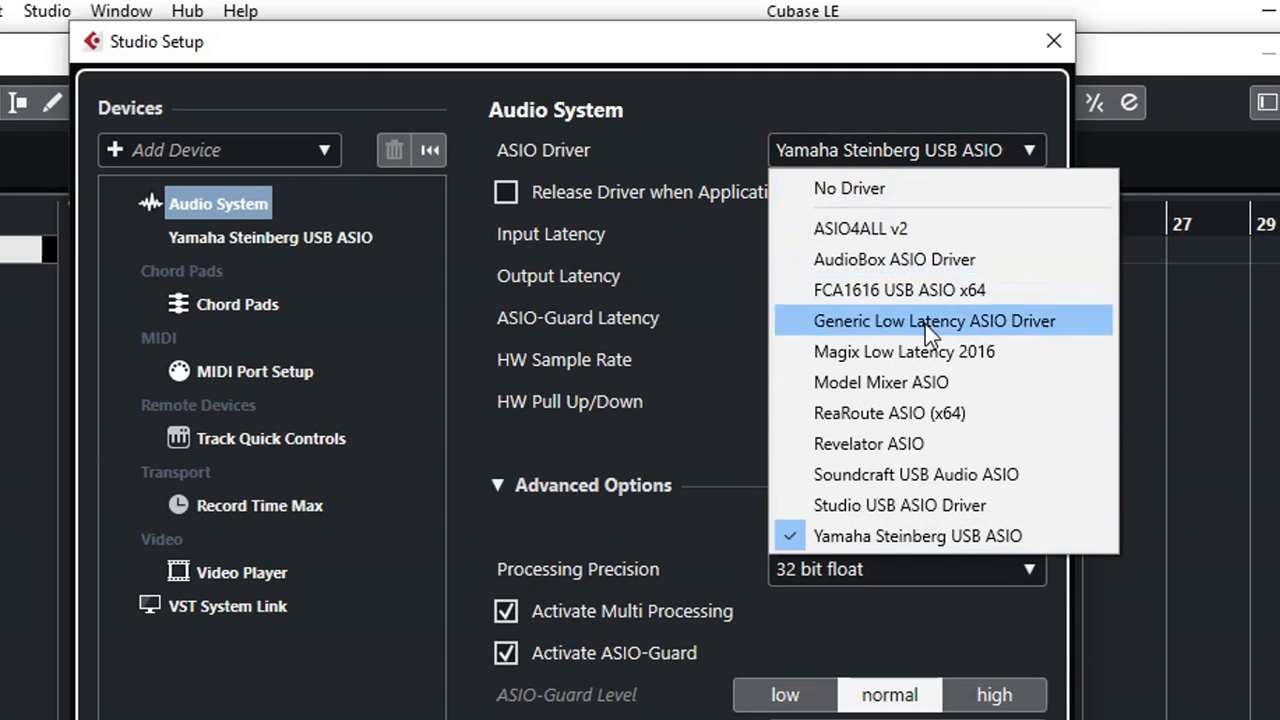
mouse_move(910, 280)
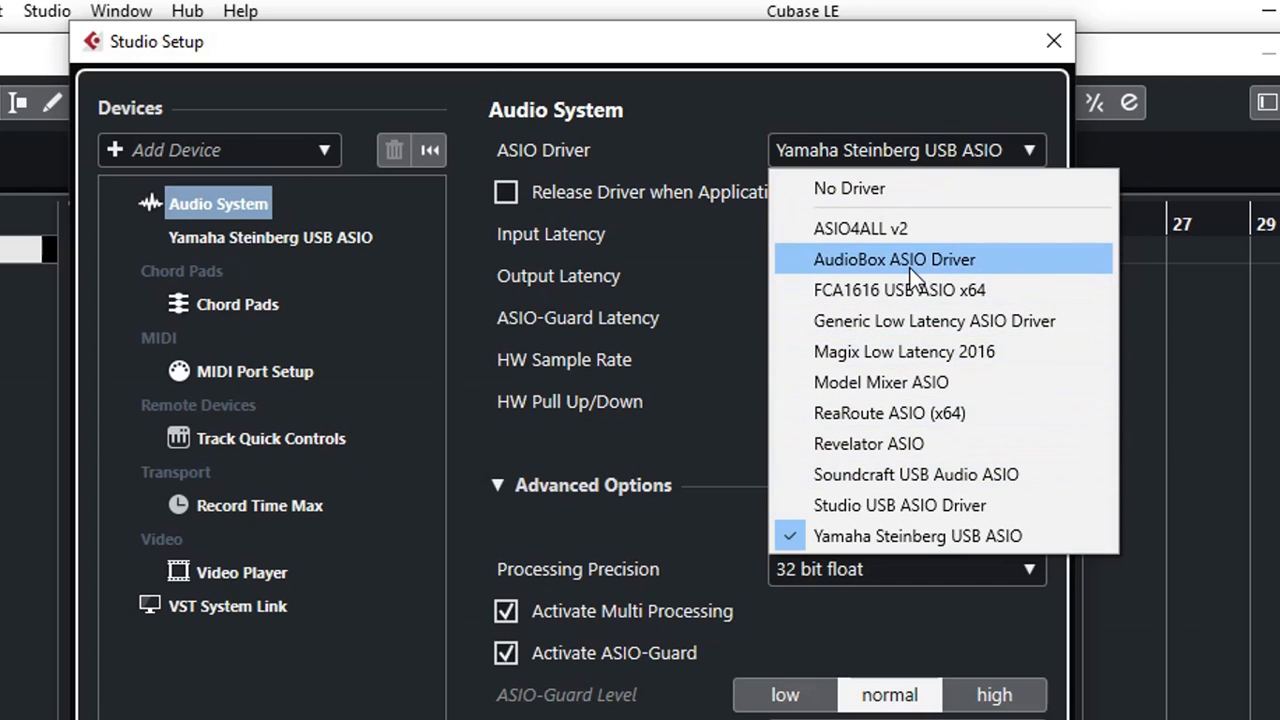
mouse_move(863, 272)
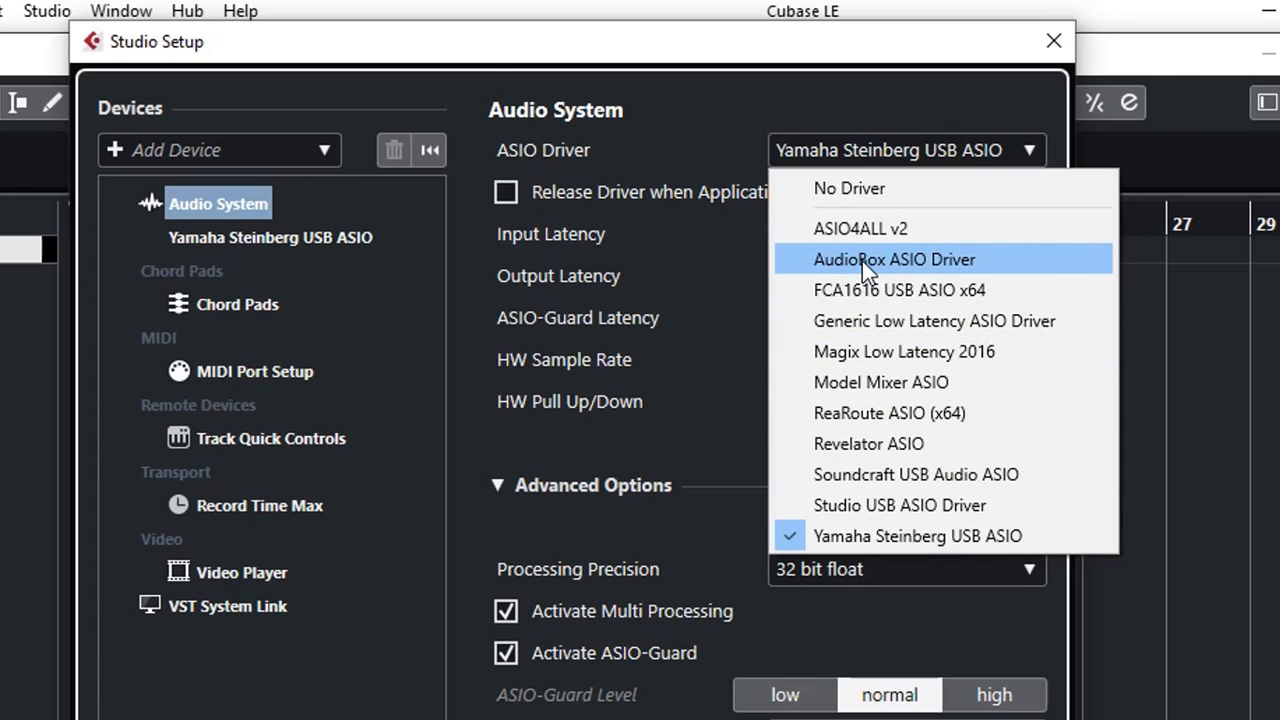
mouse_move(880, 272)
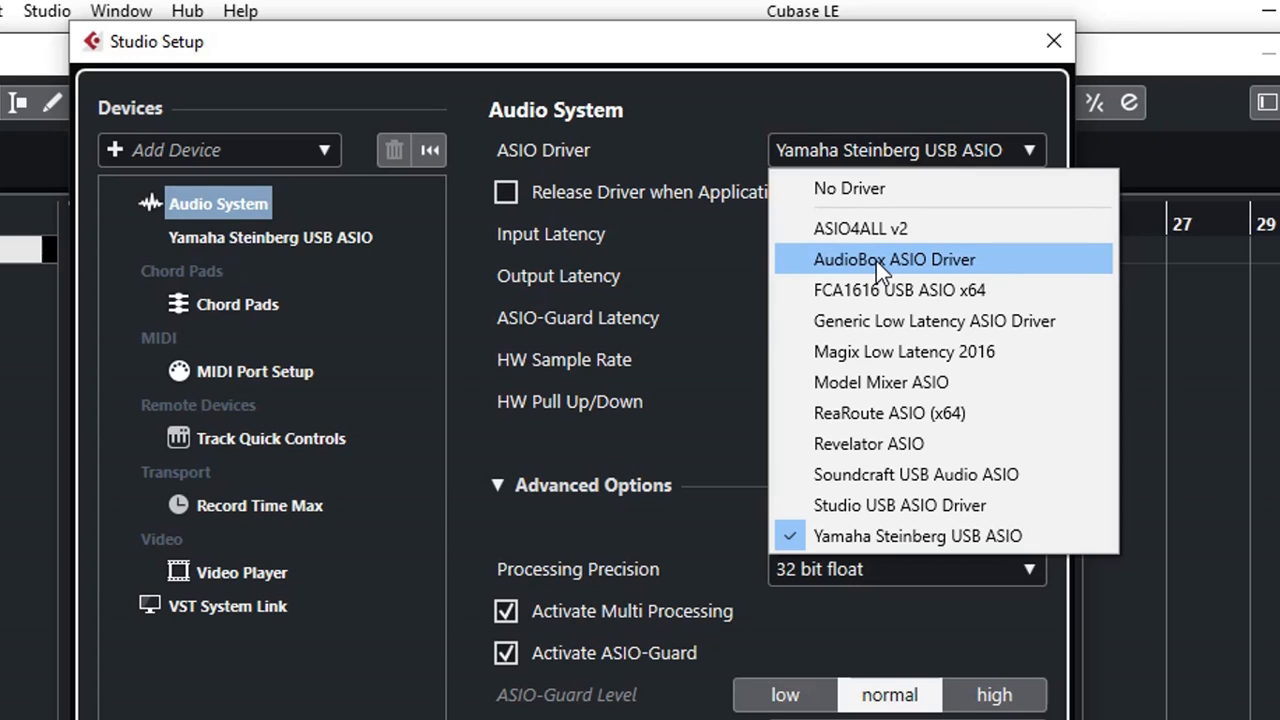
click(893, 259)
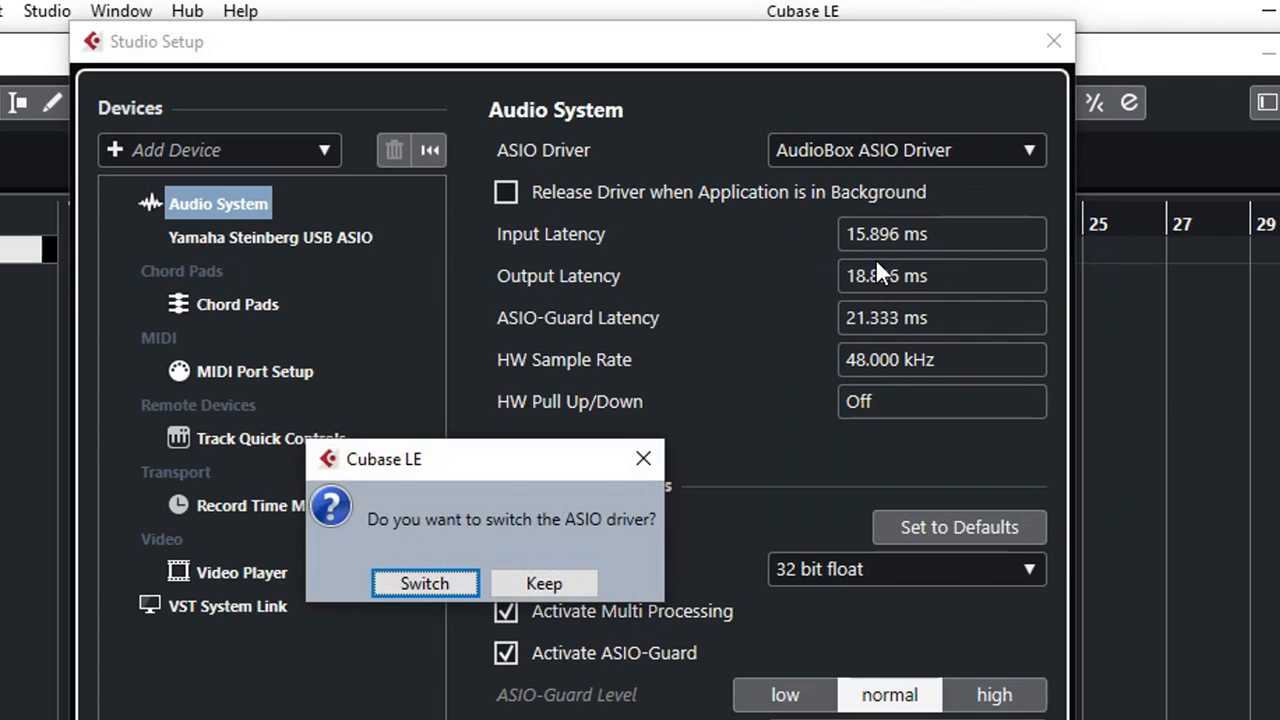
click(424, 583)
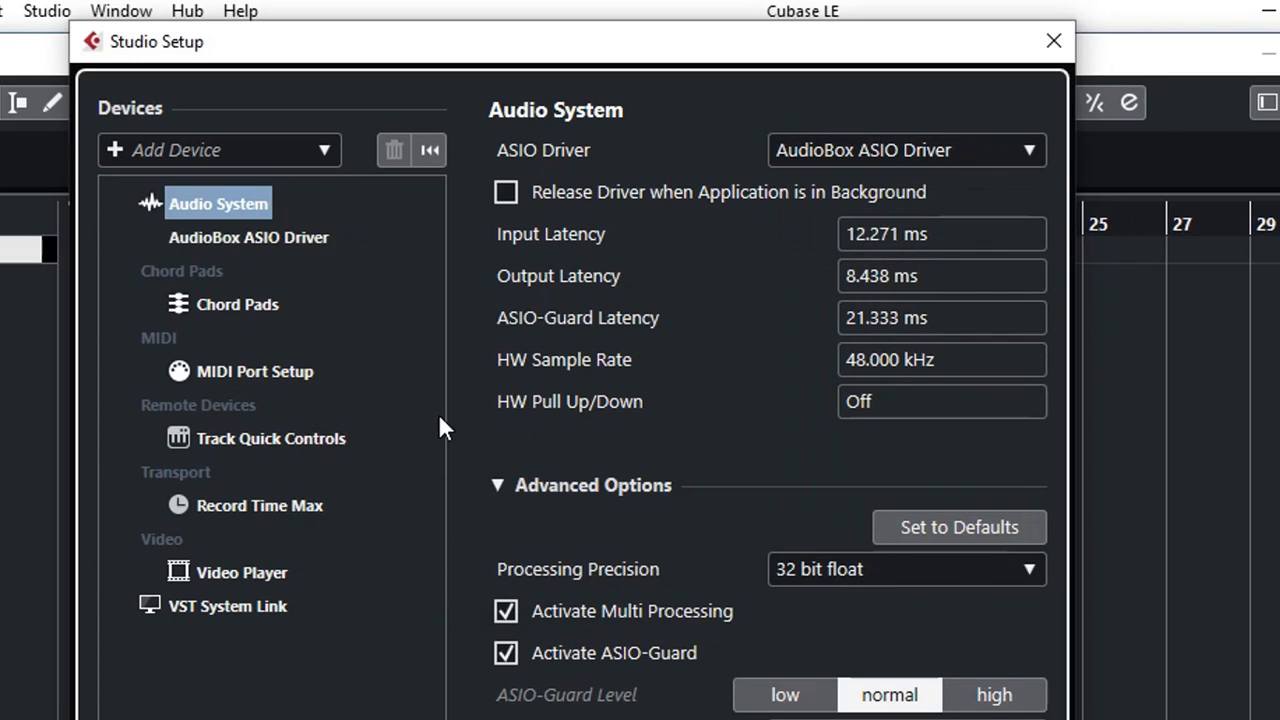
mouse_move(230, 250)
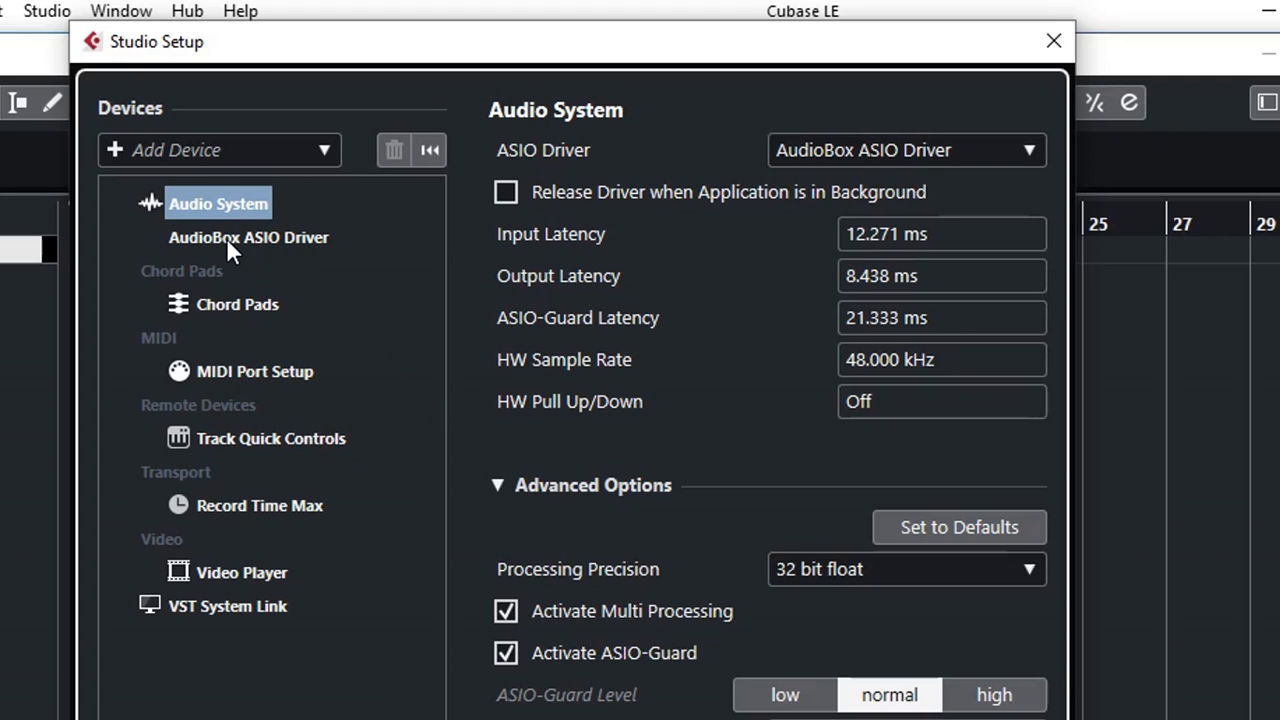
click(248, 237)
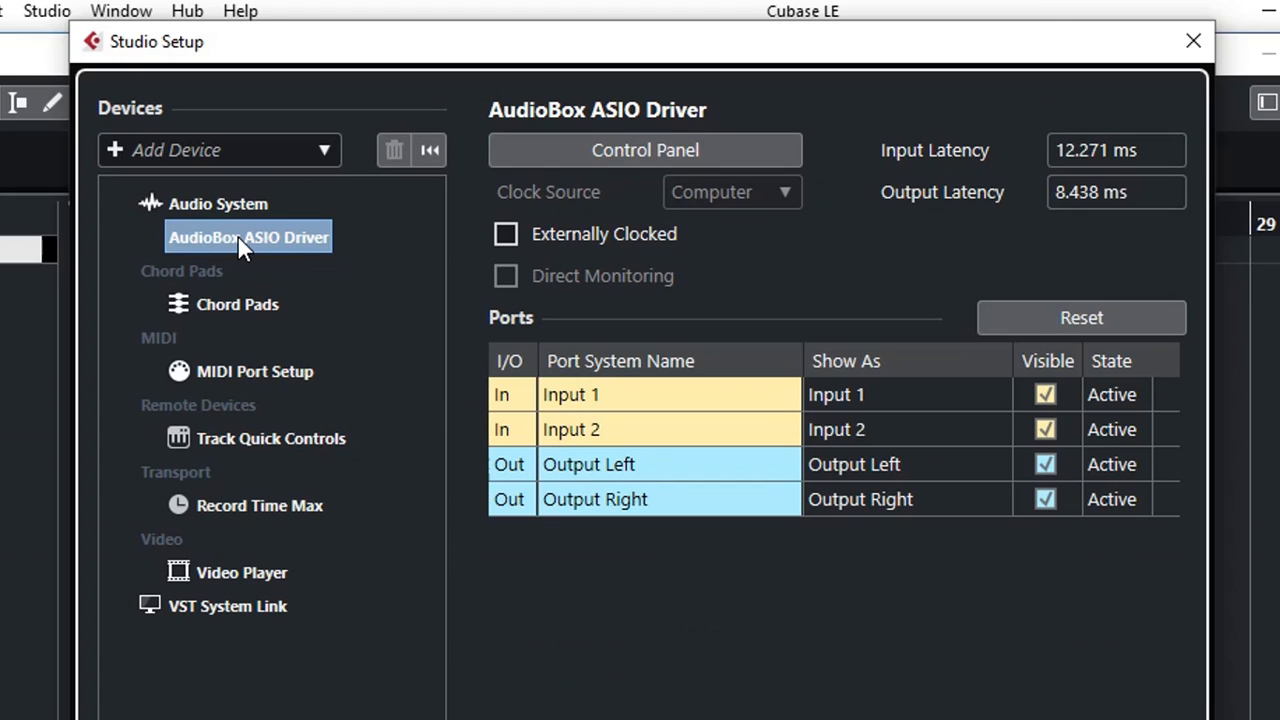
mouse_move(315, 255)
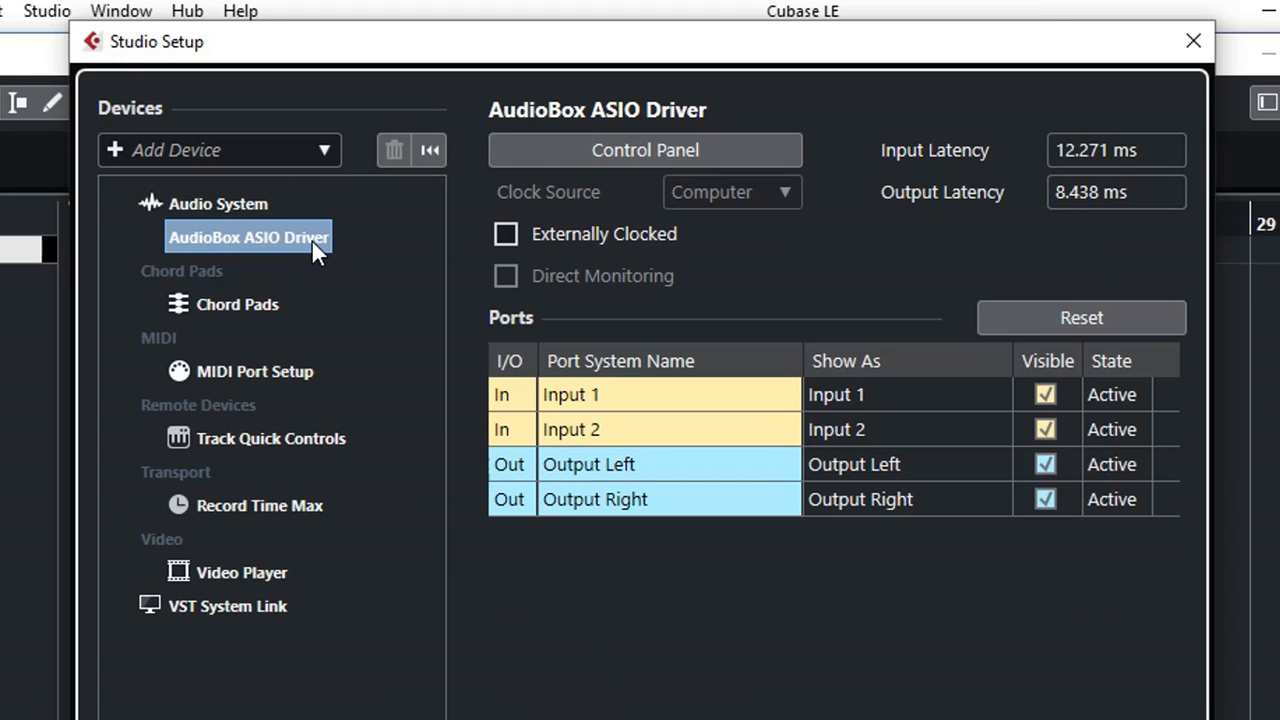
mouse_move(670, 520)
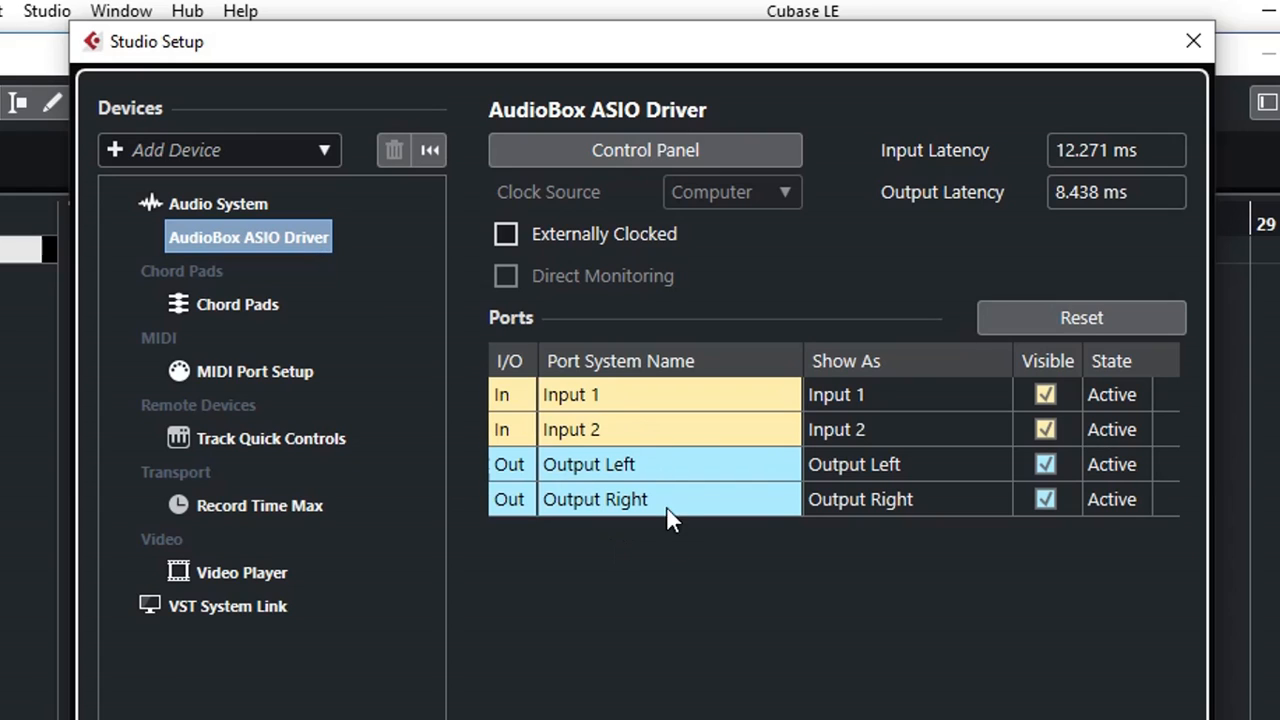
mouse_move(632, 410)
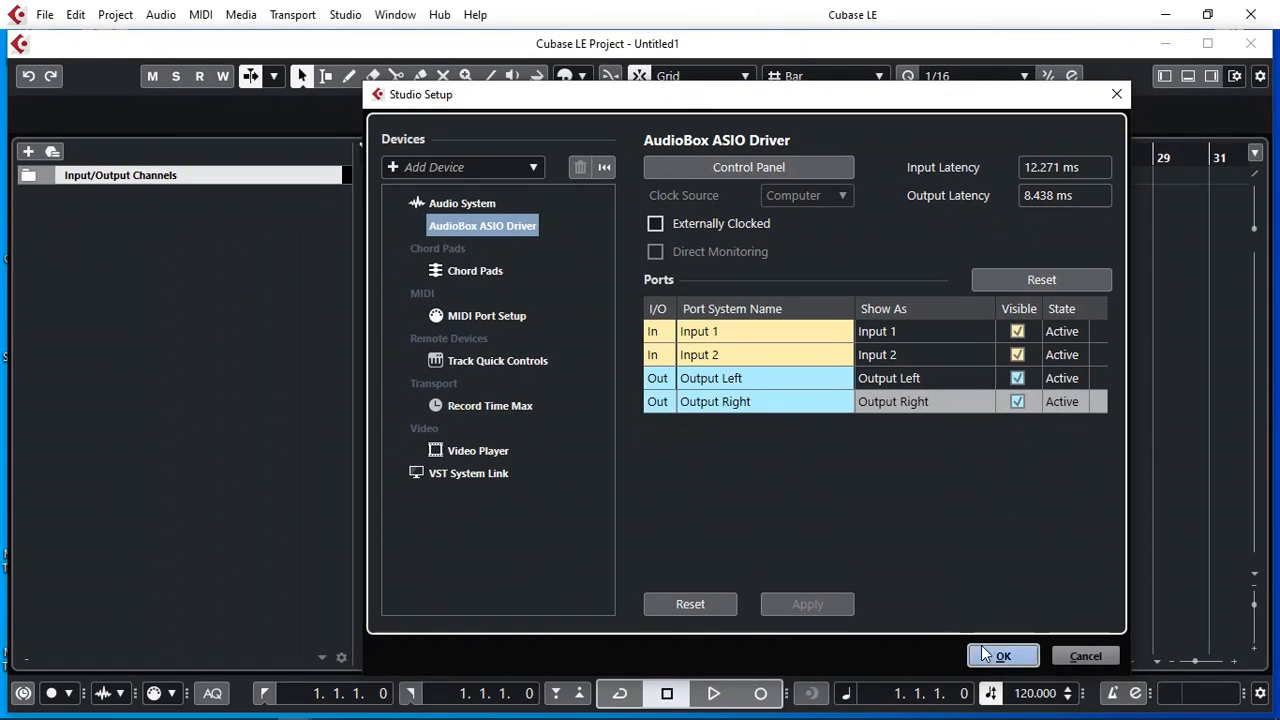
Step: Confirm the AudioBox driver settings with OK and close Studio Setup
click(1003, 655)
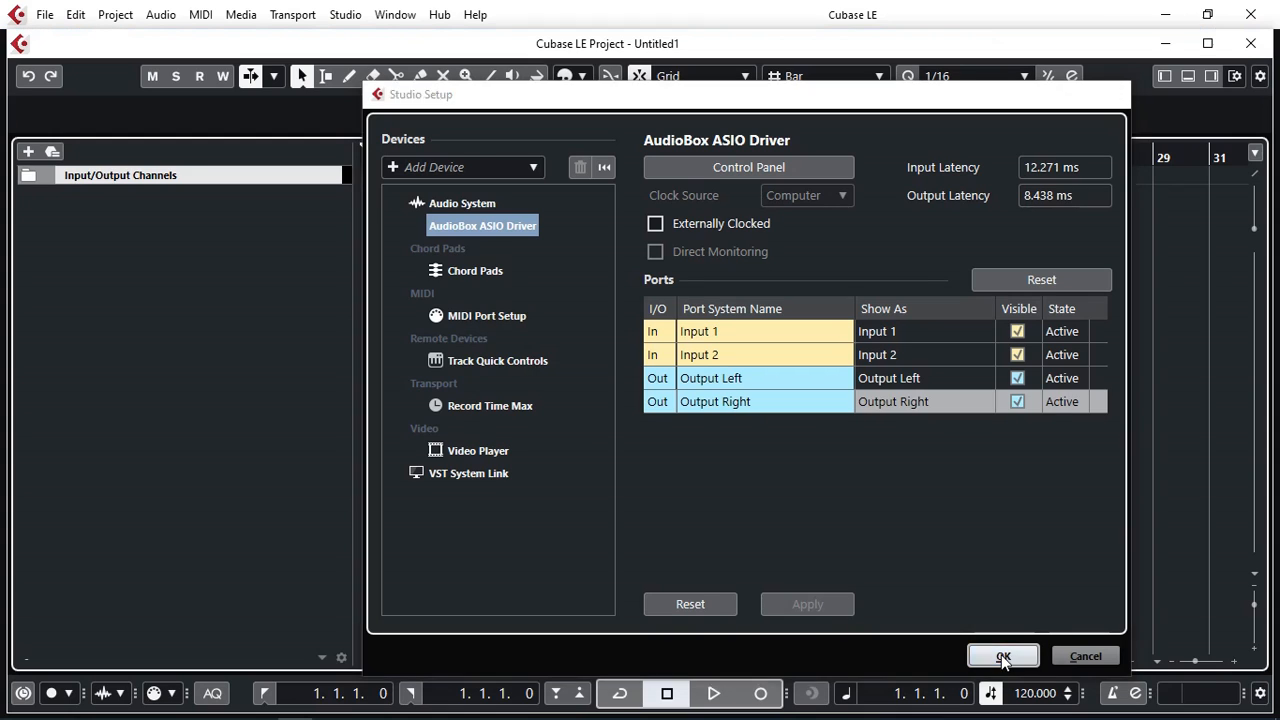
click(1002, 656)
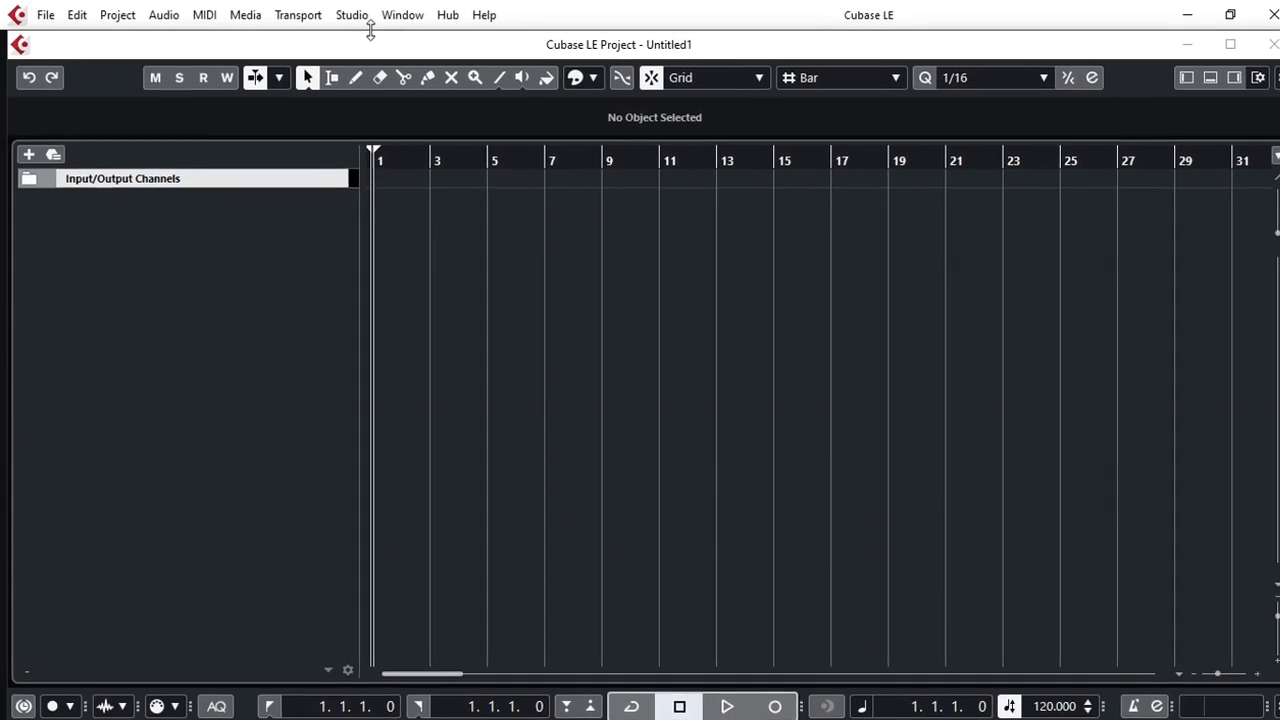
click(351, 14)
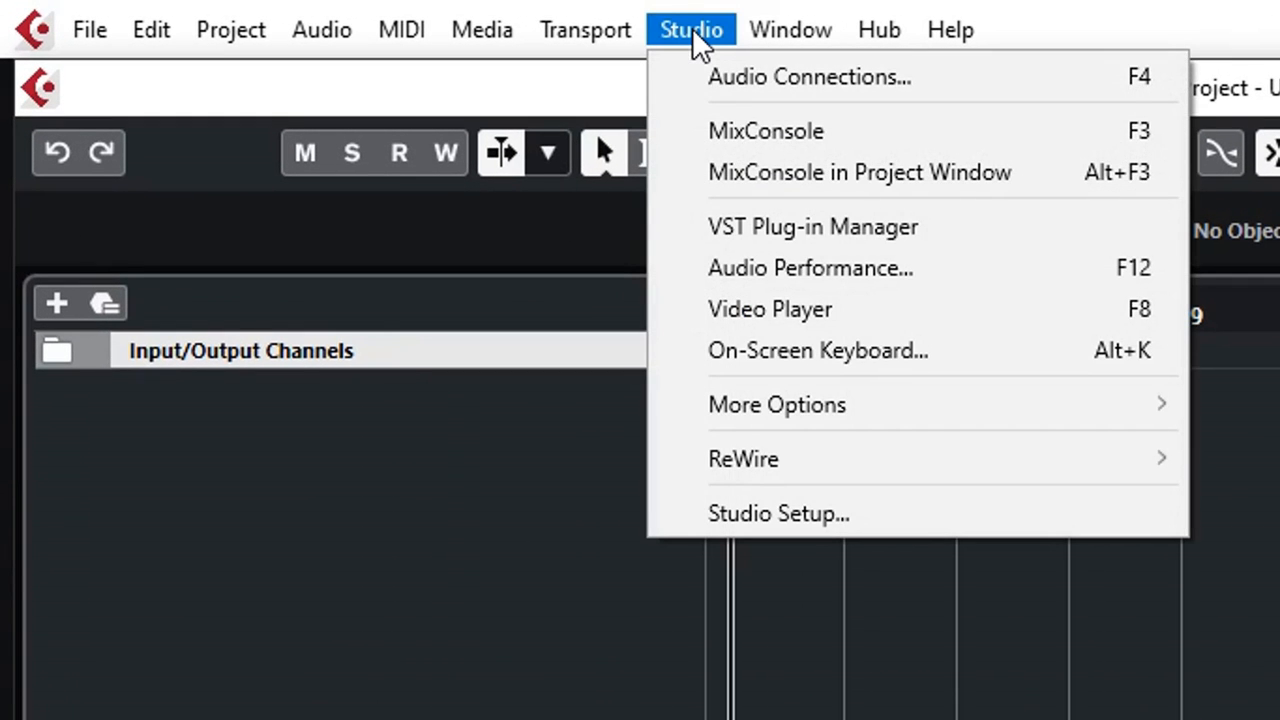
mouse_move(795, 90)
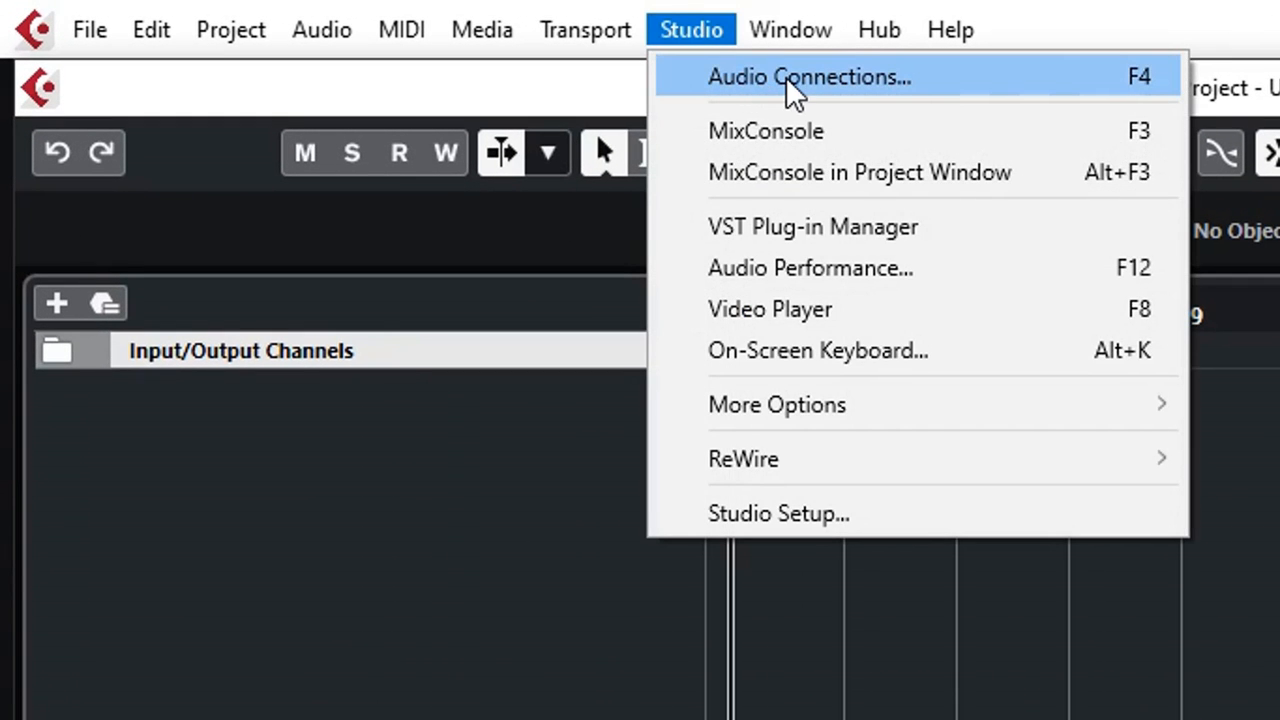
click(808, 77)
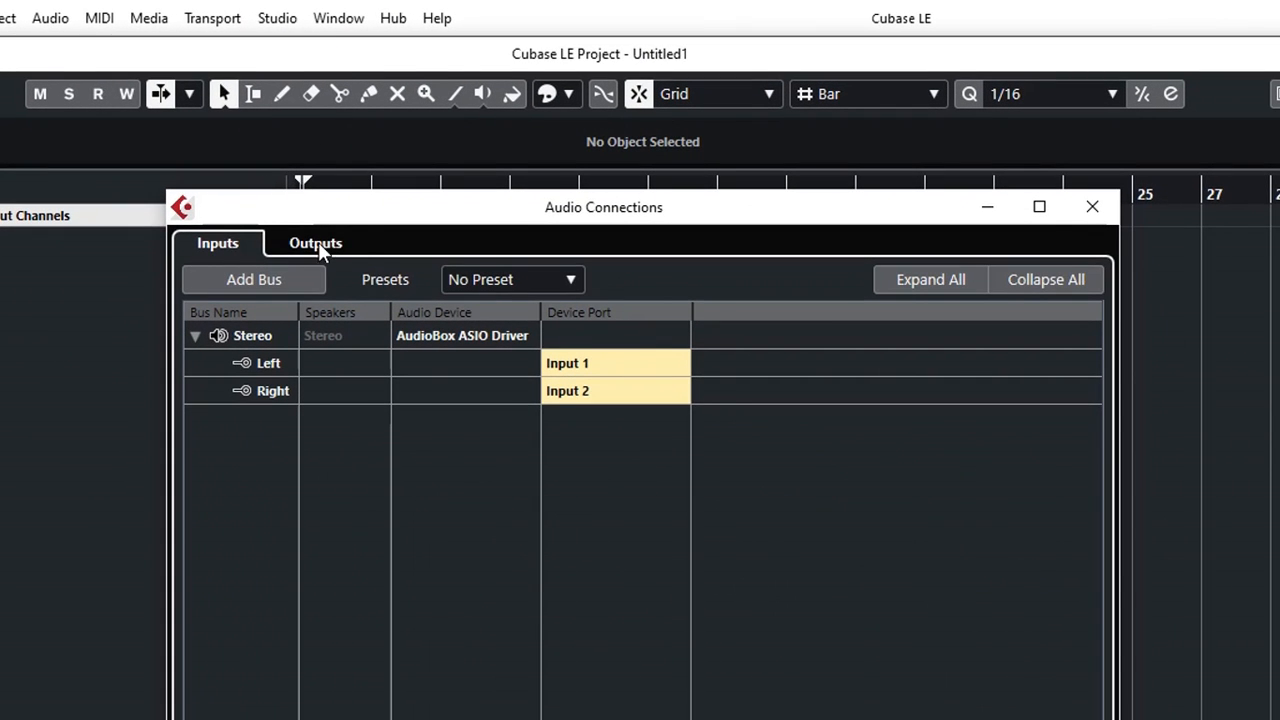
click(315, 243)
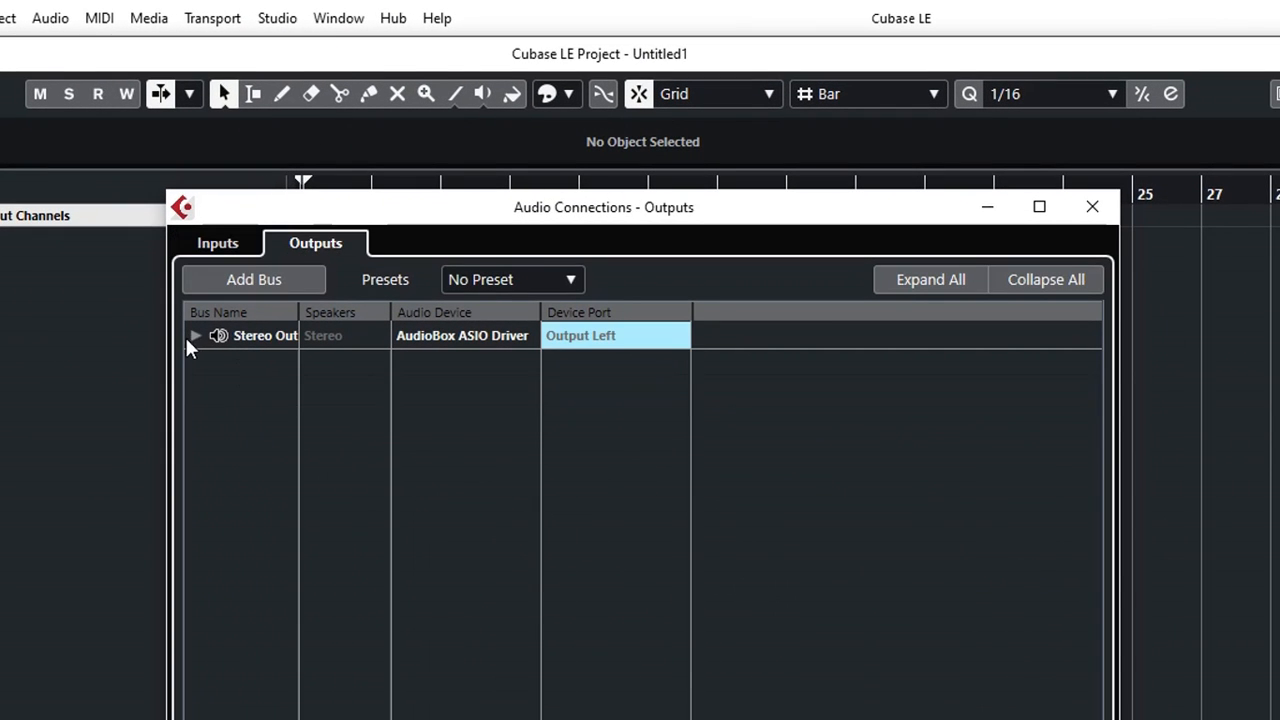
click(195, 335)
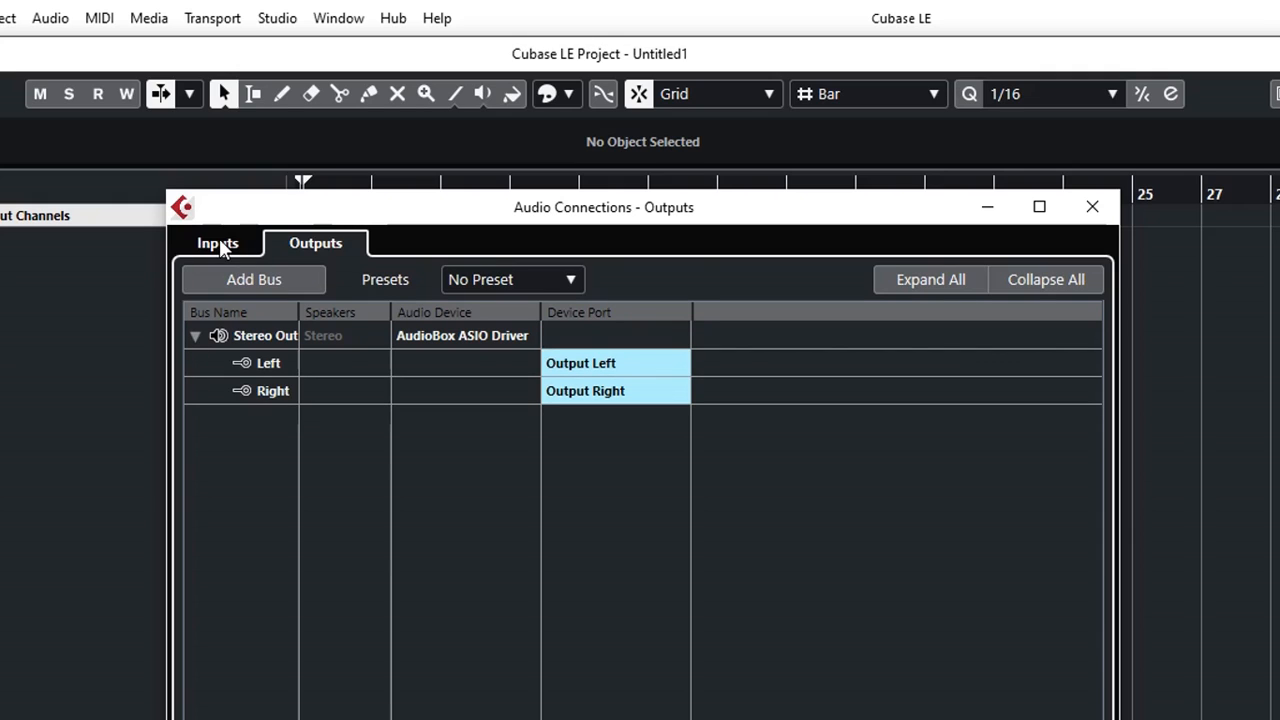
click(217, 243)
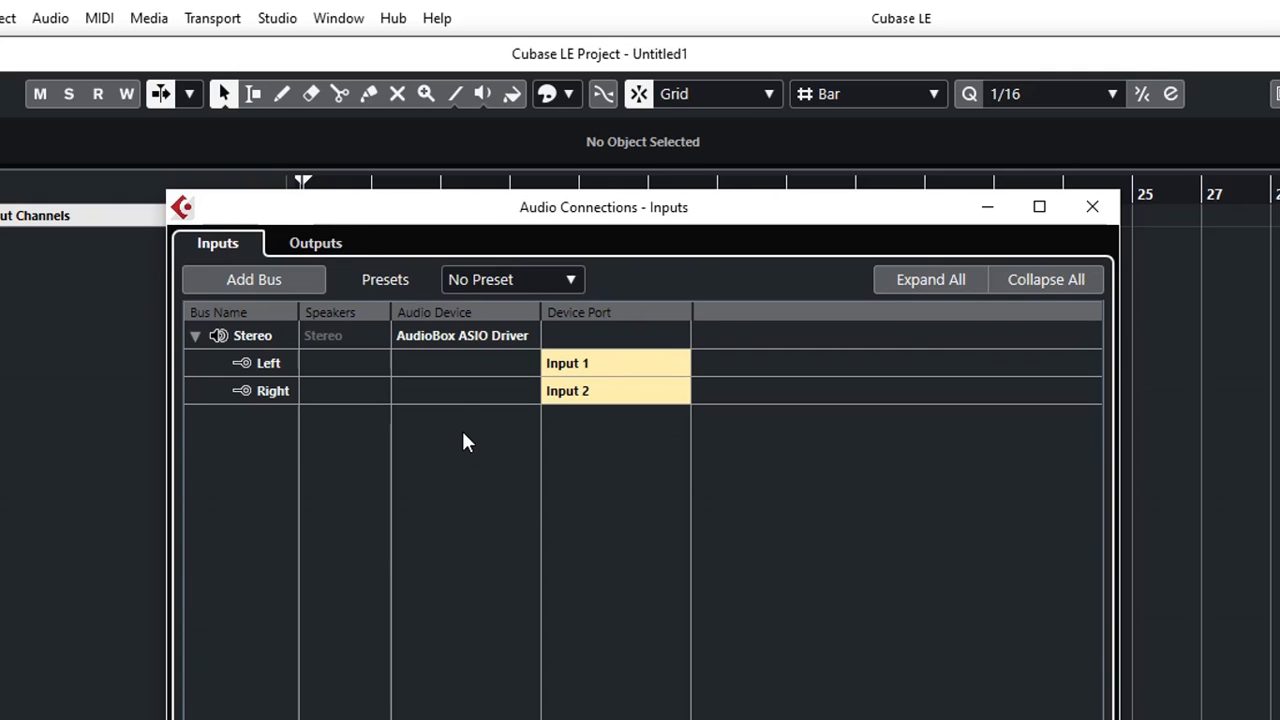
mouse_move(500, 345)
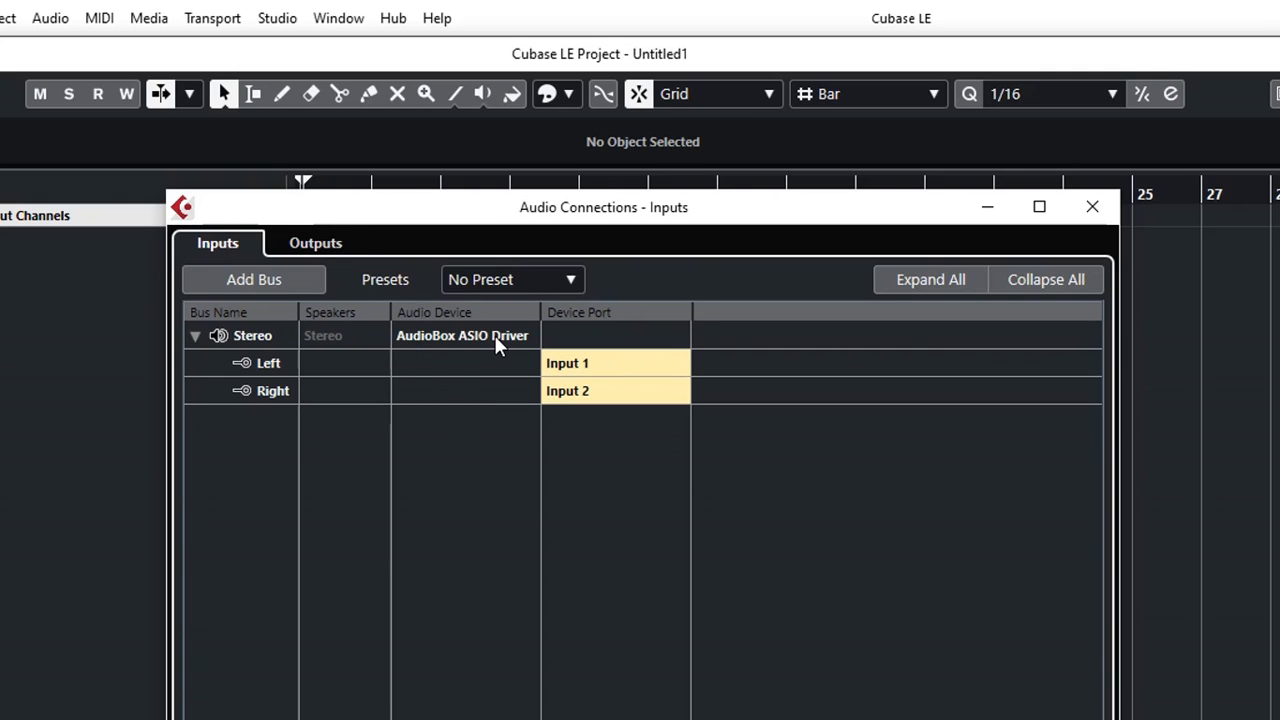
mouse_move(600, 390)
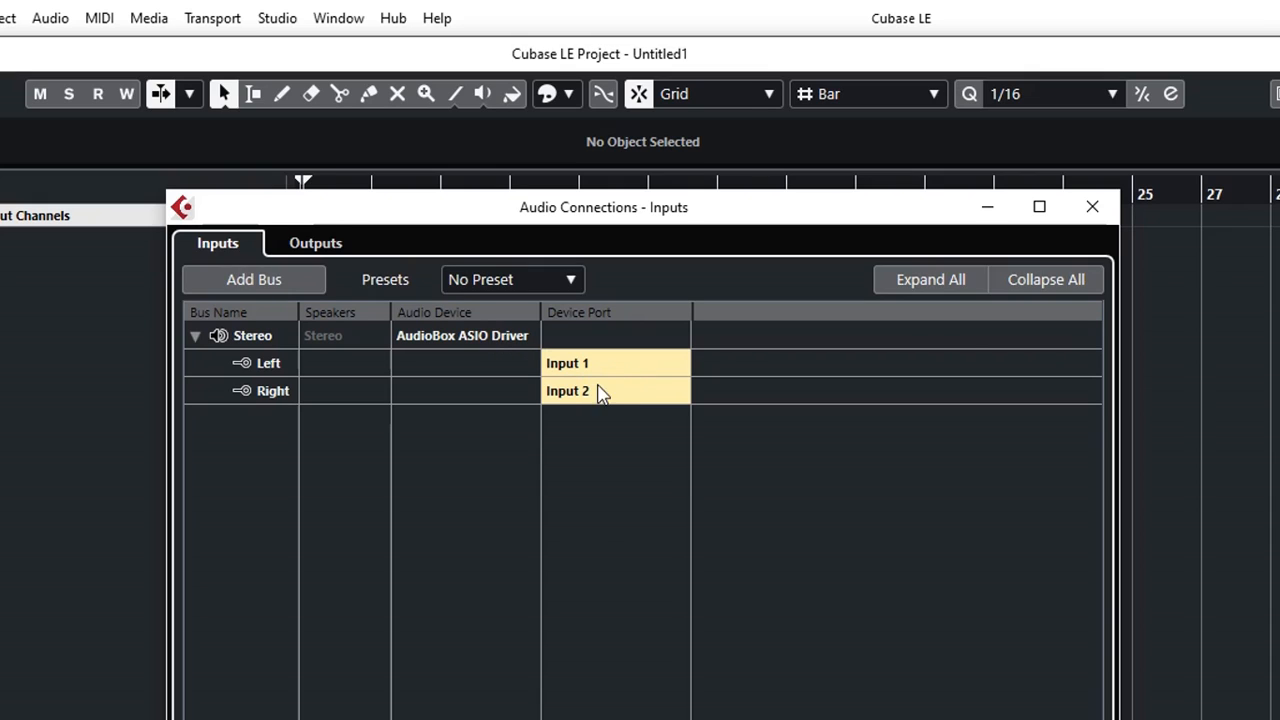
mouse_move(248, 345)
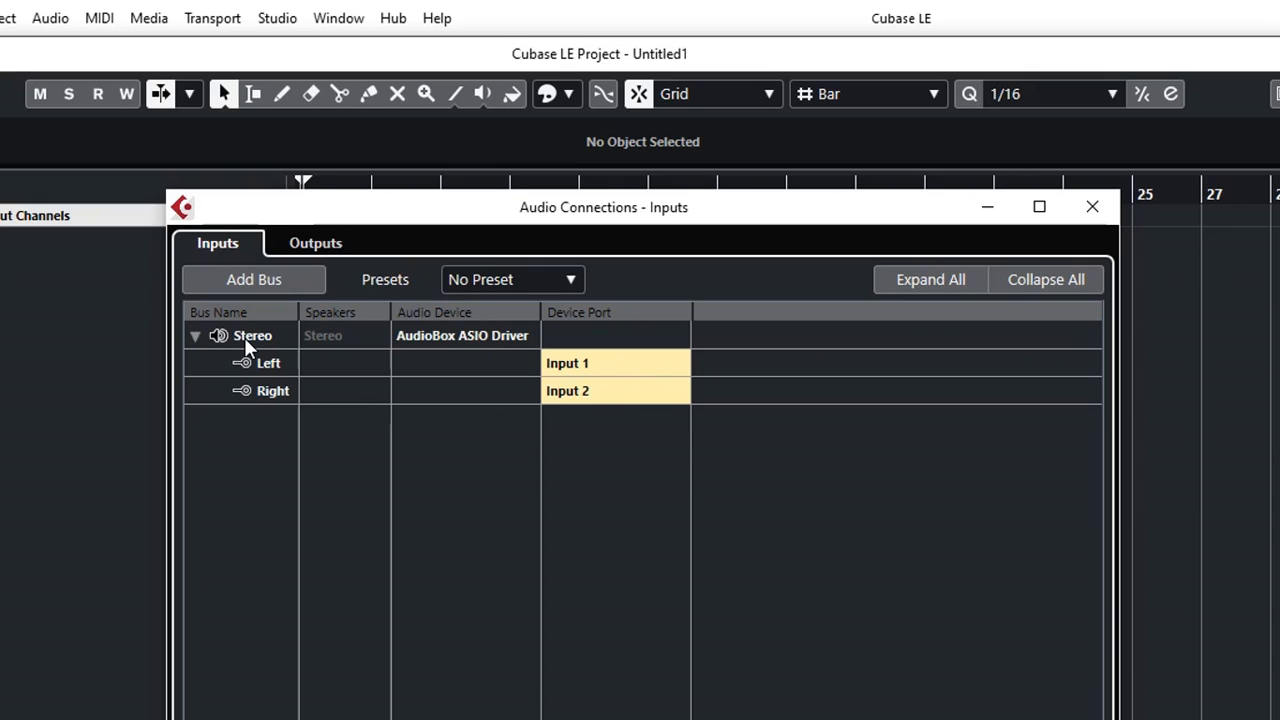
mouse_move(250, 348)
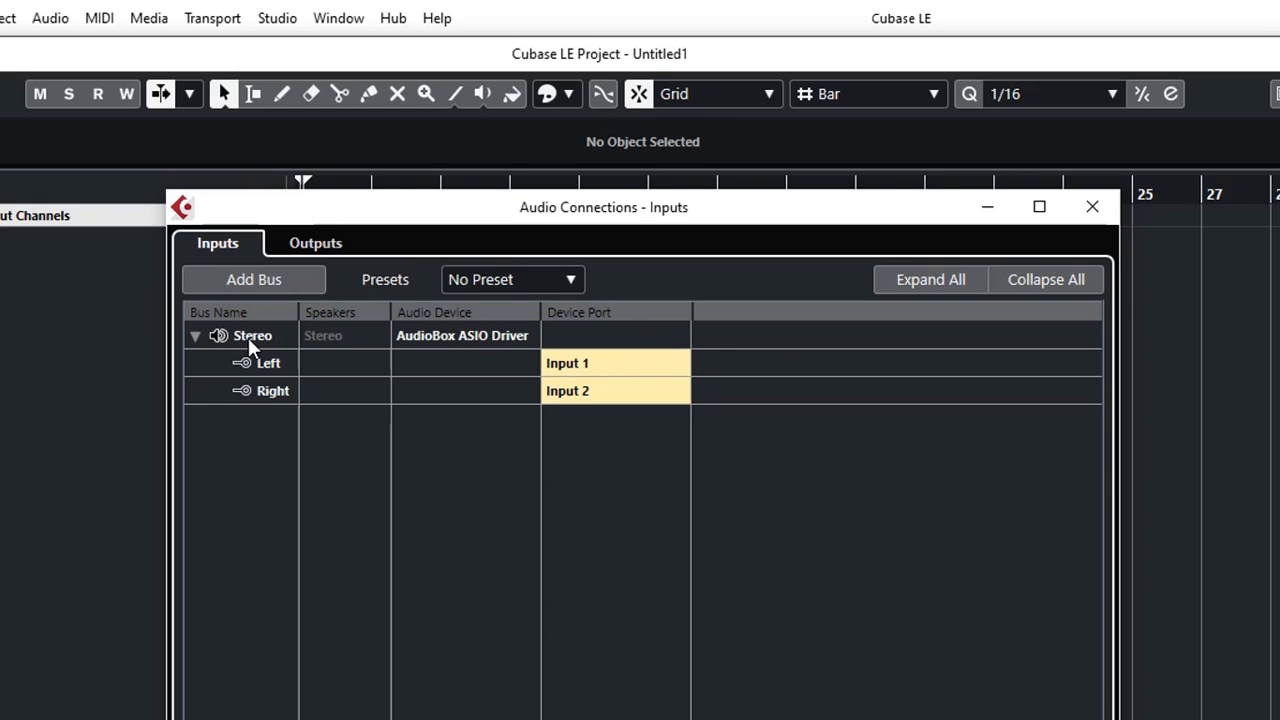
mouse_move(263, 398)
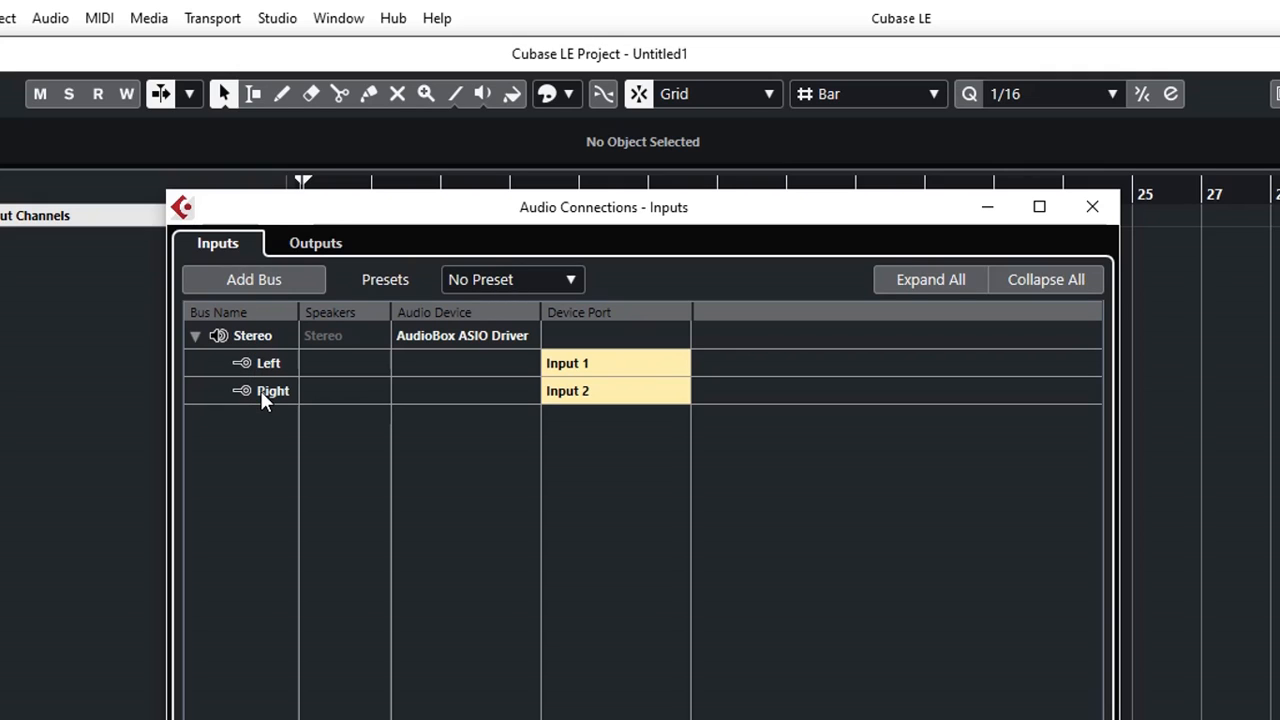
click(315, 242)
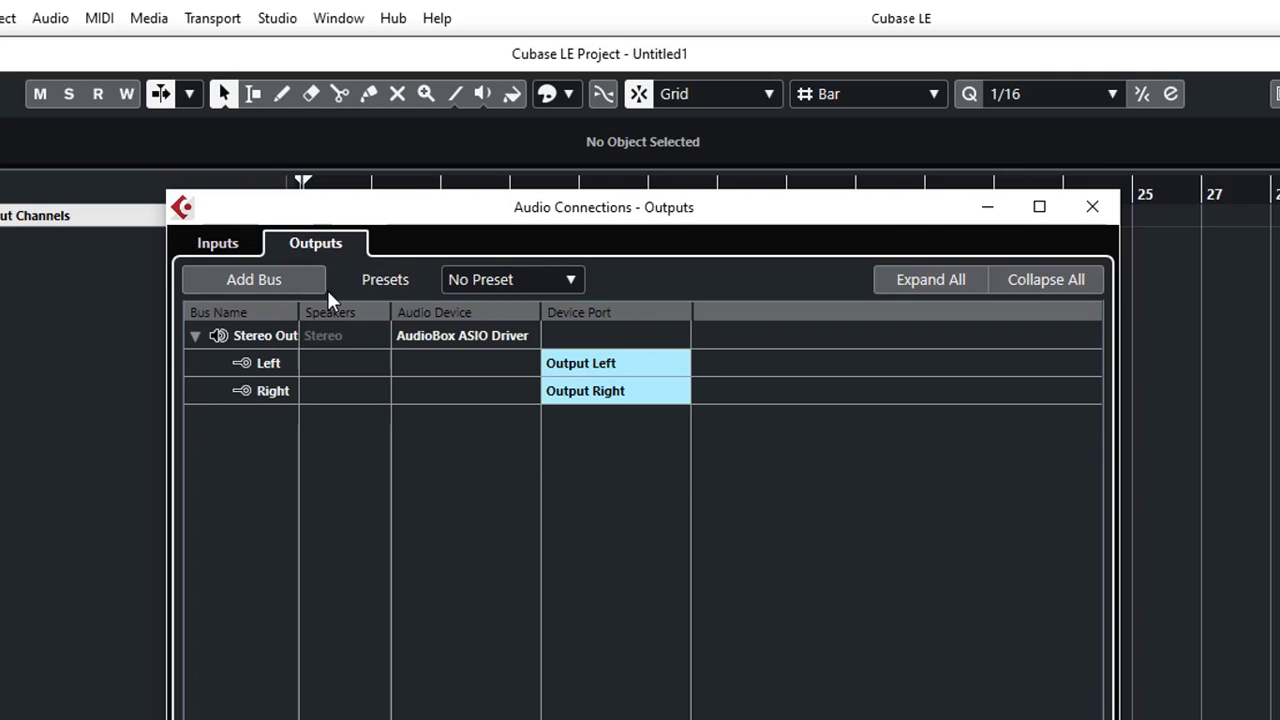
mouse_move(280, 343)
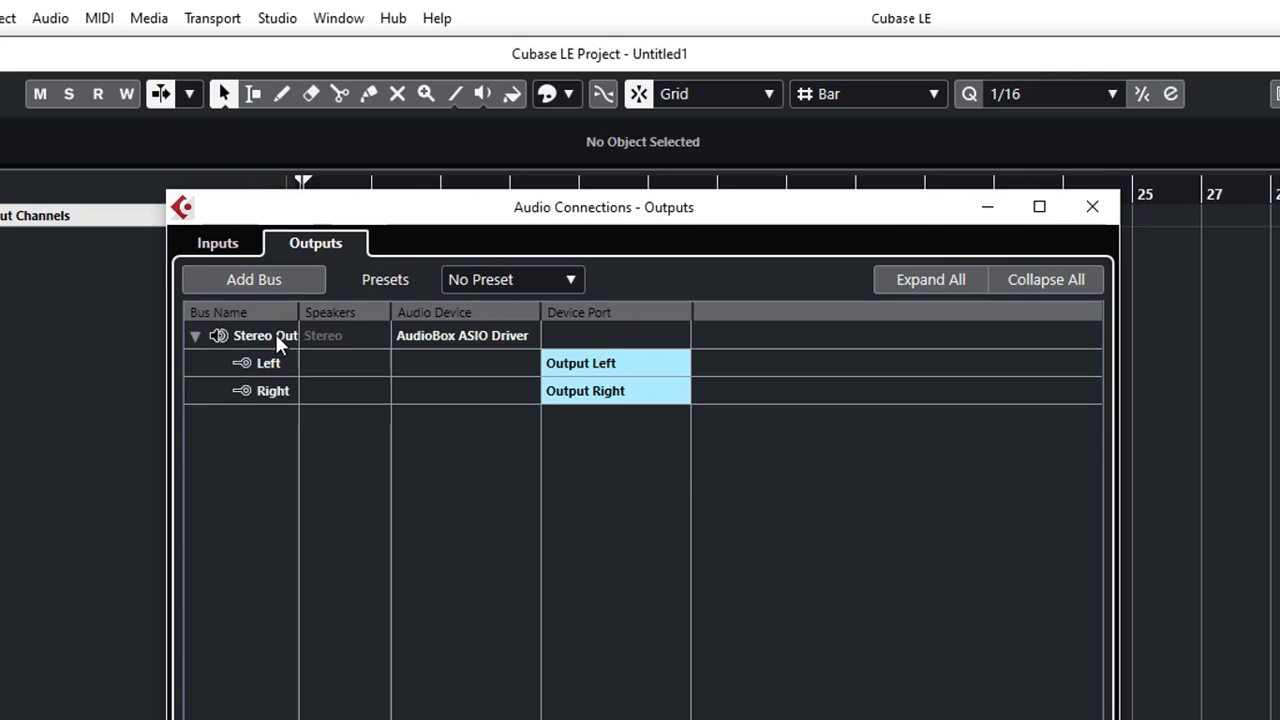
mouse_move(270, 375)
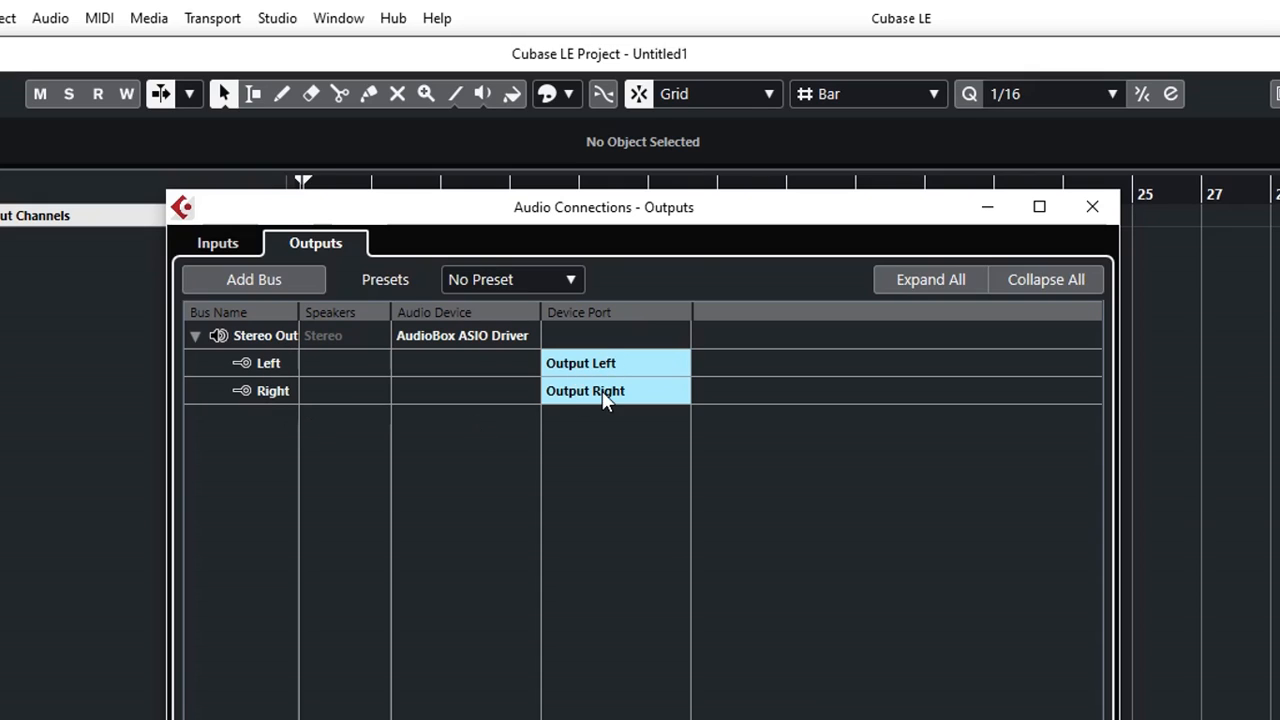
click(217, 242)
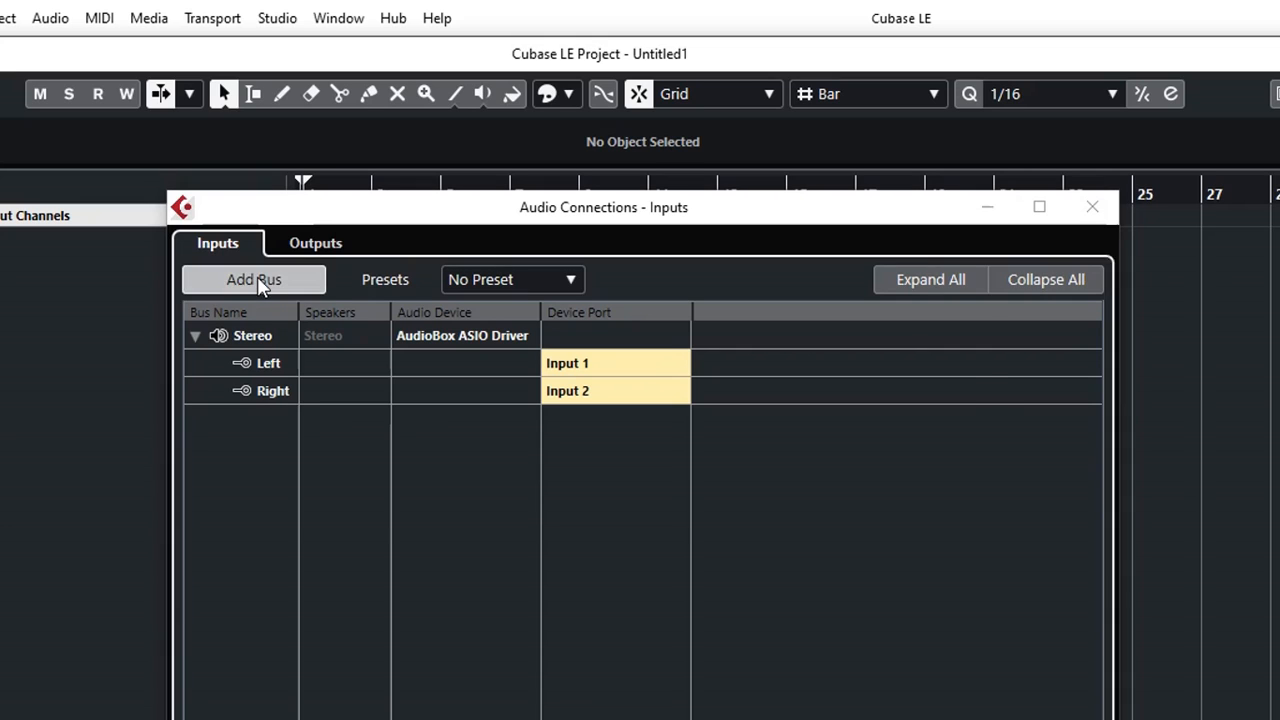
Step: Add two mono input buses named 'Mic' and 'Guitar'
click(253, 279)
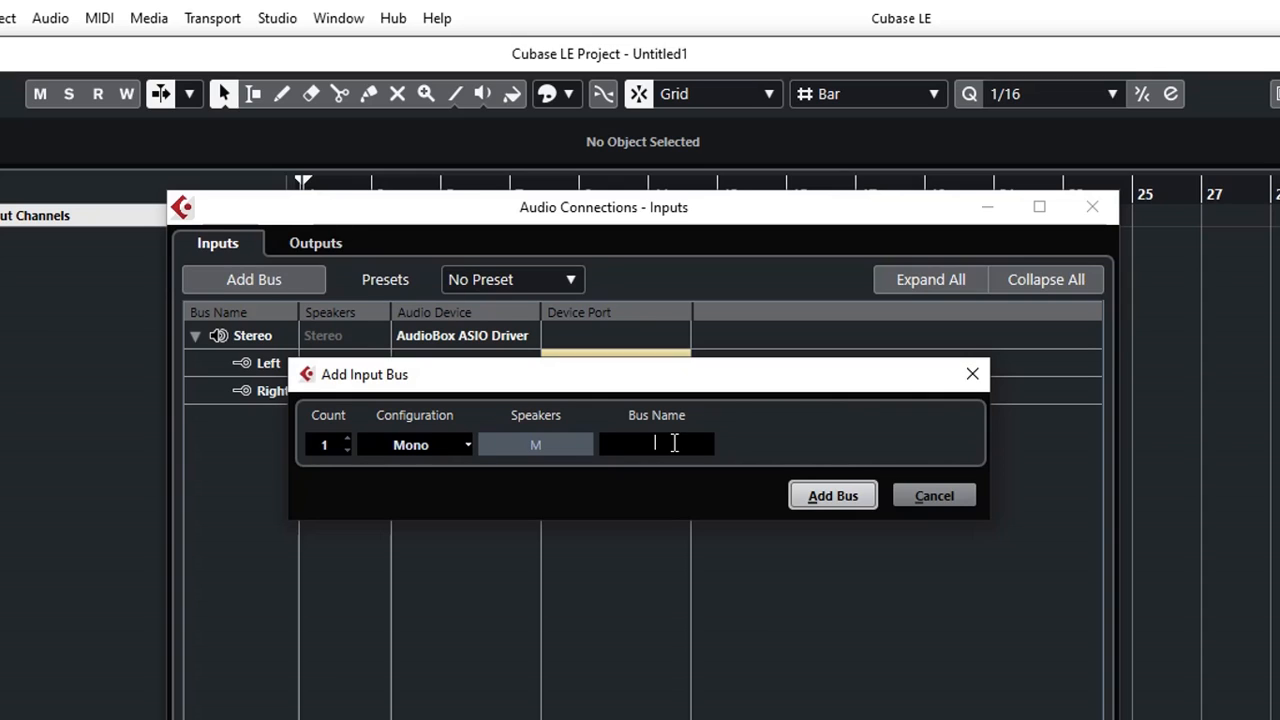
text(Mic)
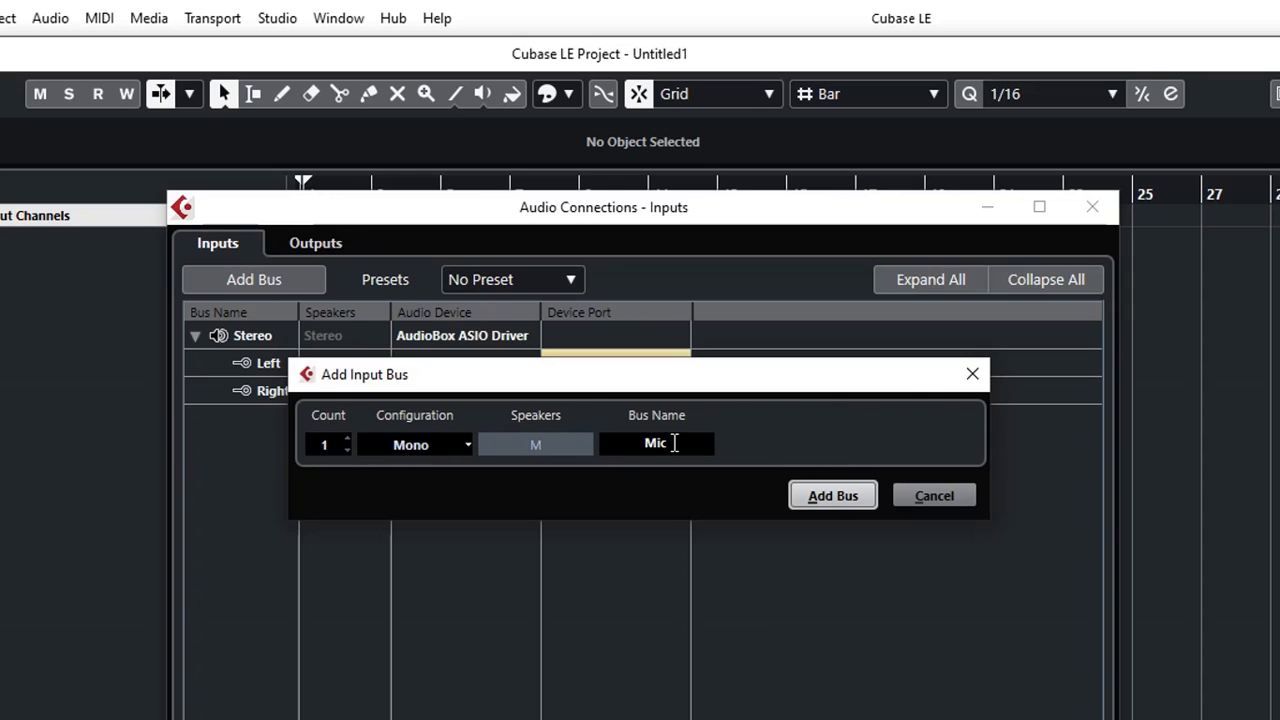
mouse_move(832, 495)
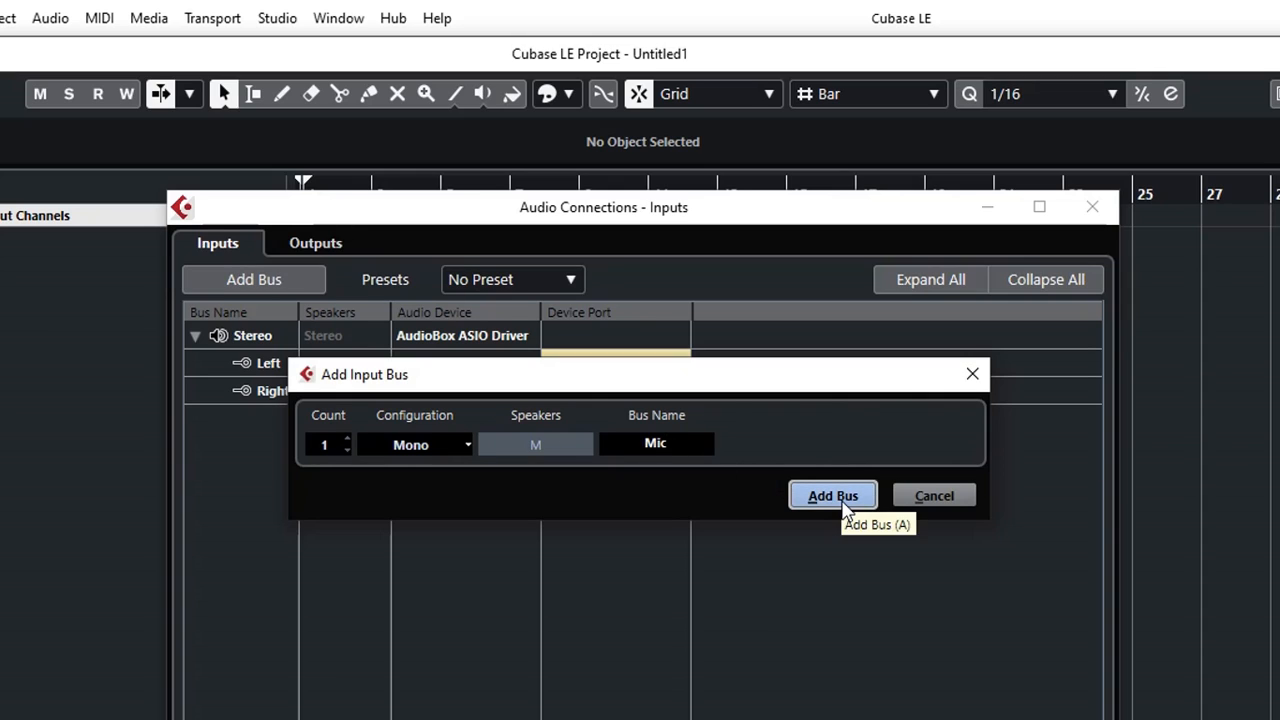
click(833, 495)
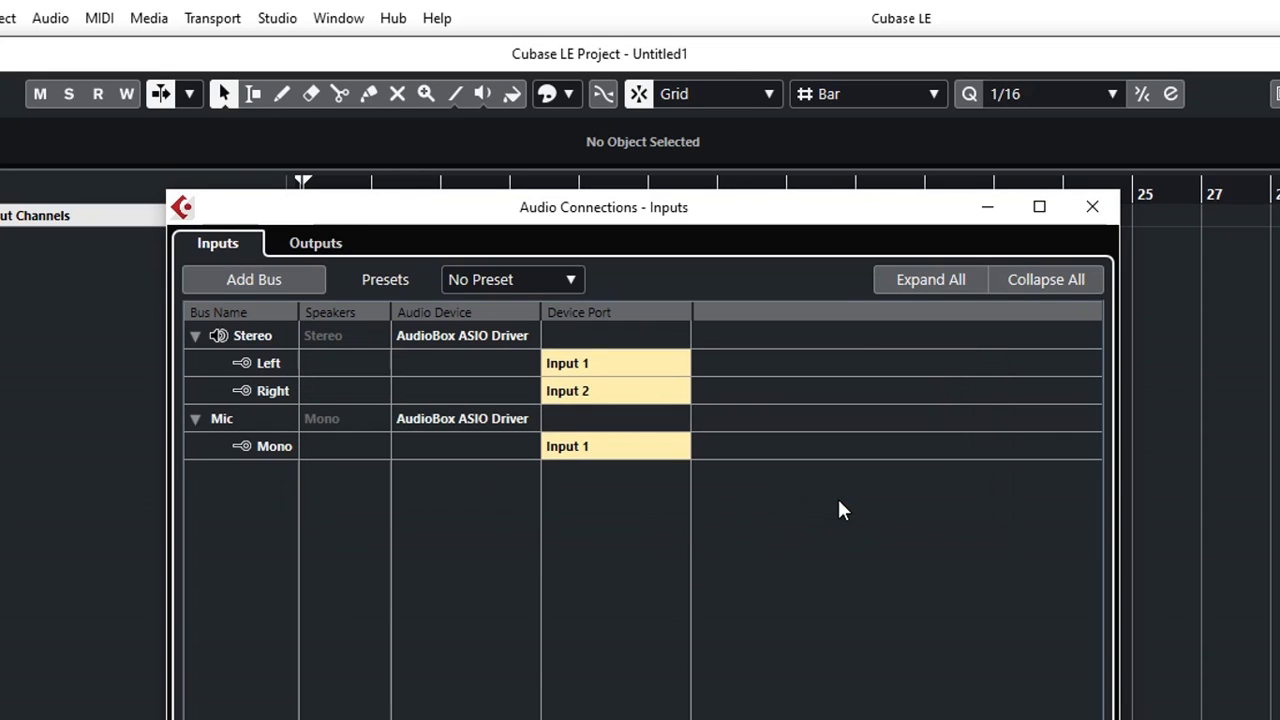
click(253, 279)
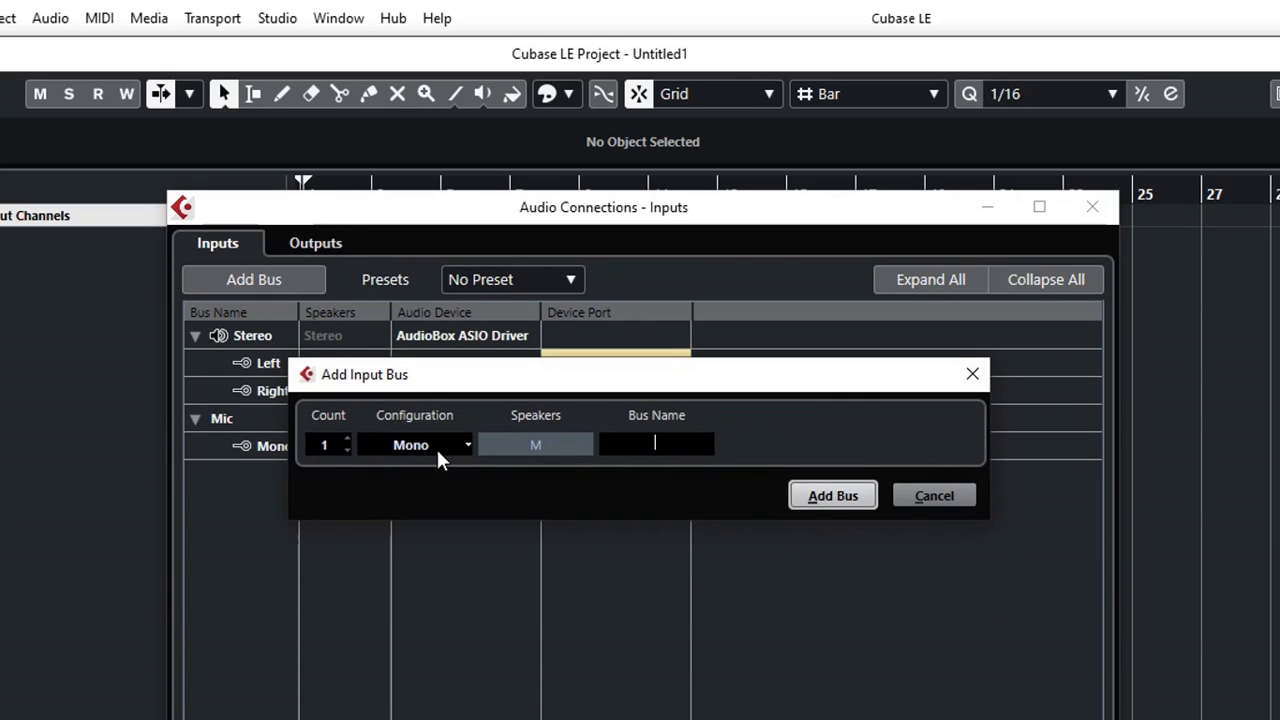
text(Guitar)
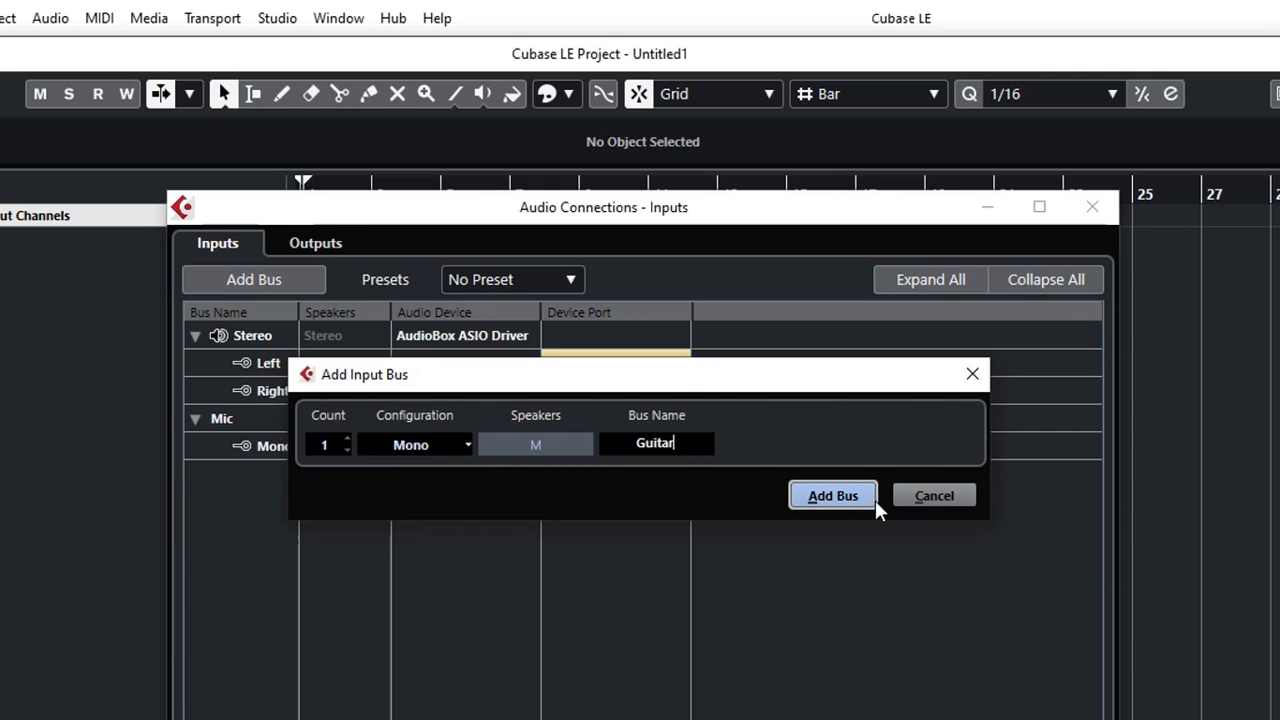
click(832, 495)
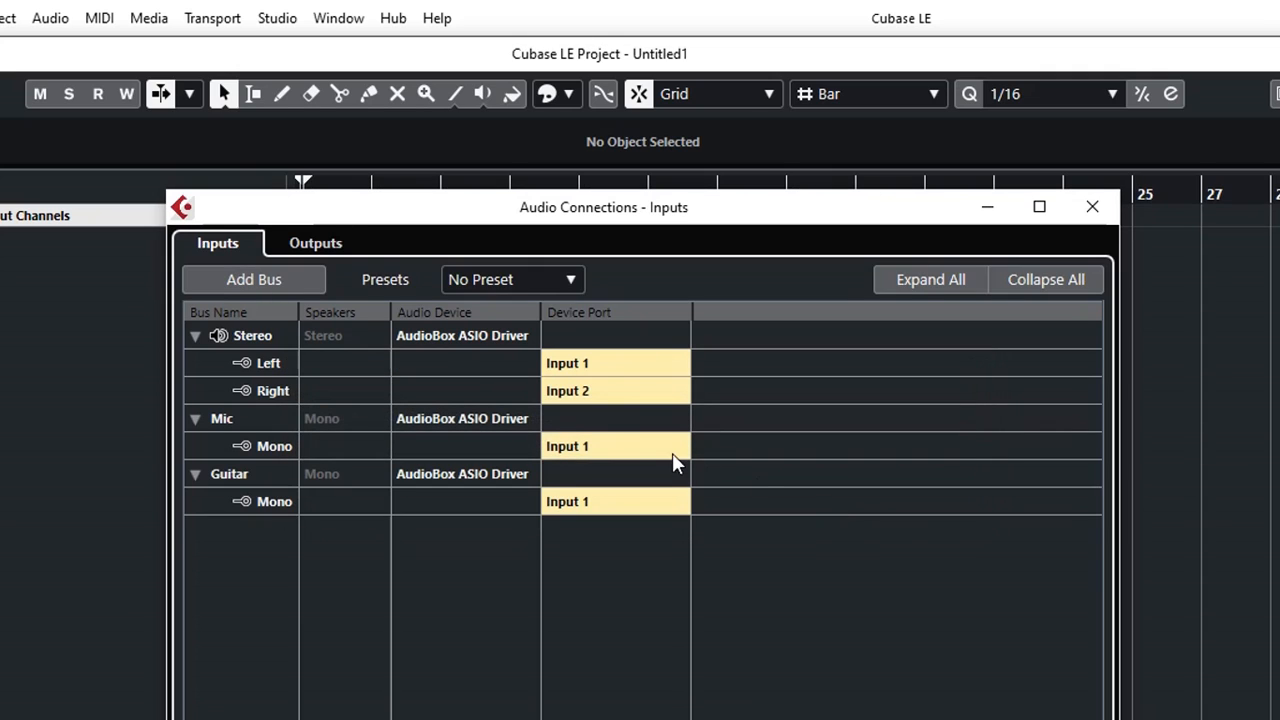
mouse_move(578, 465)
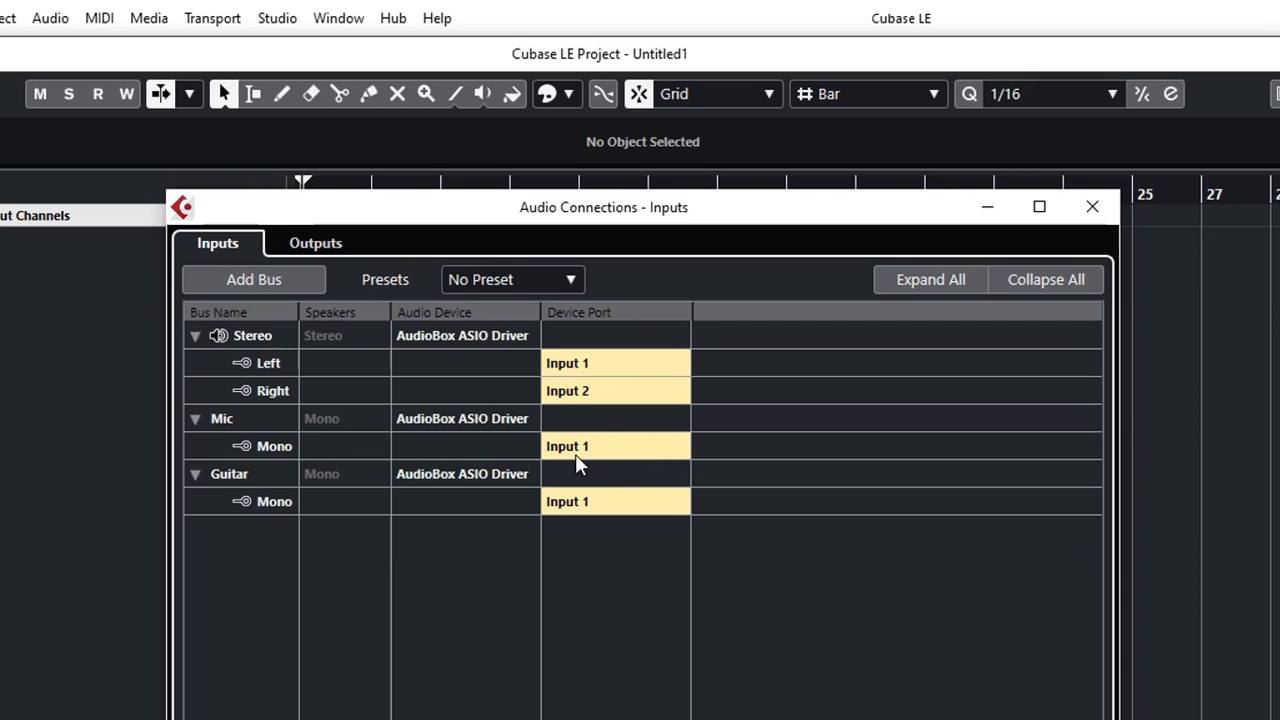
mouse_move(593, 518)
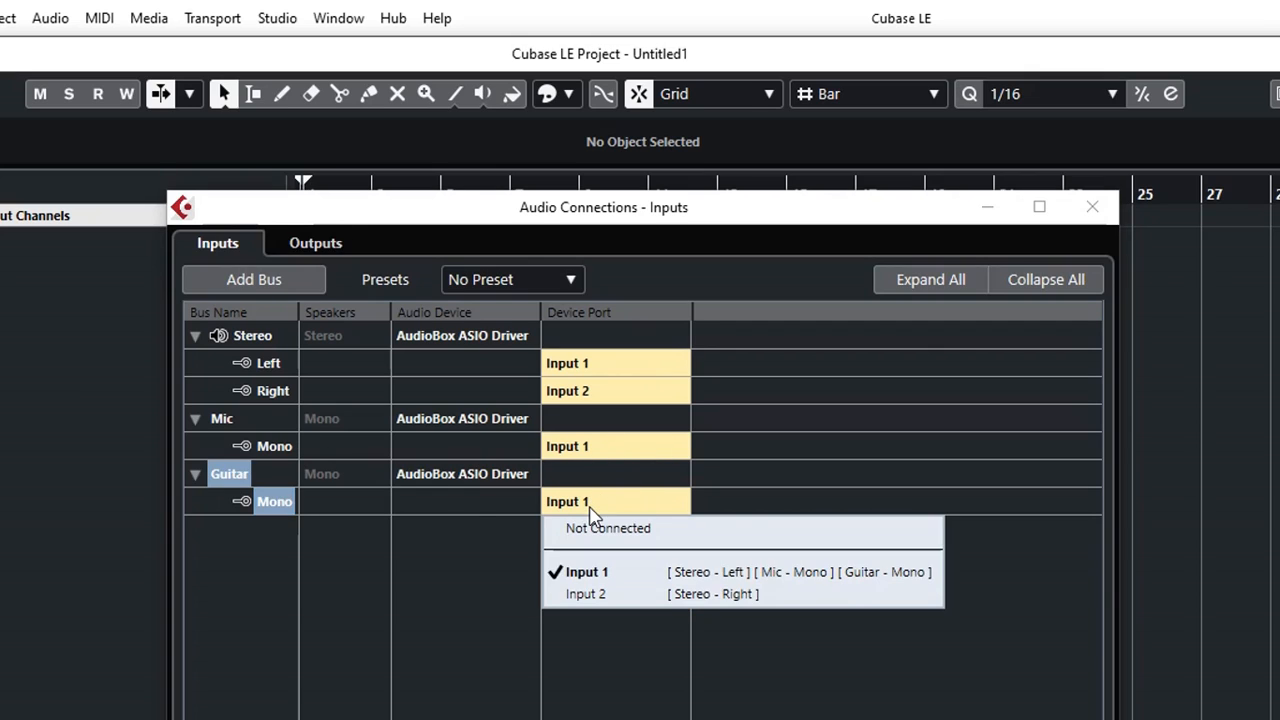
Step: Route the Guitar bus's device port to Input 2
click(585, 593)
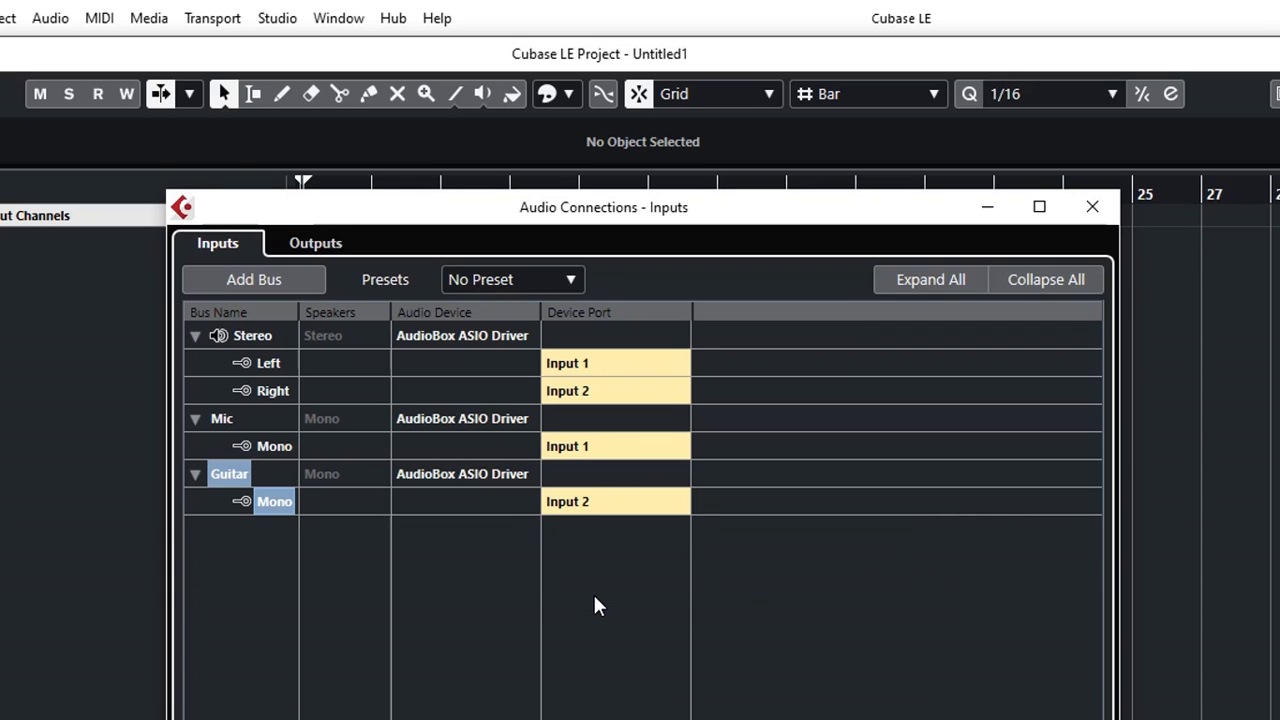
click(640, 573)
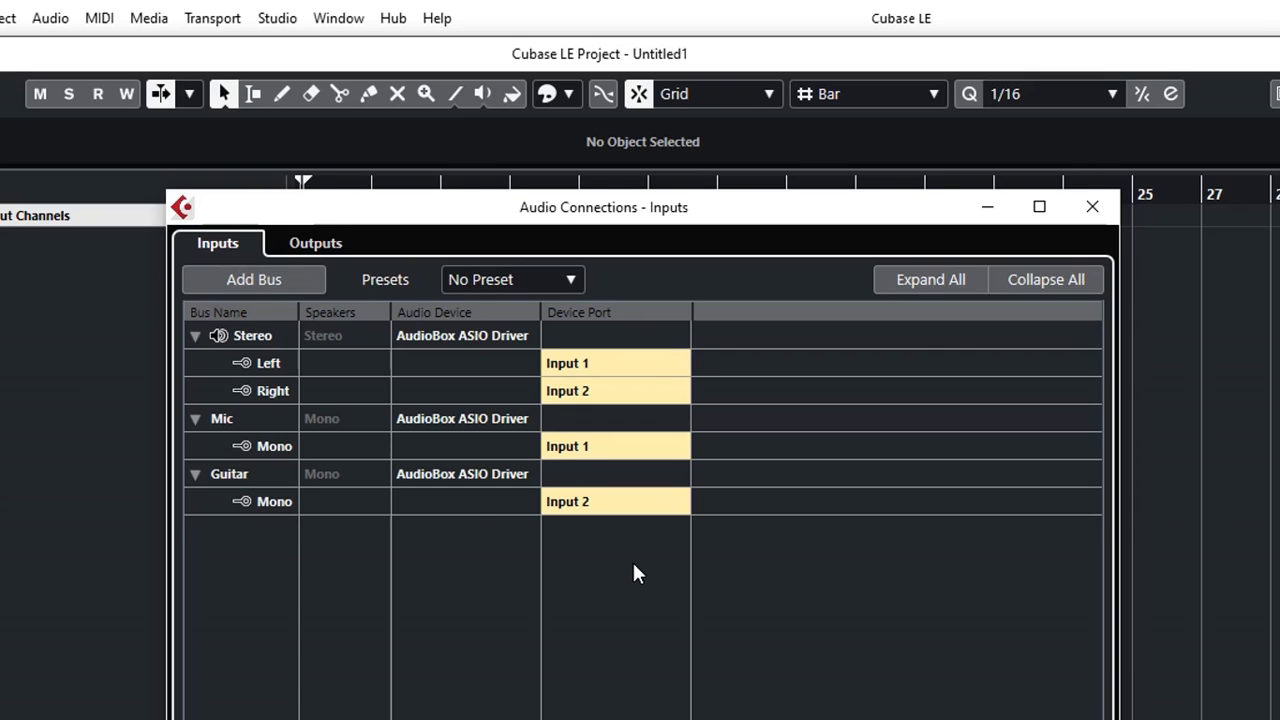
mouse_move(292, 513)
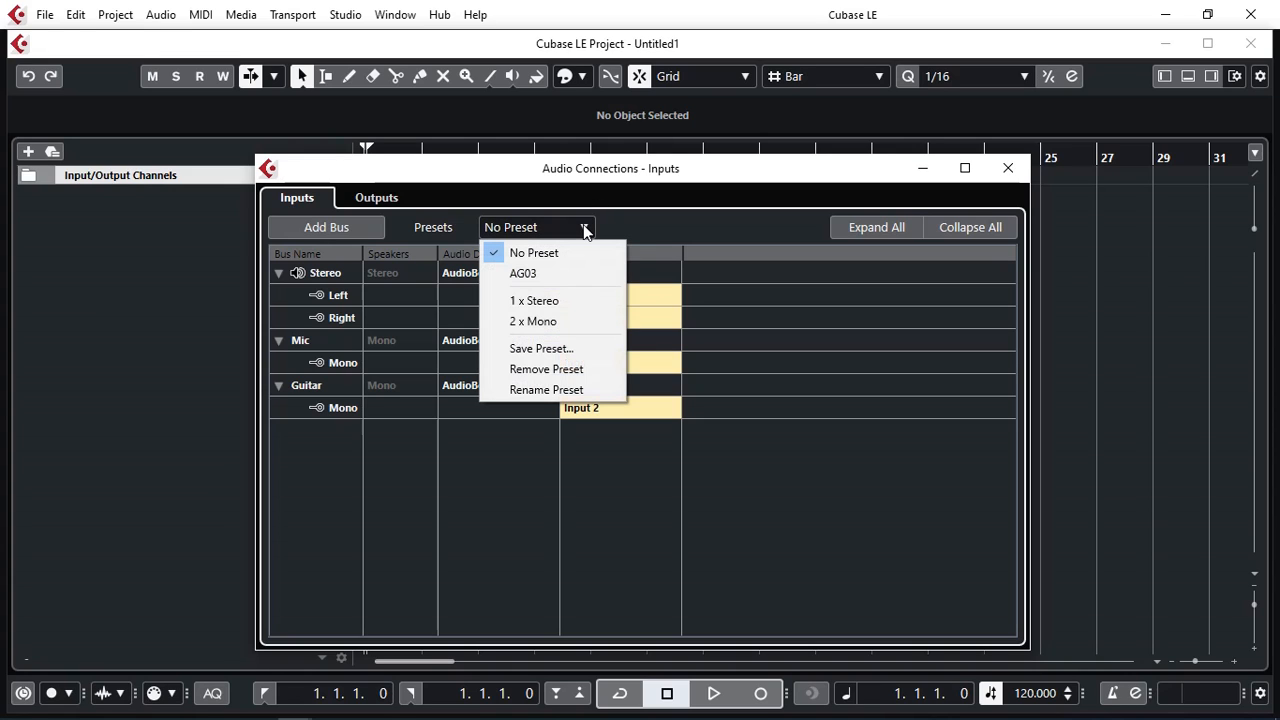
mouse_move(545, 348)
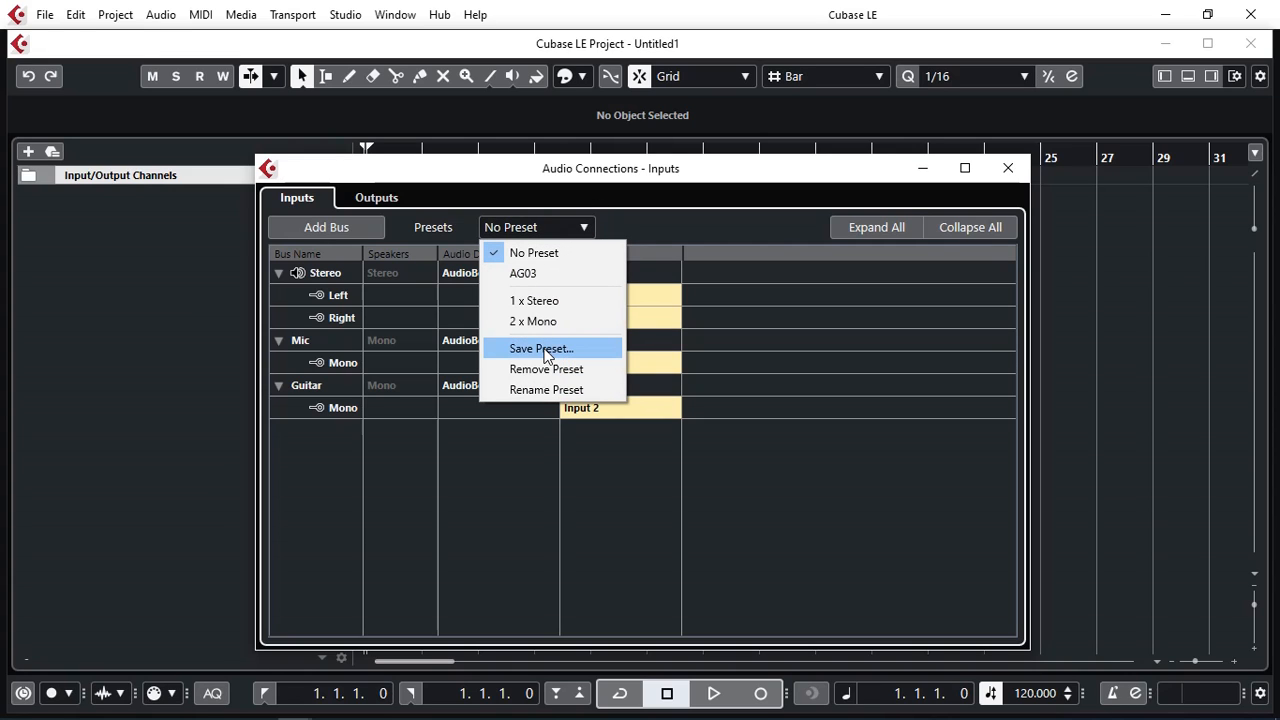
Step: Save the input bus setup as preset 'My Preset' and close Audio Connections
click(540, 348)
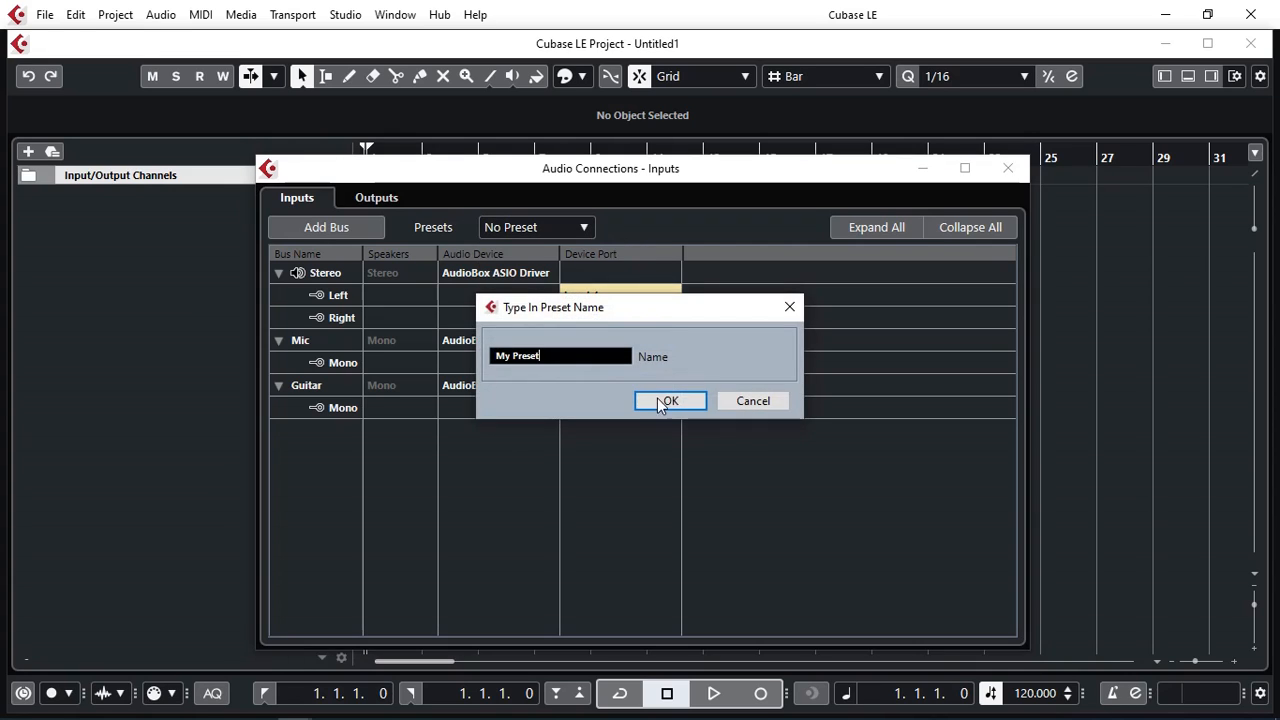
click(669, 400)
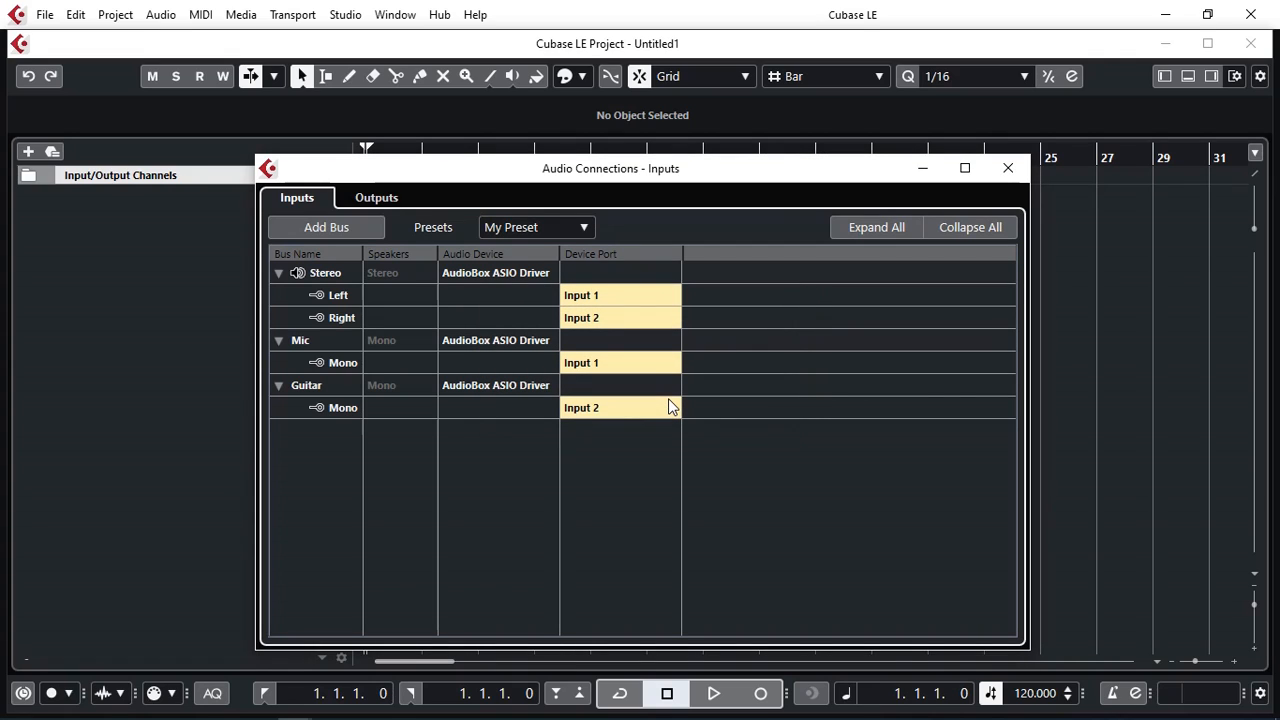
click(1007, 167)
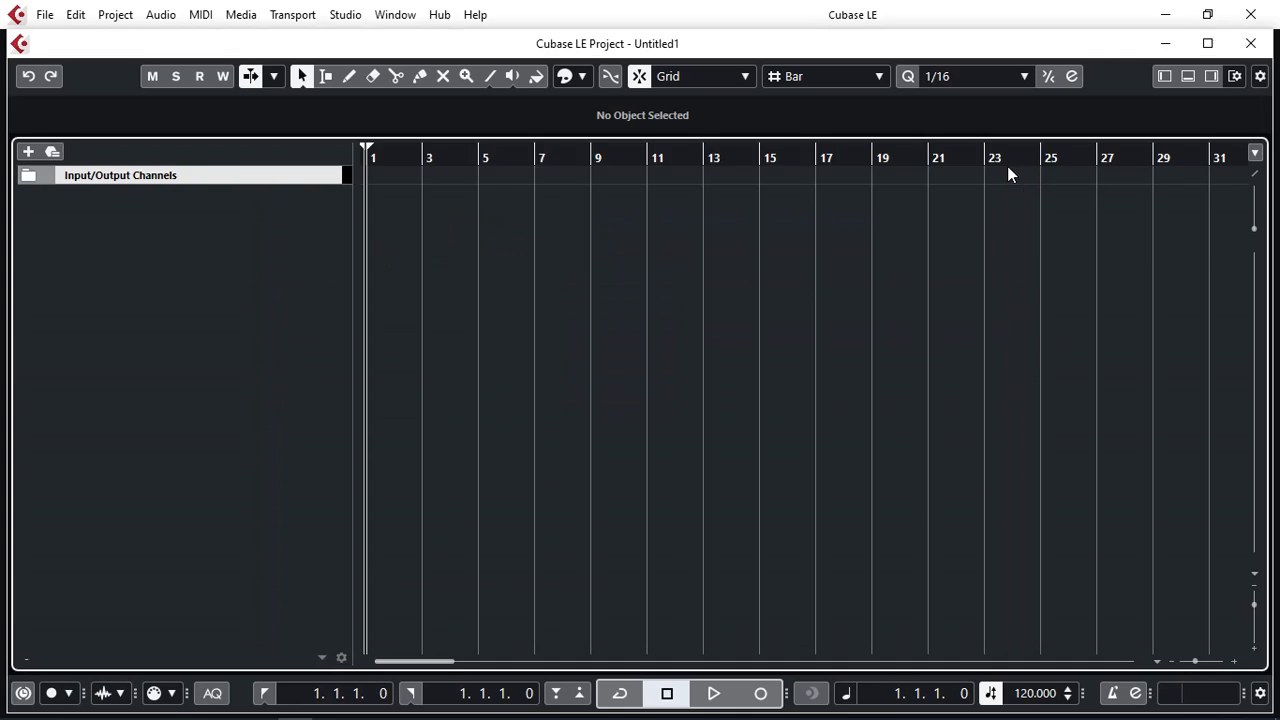
mouse_move(600, 339)
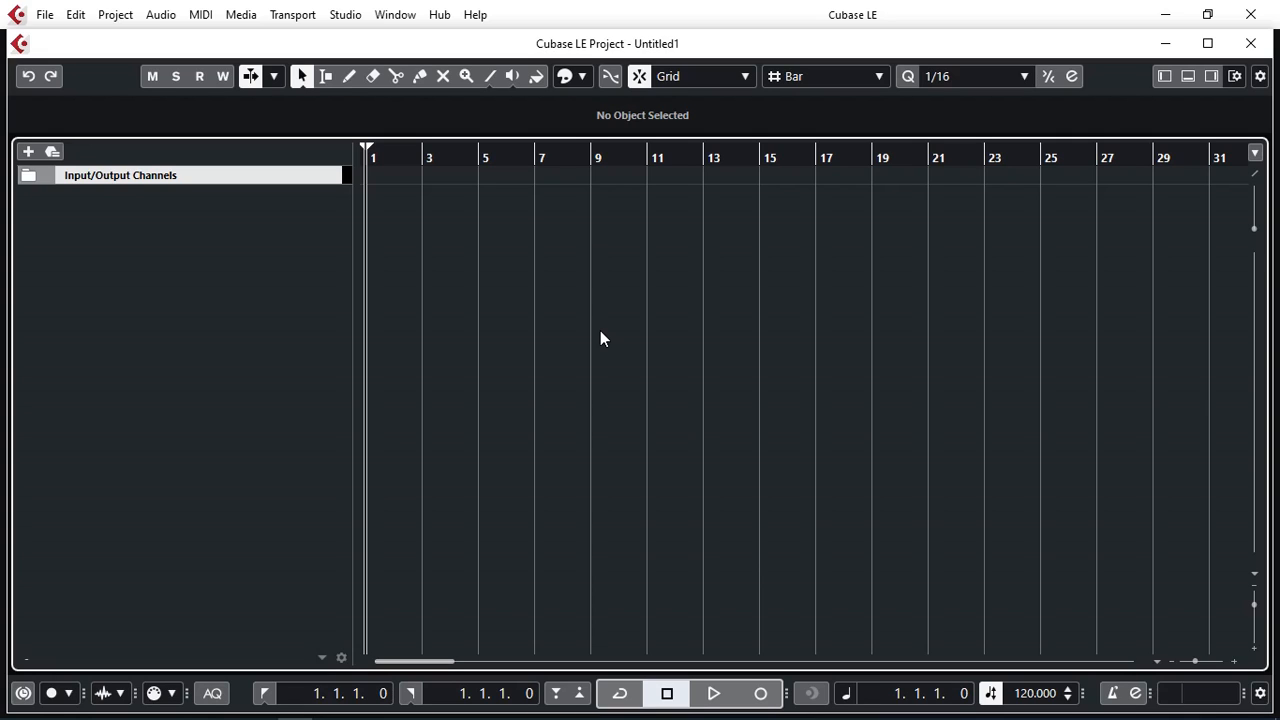
mouse_move(80, 218)
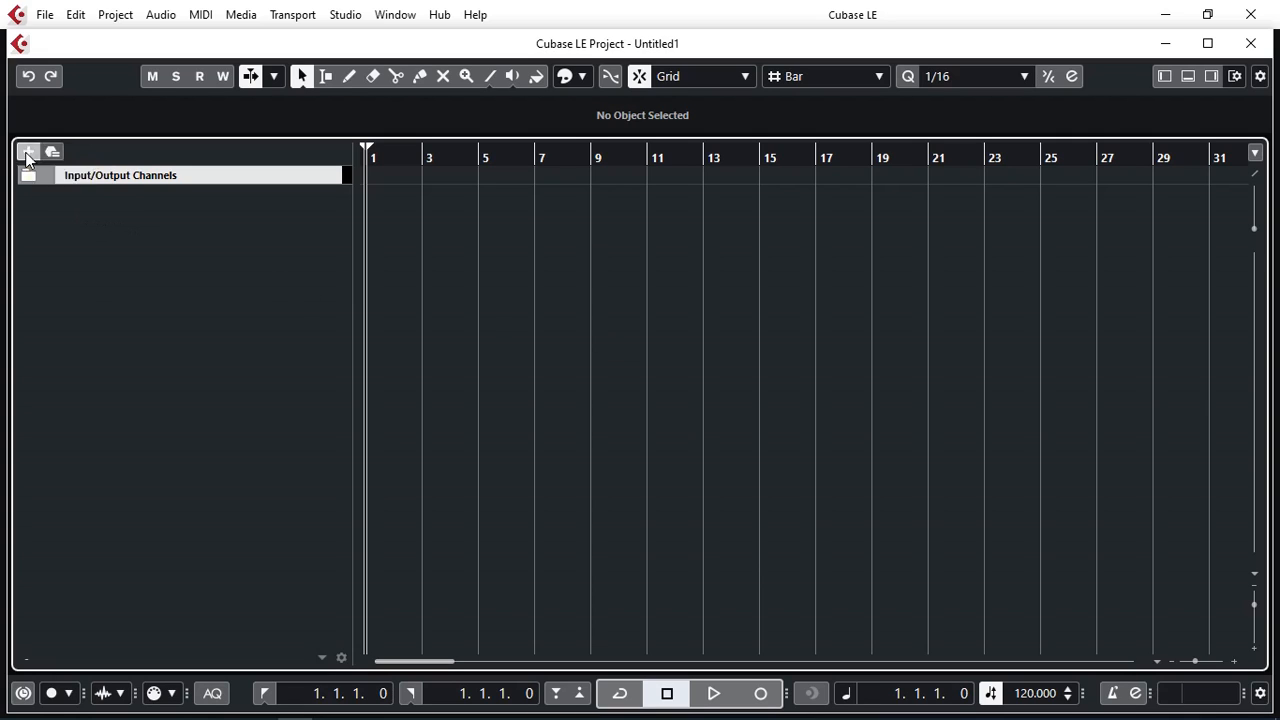
Step: Add a mono audio track 'Vocal' with input from the Mic bus
click(28, 151)
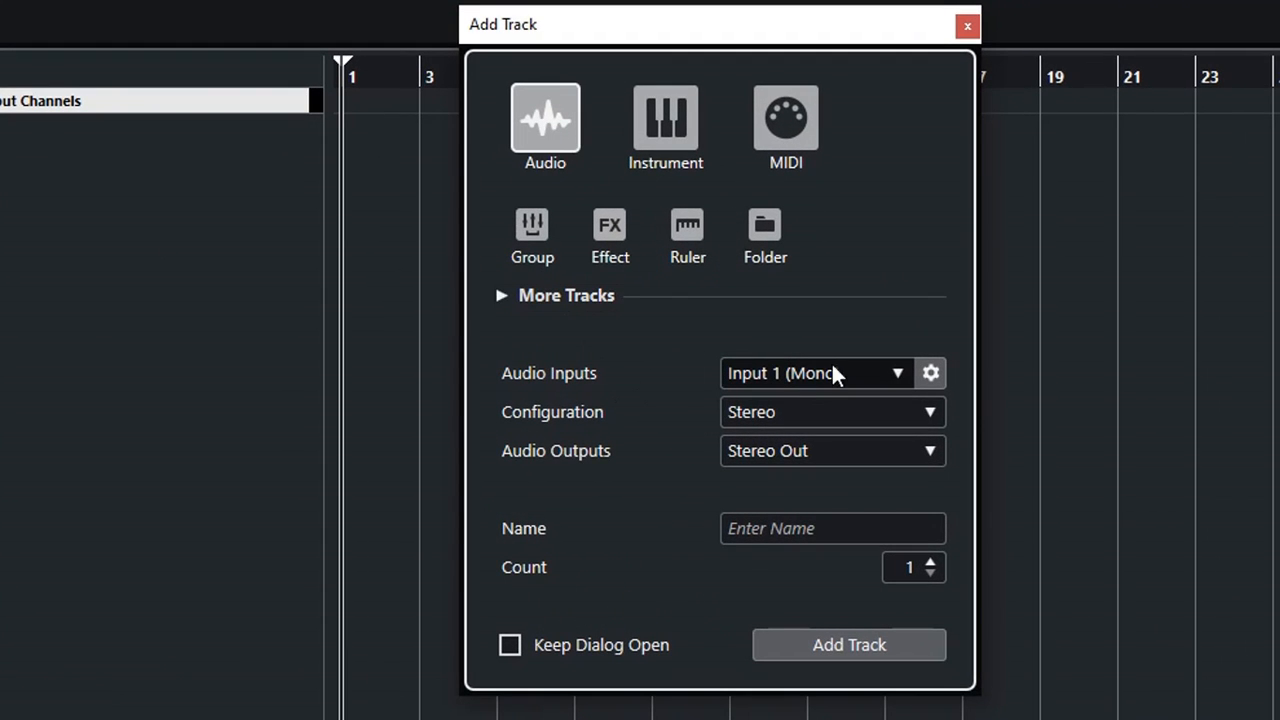
mouse_move(855, 383)
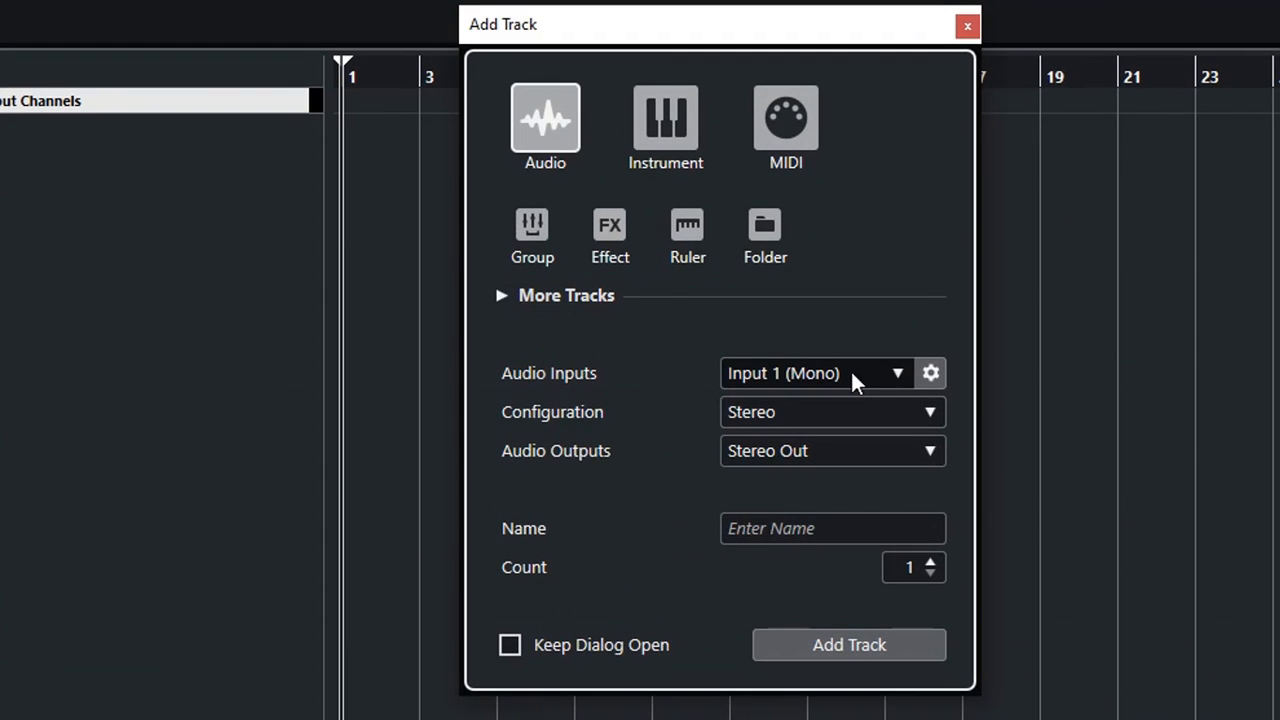
click(898, 373)
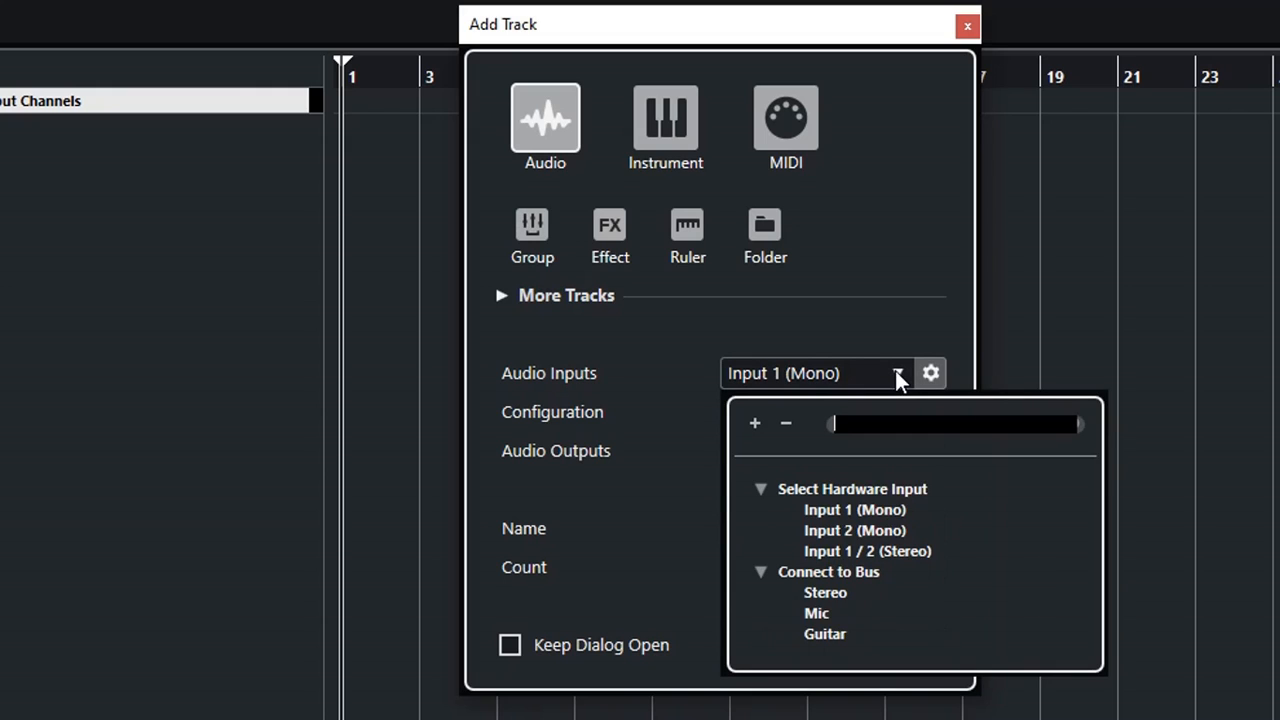
mouse_move(903, 543)
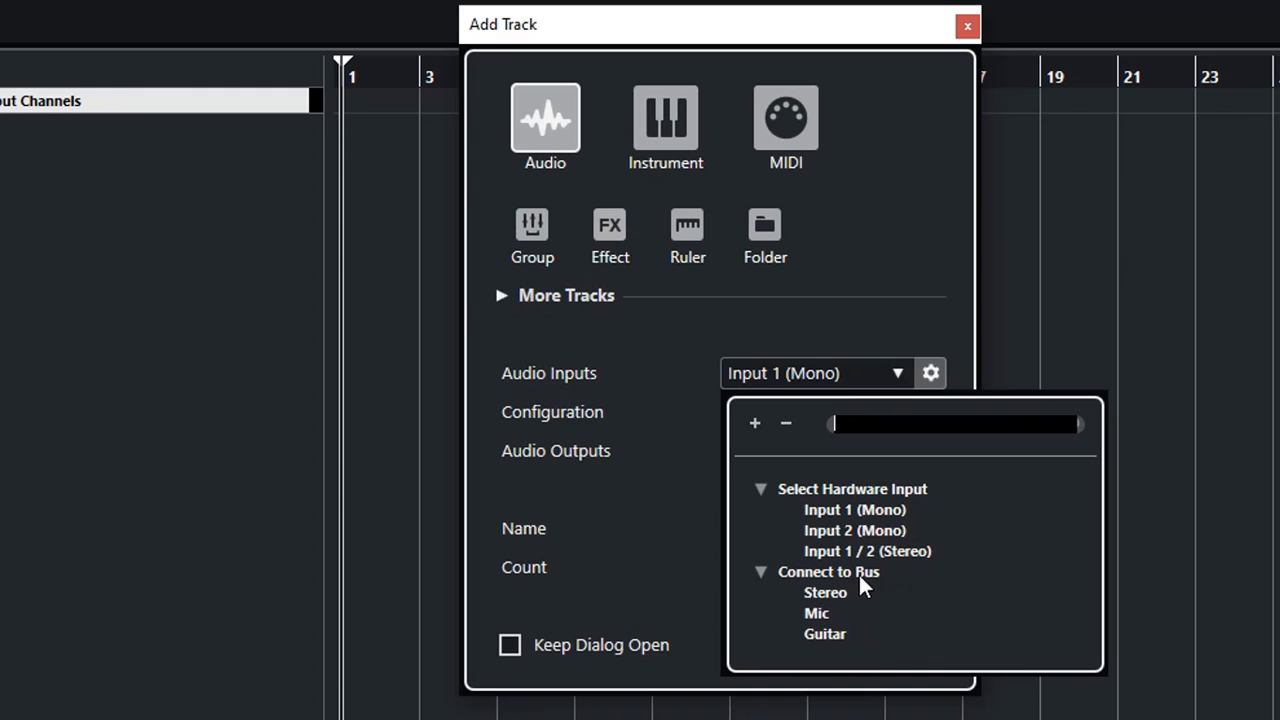
mouse_move(843, 628)
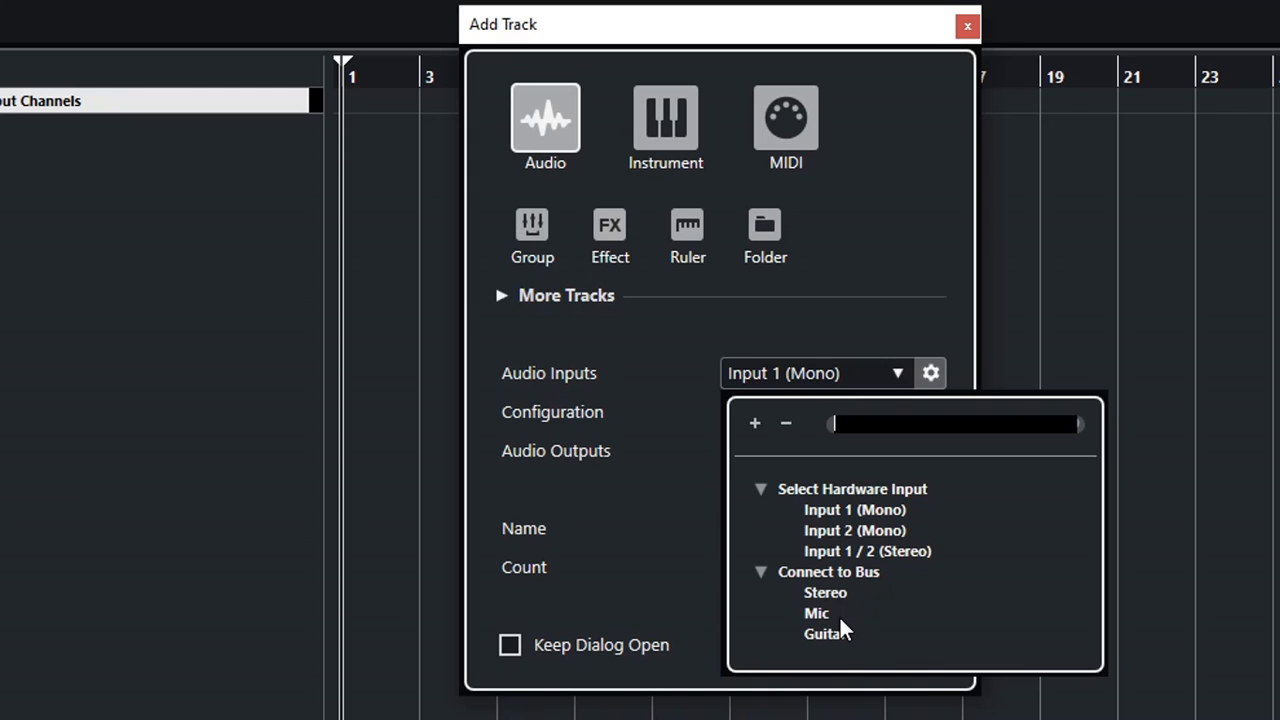
click(816, 613)
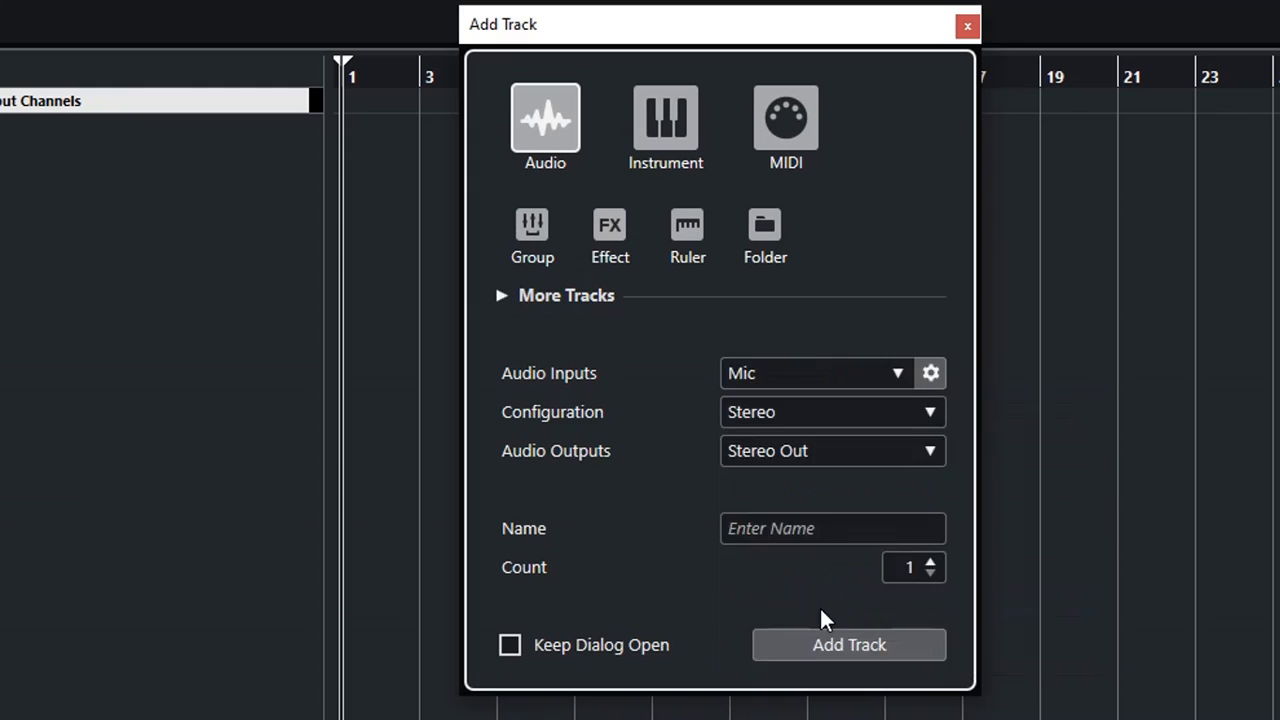
mouse_move(755, 412)
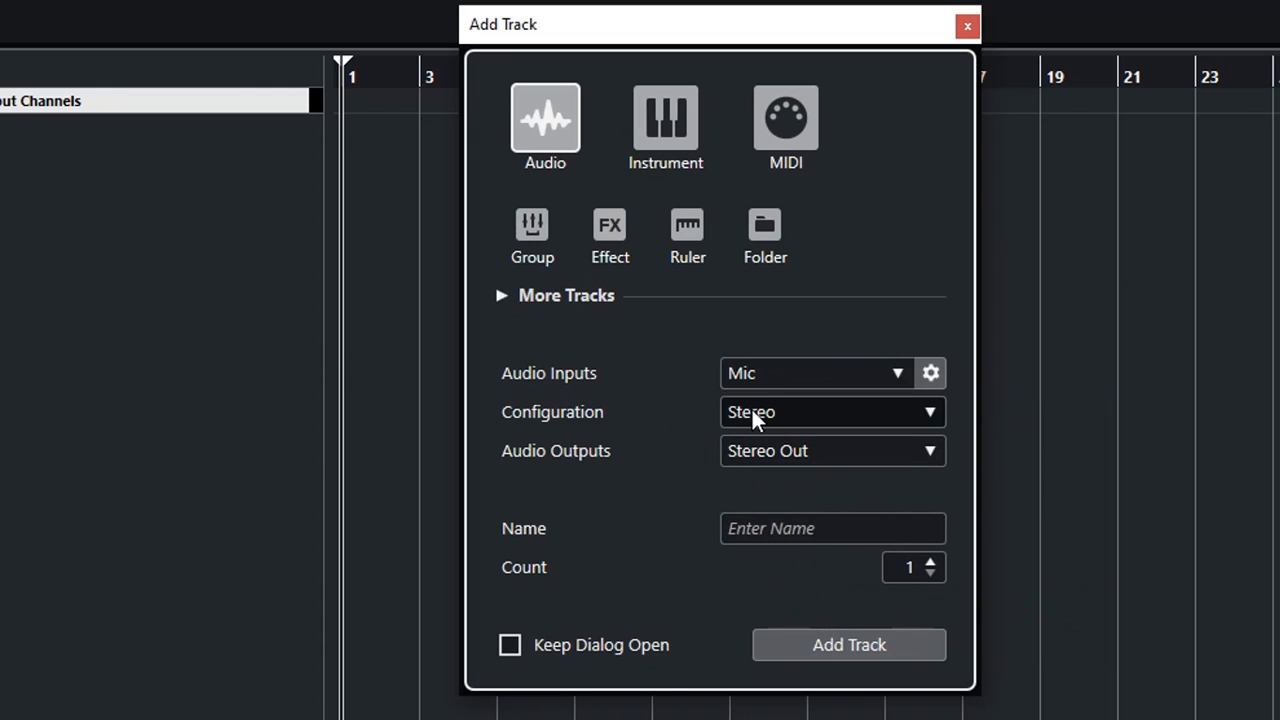
click(831, 411)
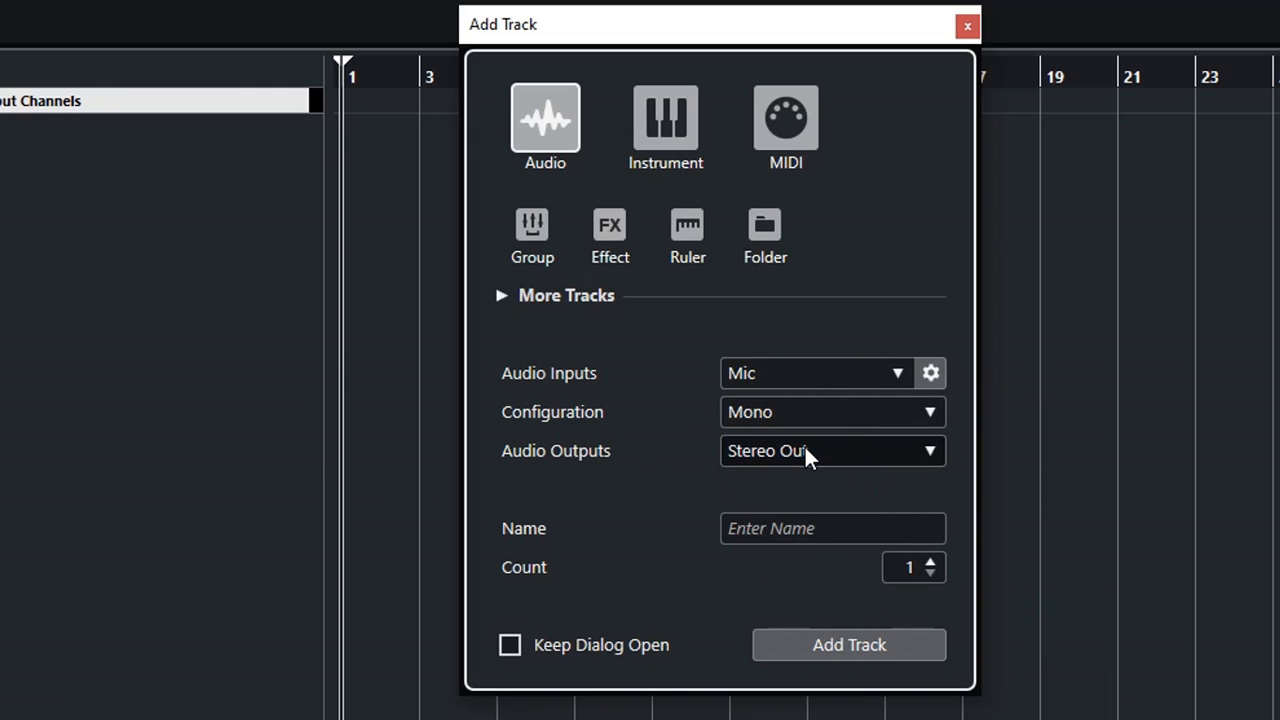
mouse_move(810, 465)
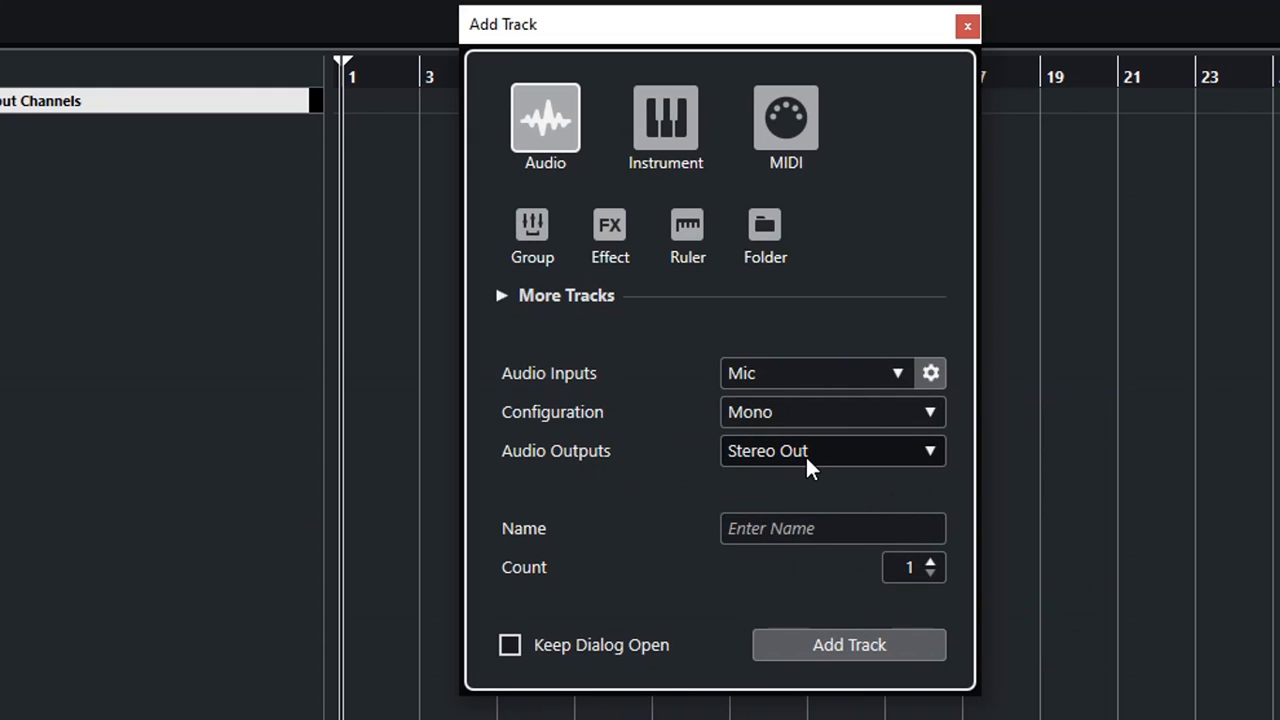
click(832, 528)
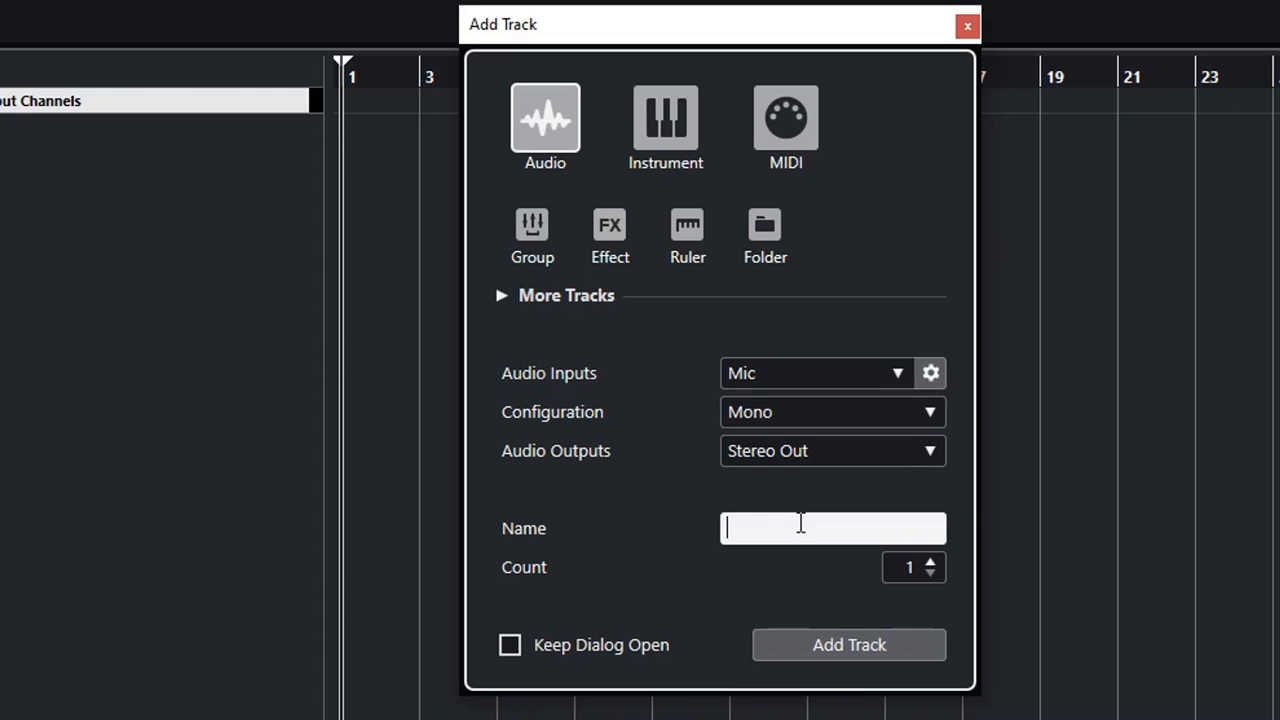
text(Vocal)
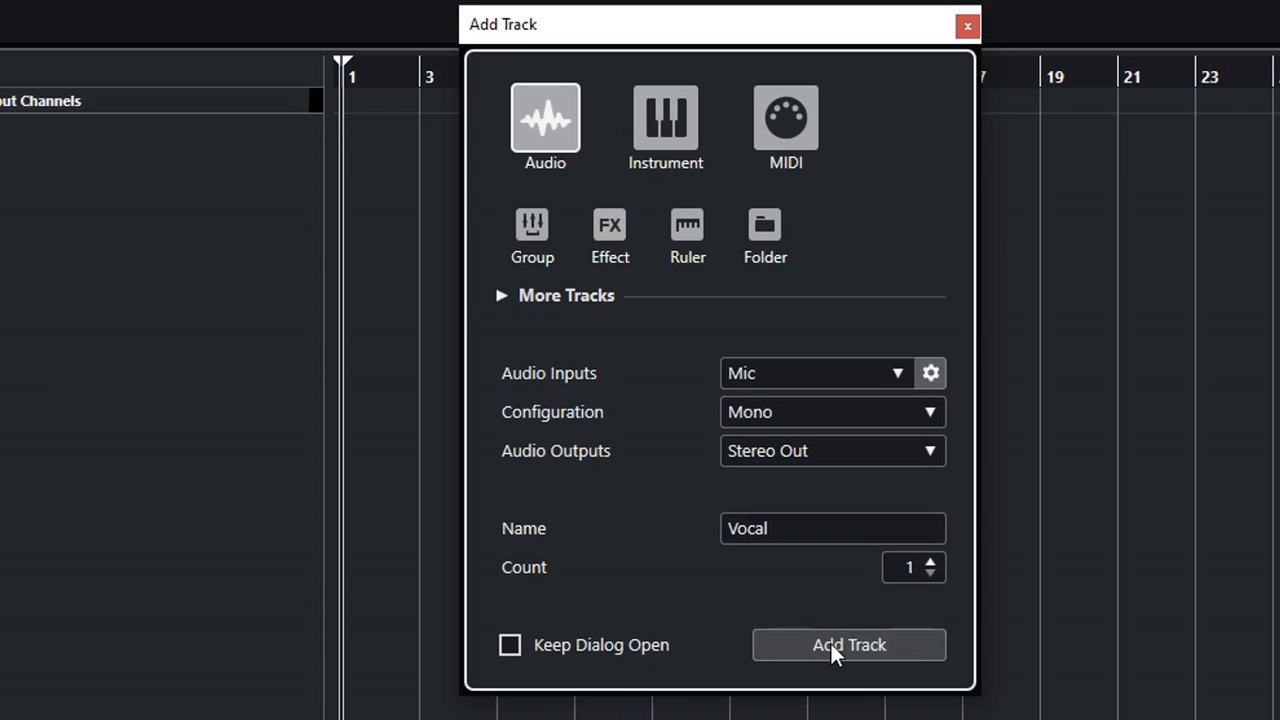
click(848, 644)
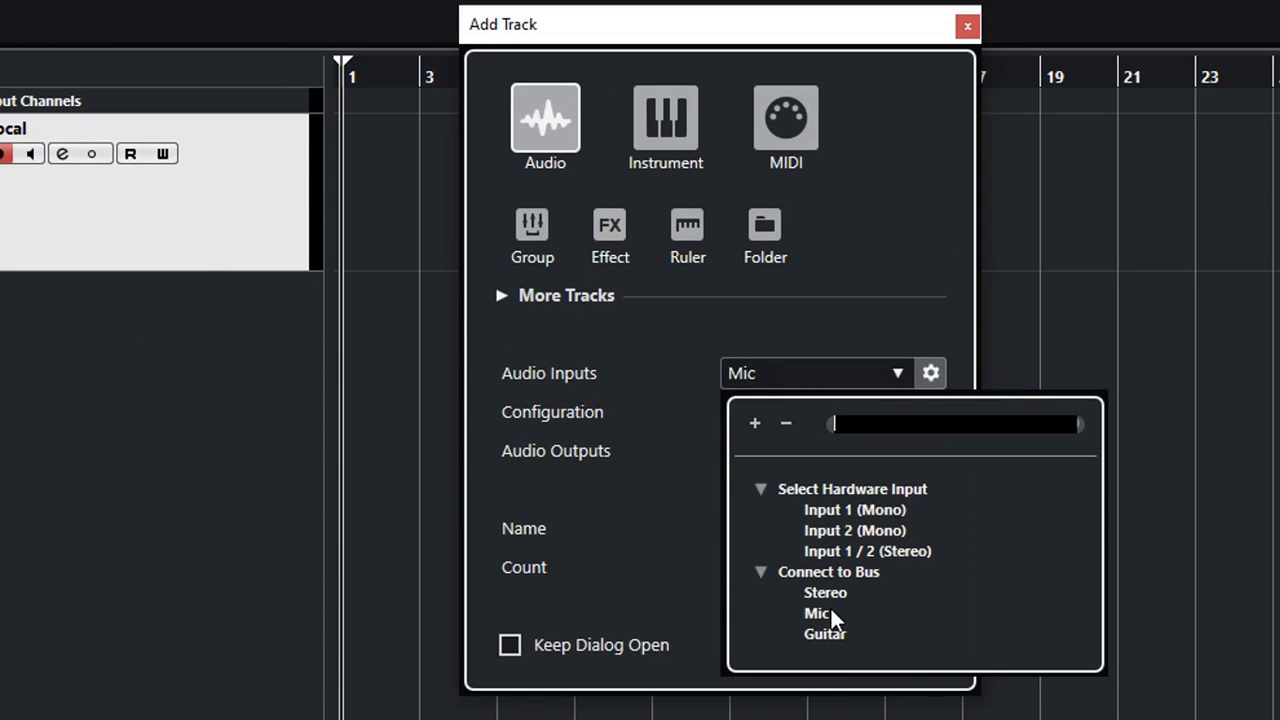
Step: Add a mono audio track 'Guitar' with input from the Guitar bus
click(825, 633)
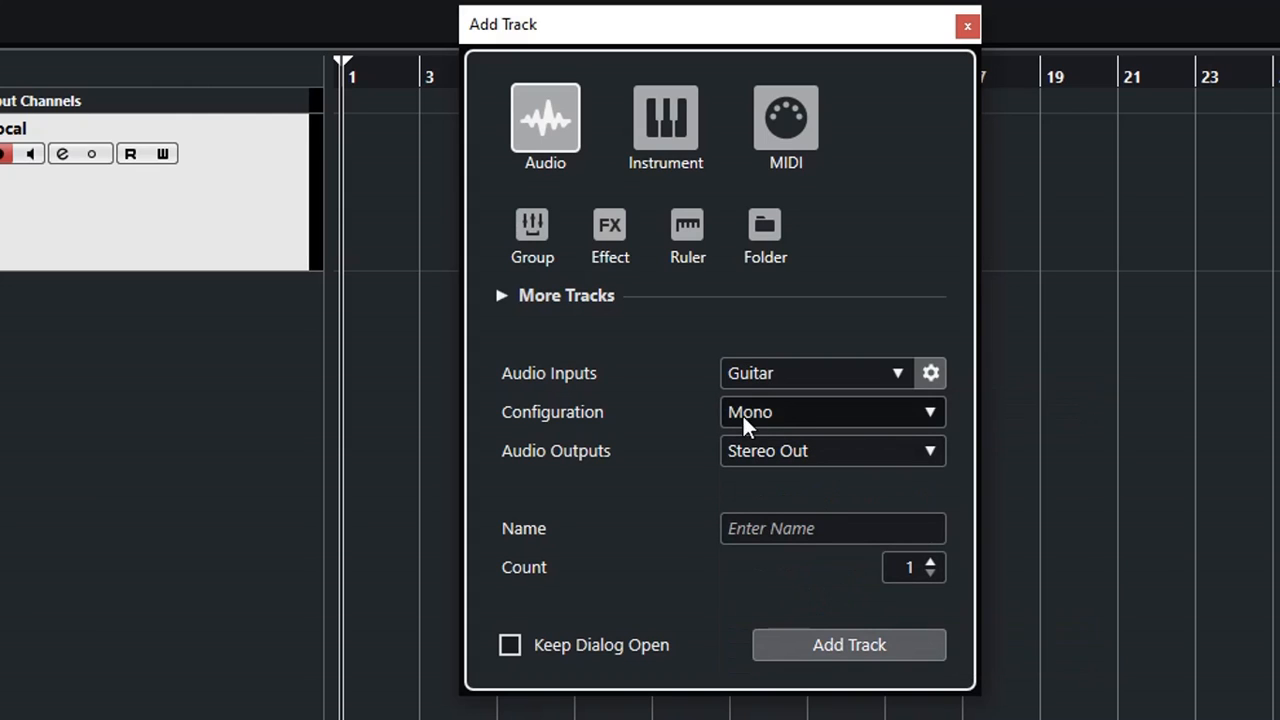
mouse_move(795, 517)
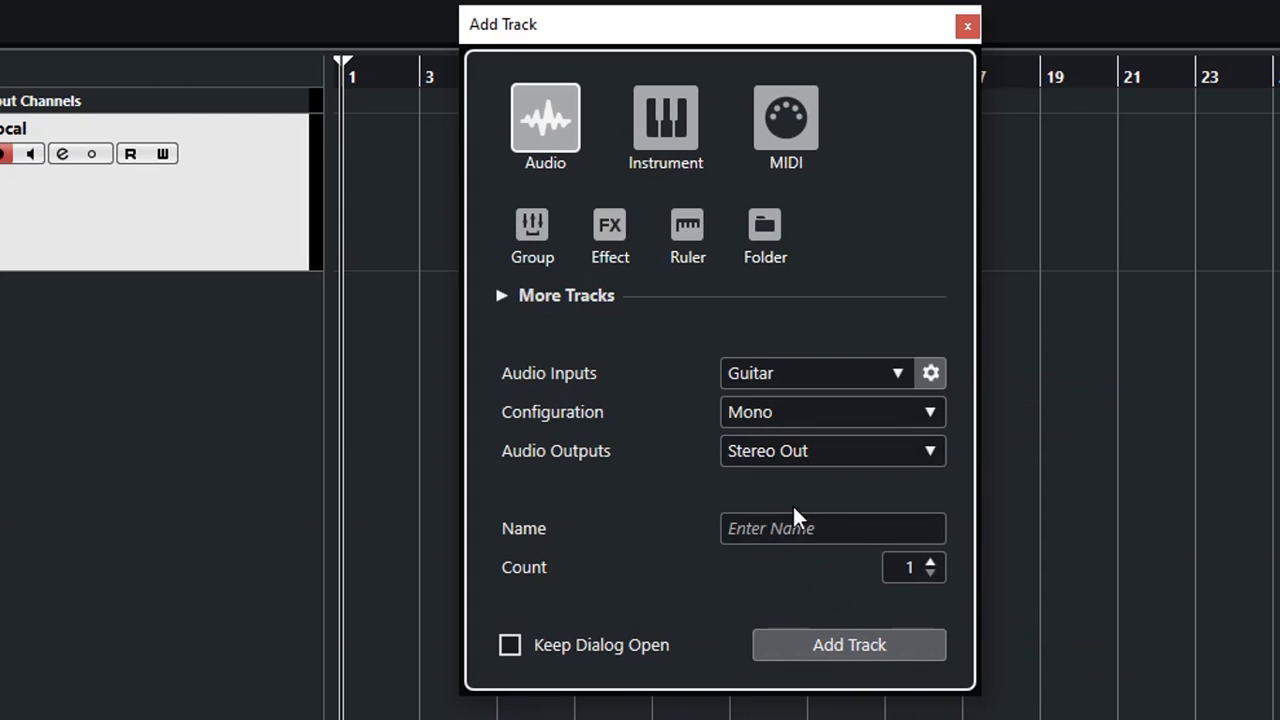
click(832, 528)
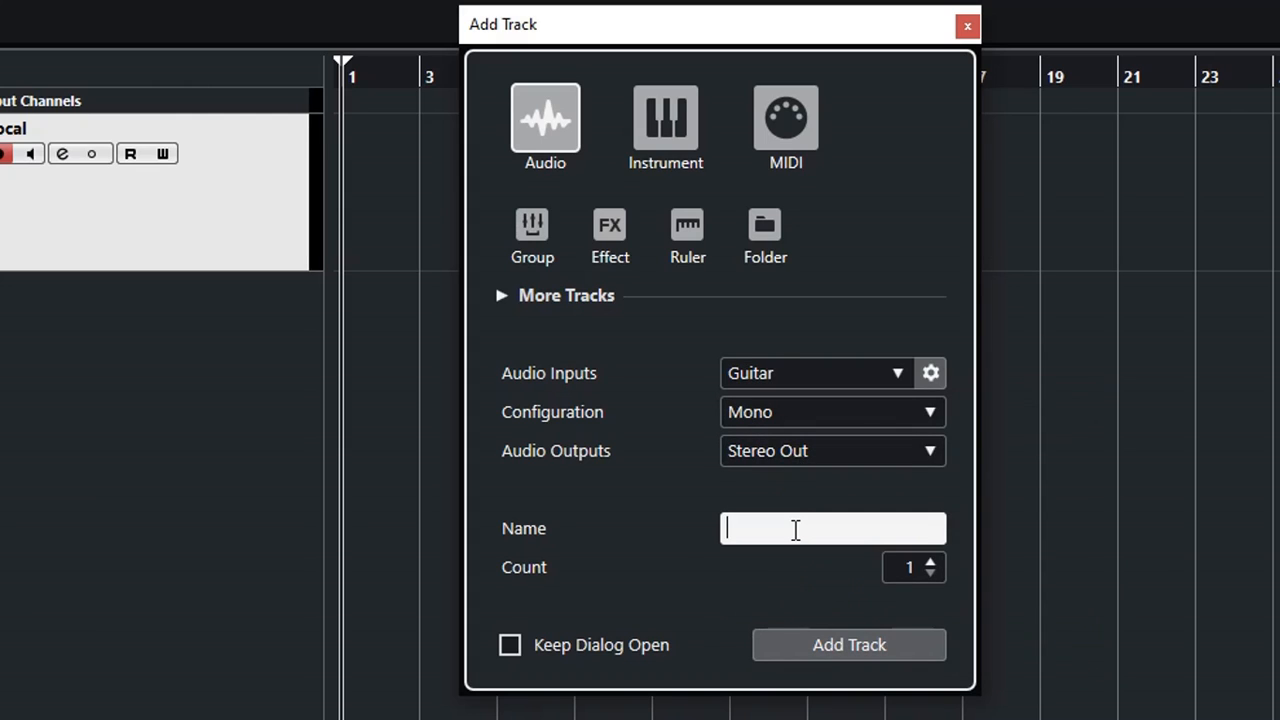
text(Guitar)
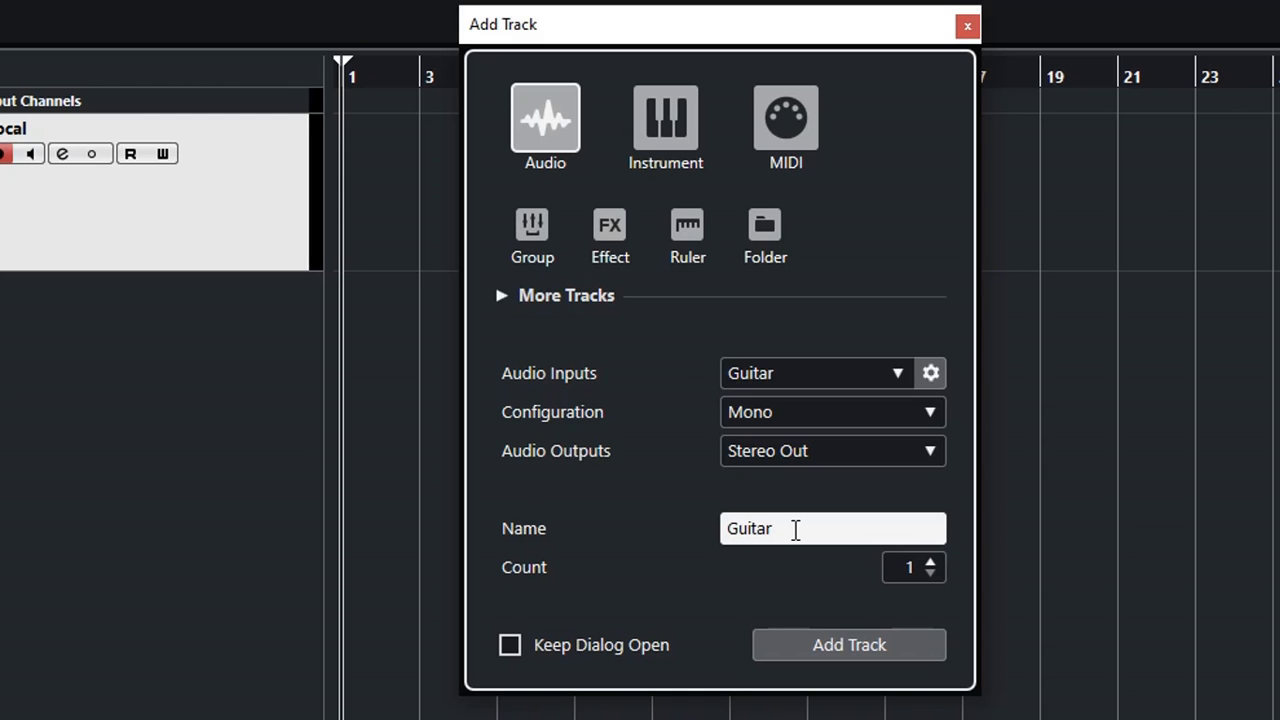
click(848, 644)
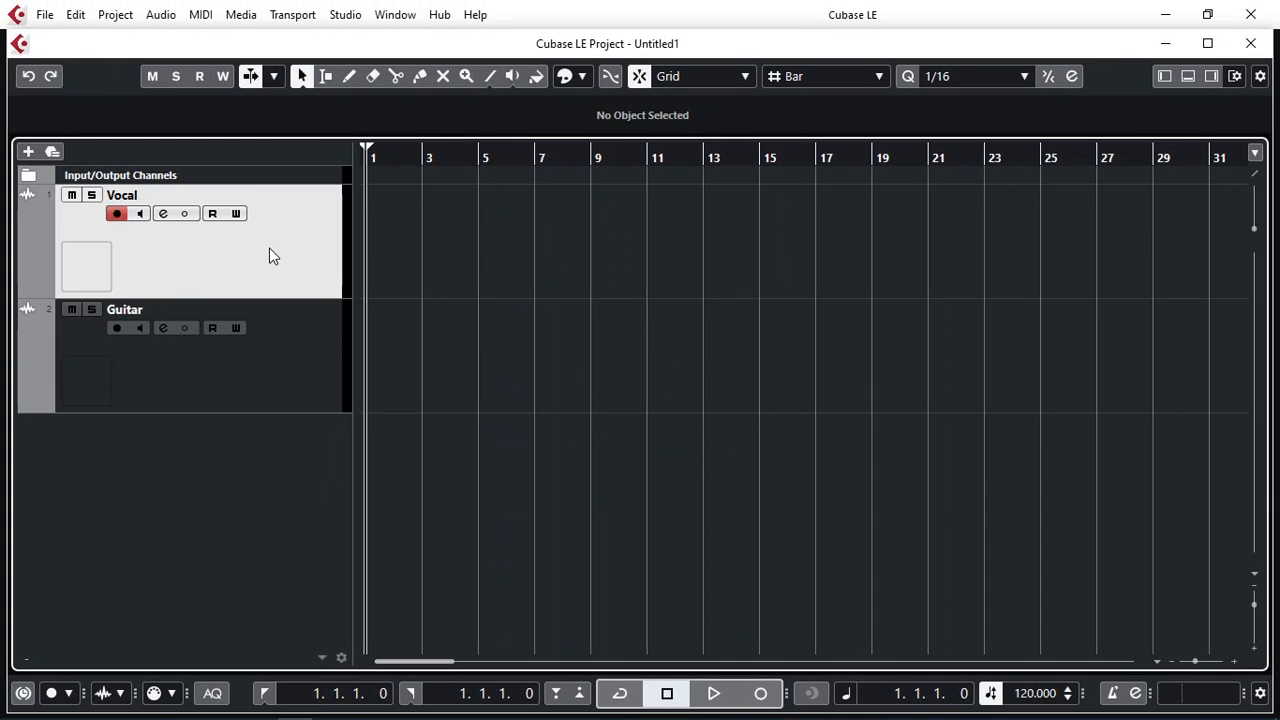
mouse_move(289, 262)
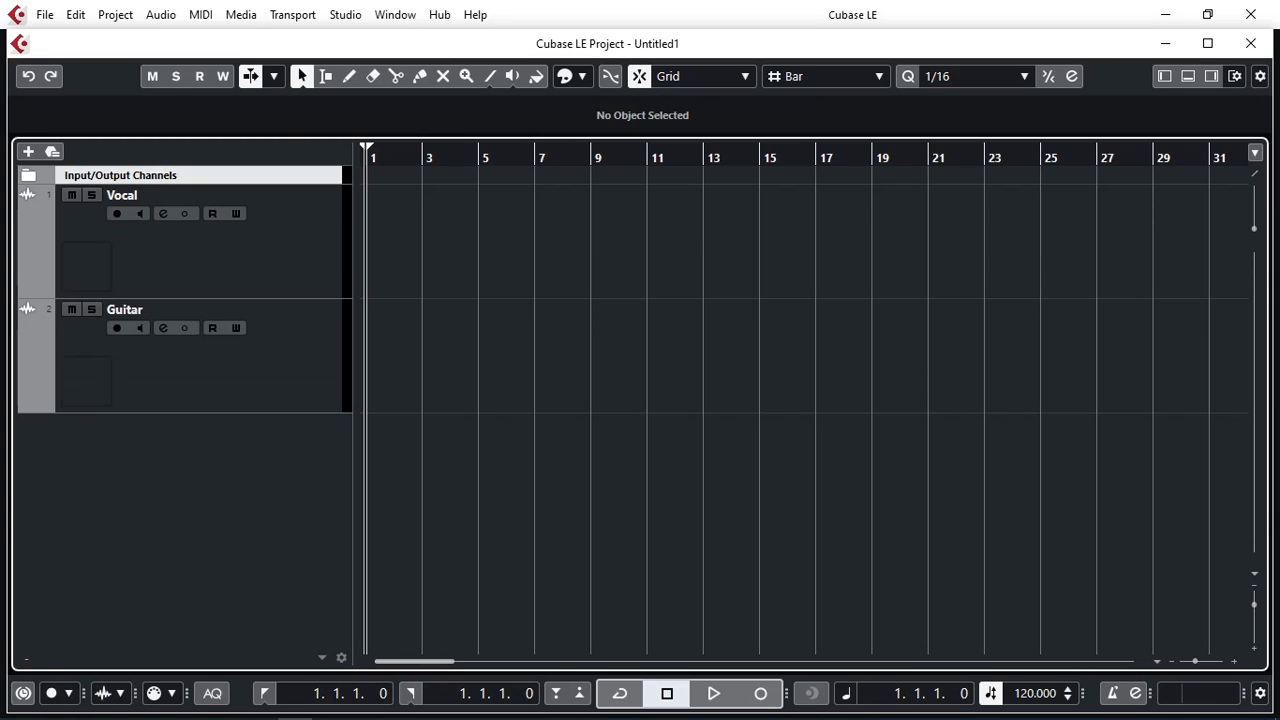
mouse_move(378, 20)
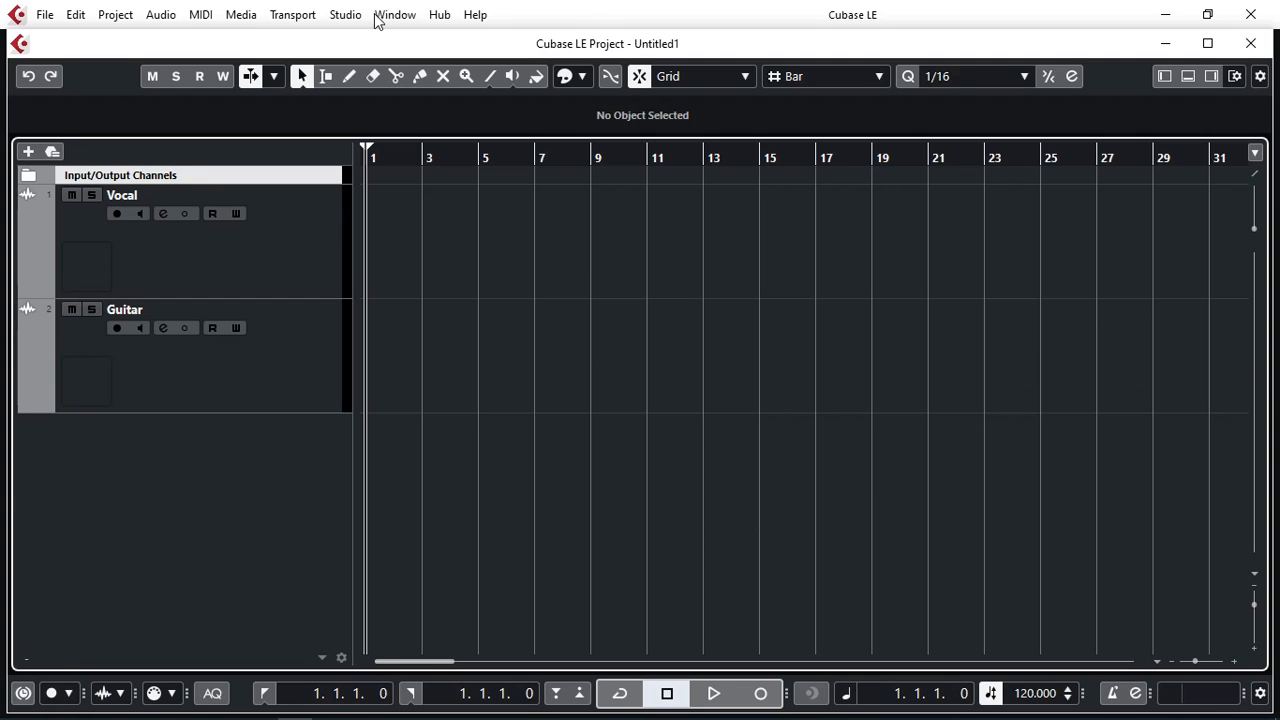
Step: Open MixConsole from the Studio menu to view buses and track channels
click(345, 14)
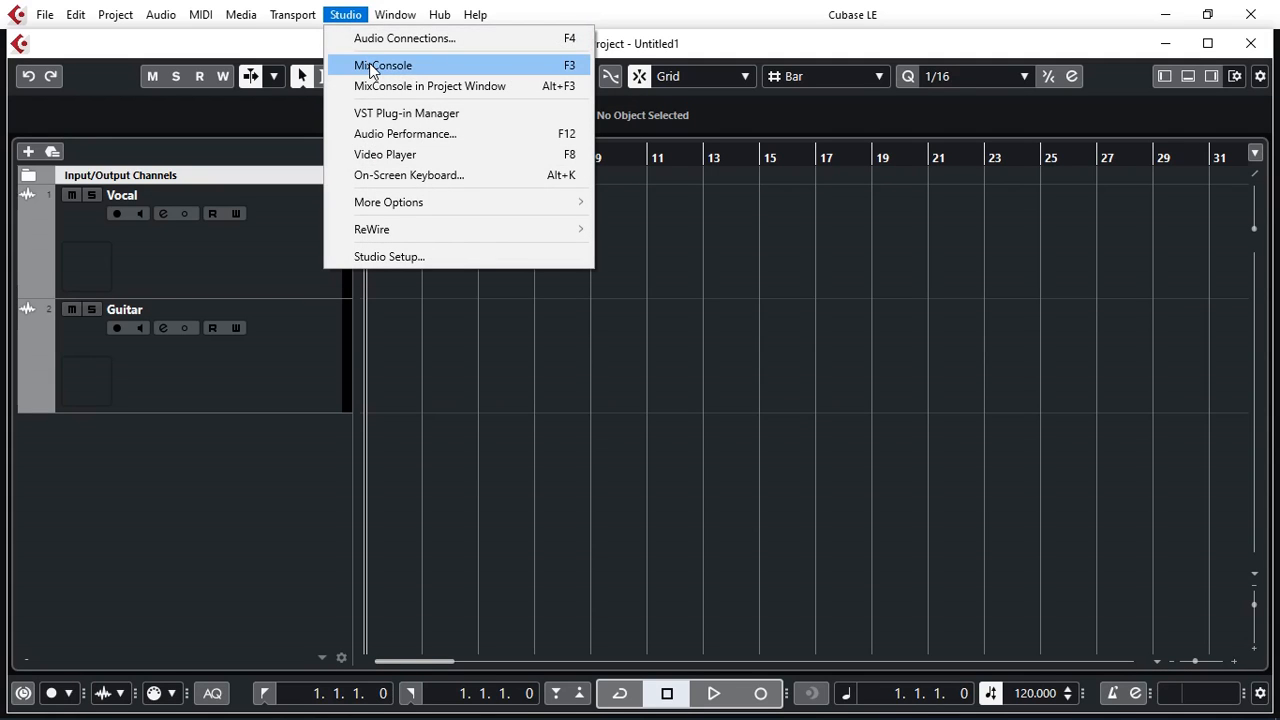
click(382, 65)
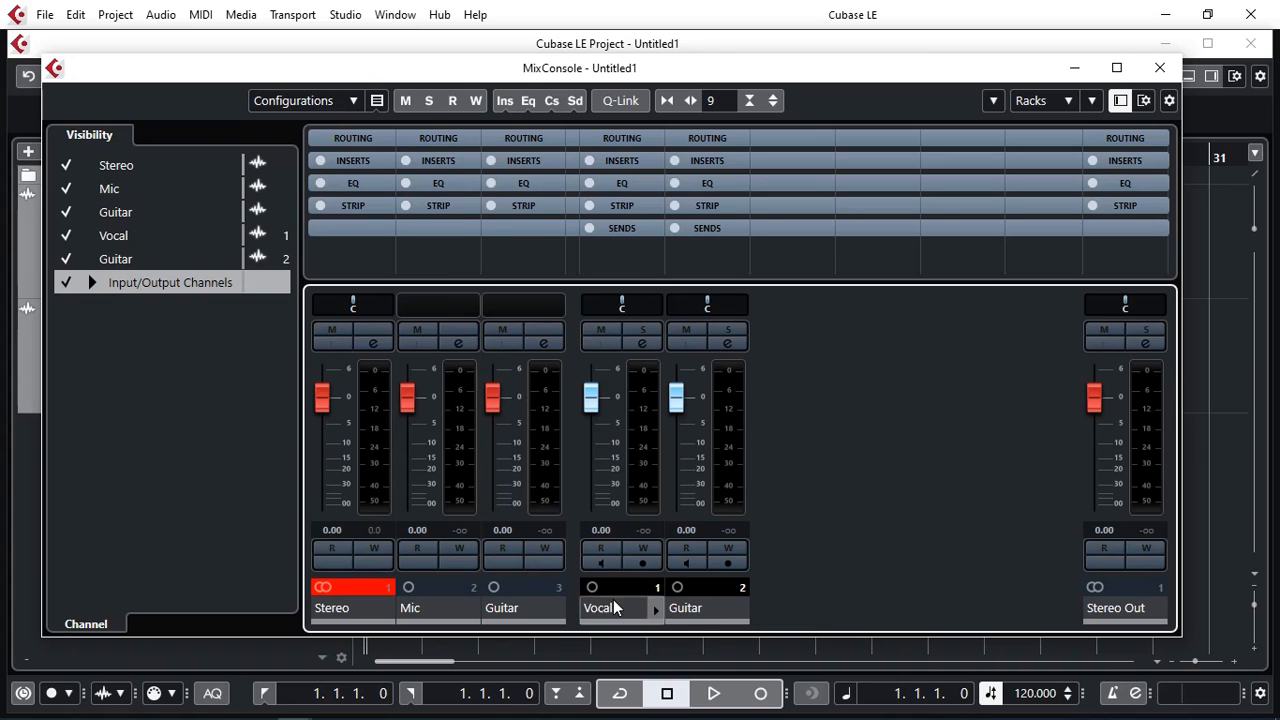
mouse_move(718, 608)
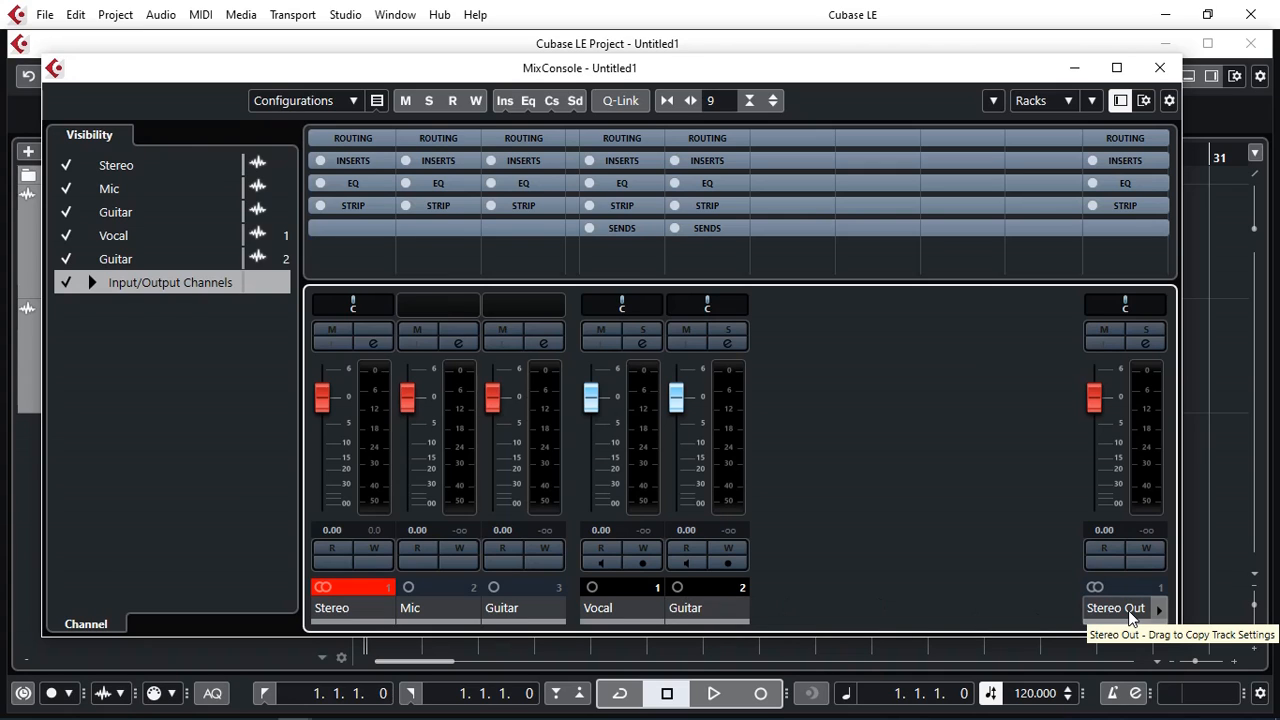
mouse_move(1135, 435)
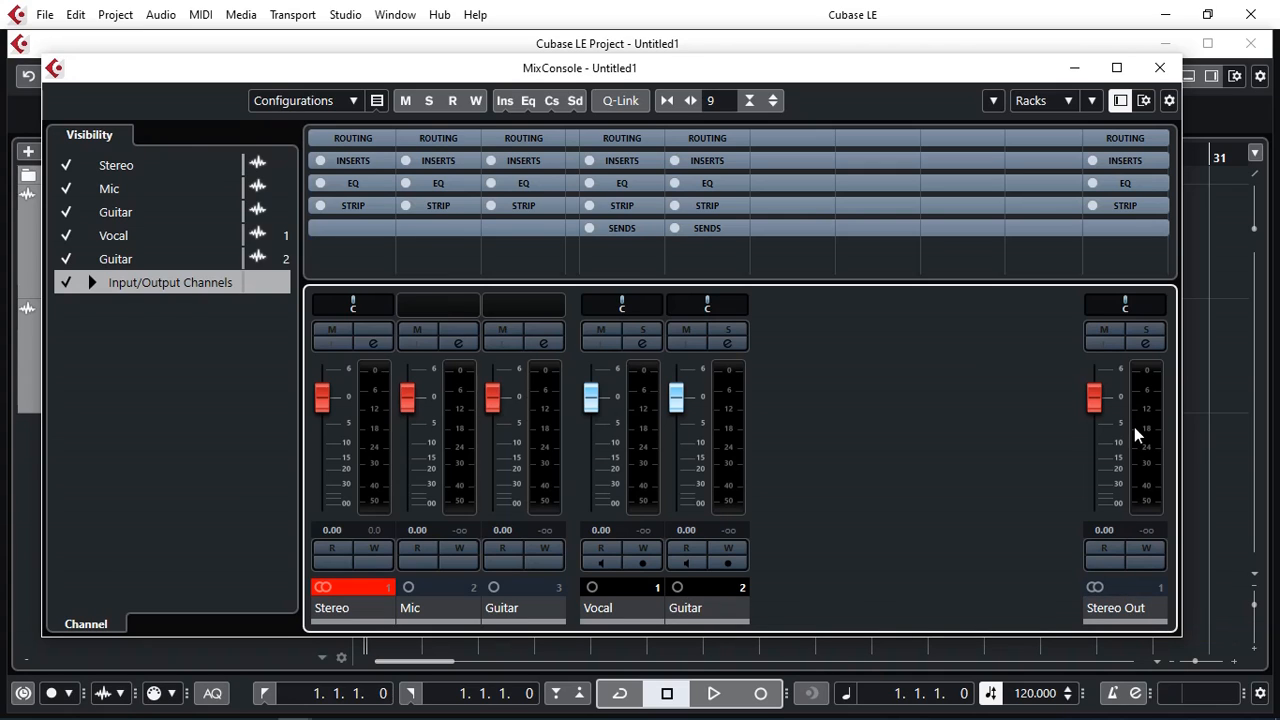
mouse_move(345, 497)
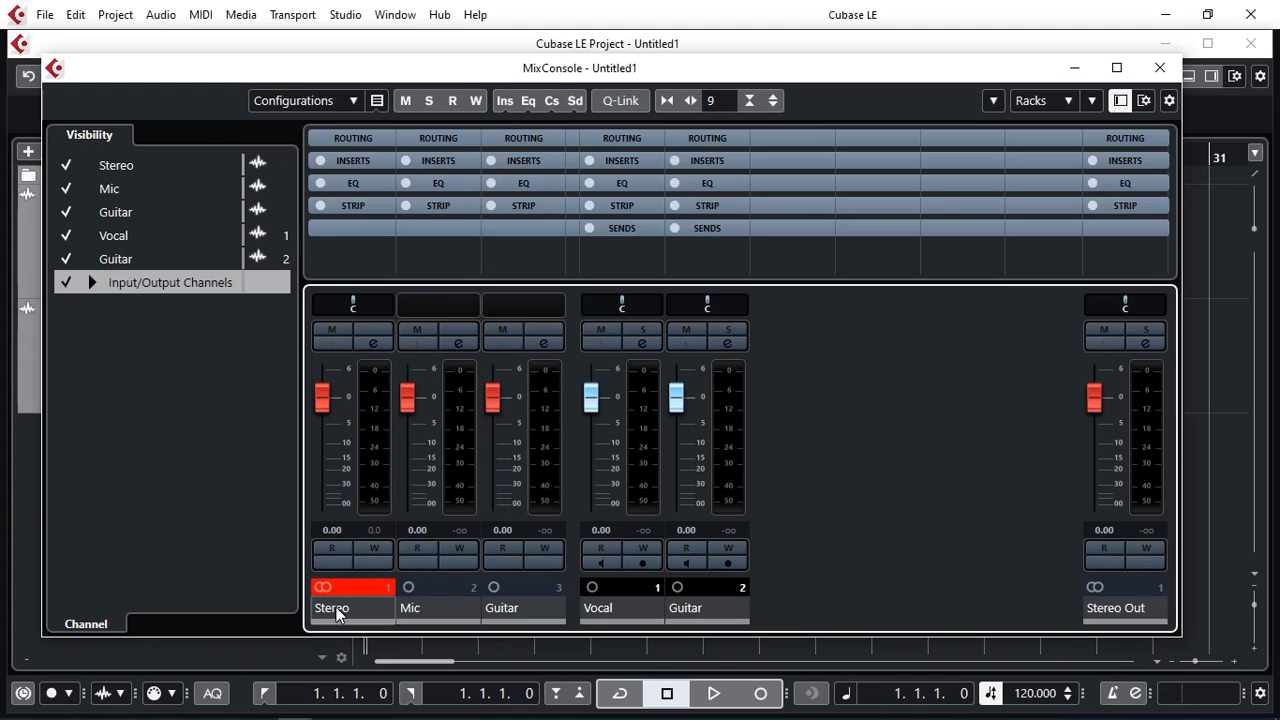
mouse_move(338, 610)
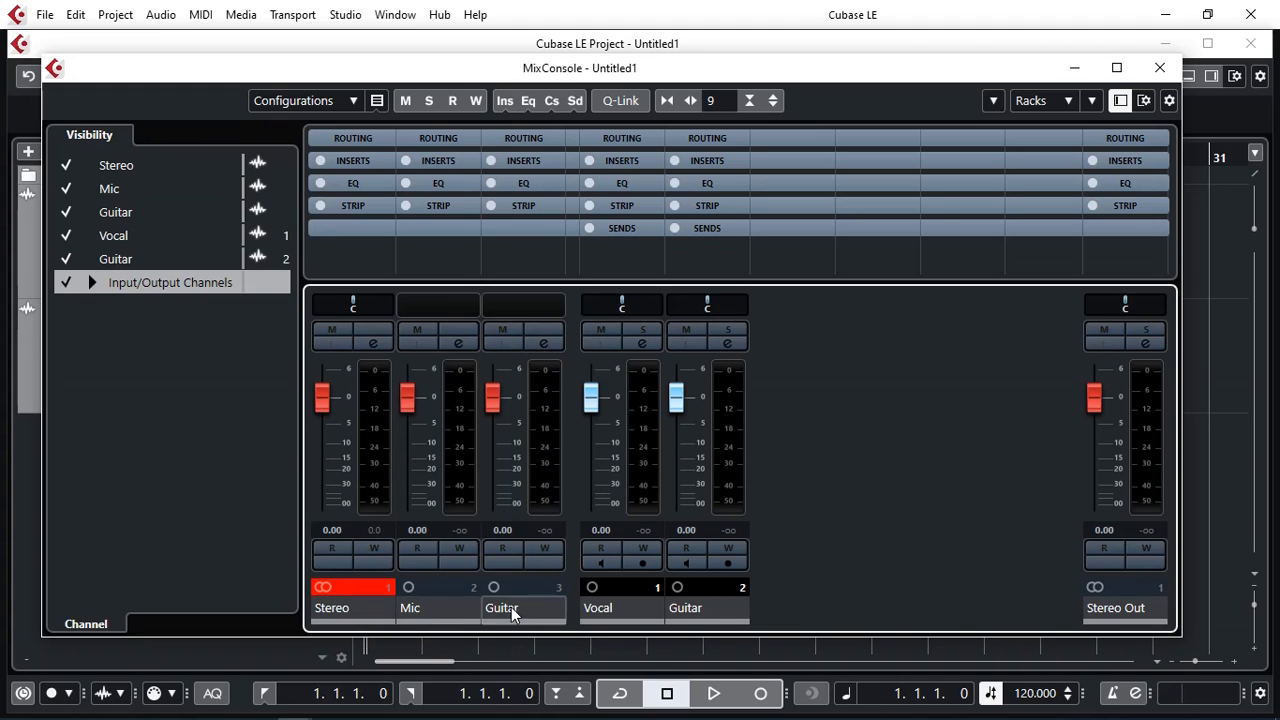
mouse_move(505, 614)
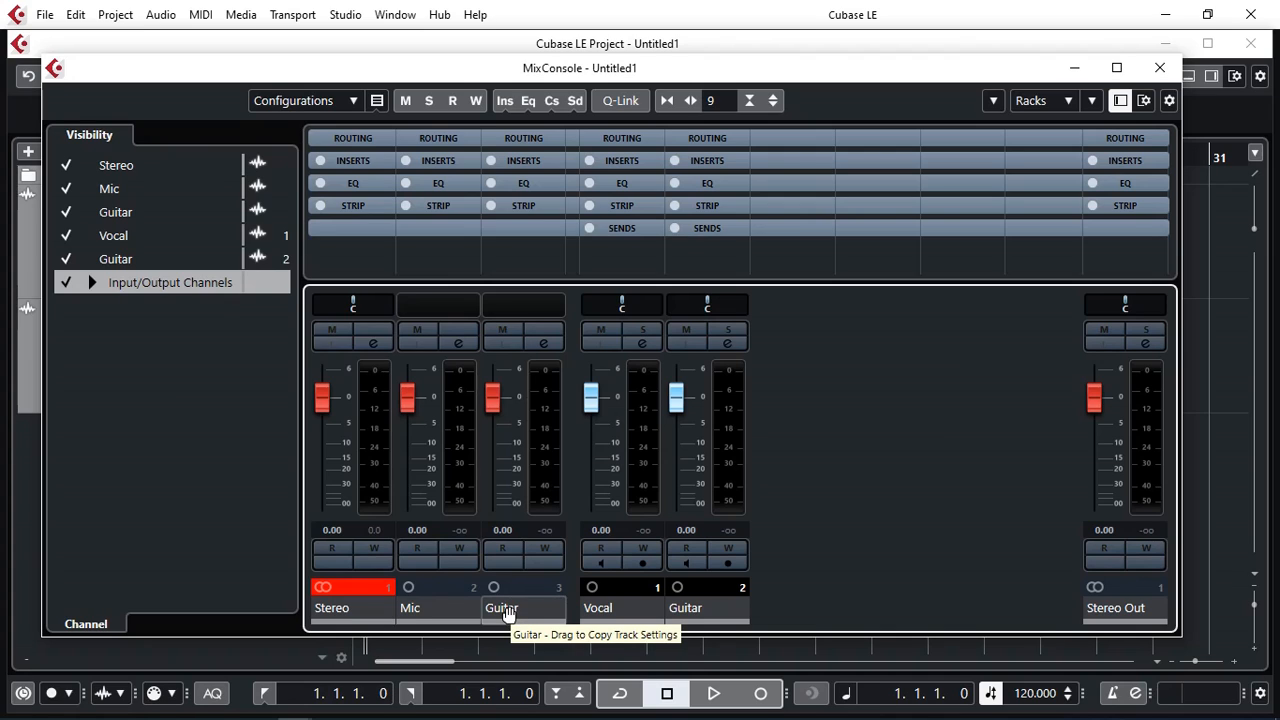
mouse_move(395, 447)
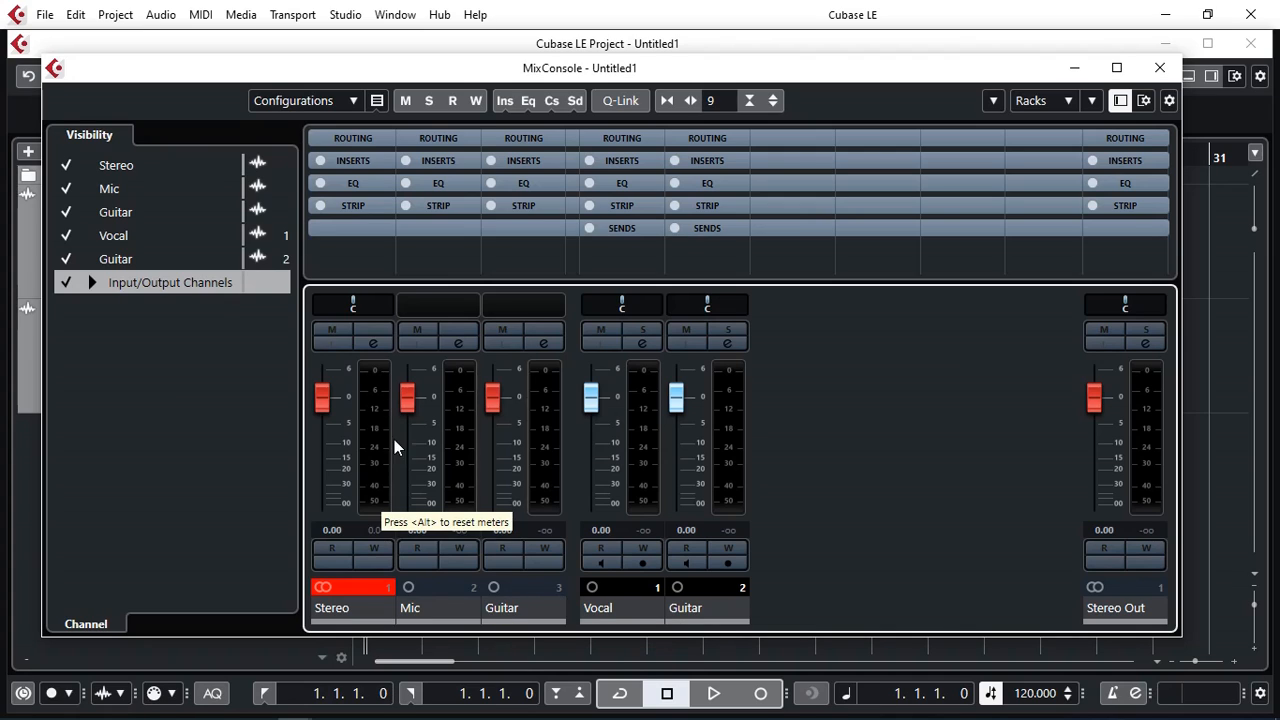
mouse_move(641, 456)
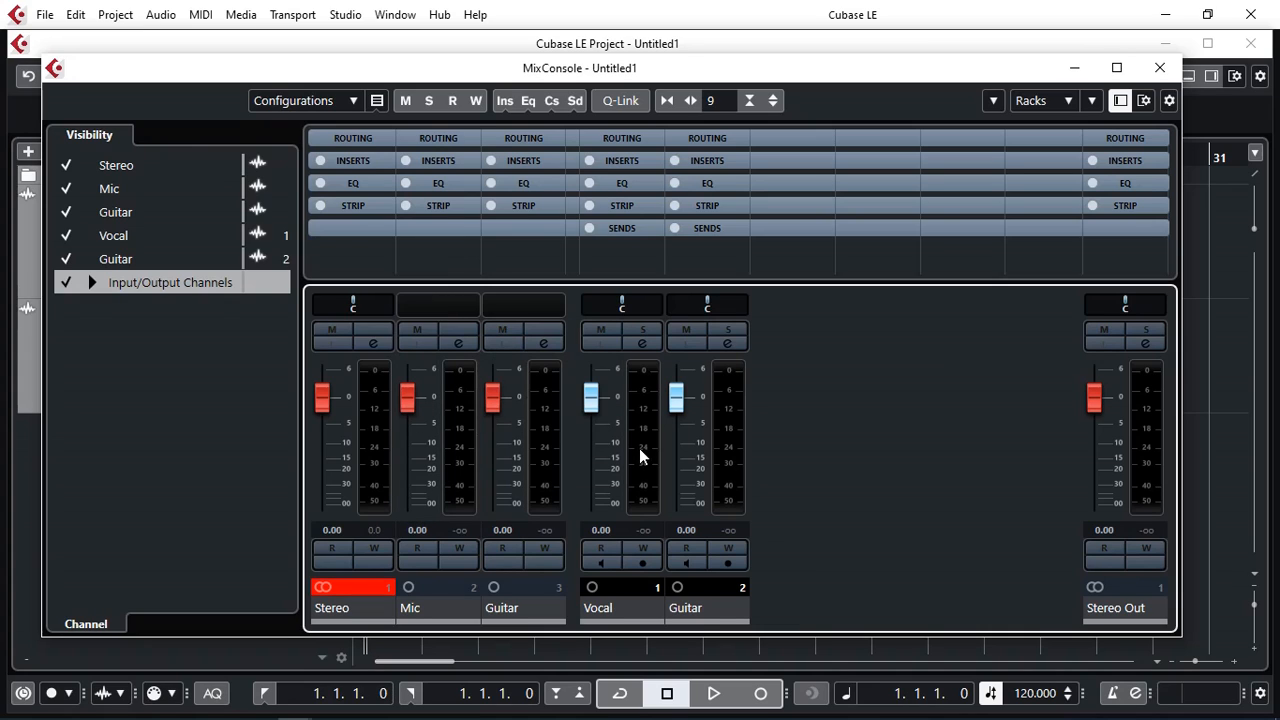
mouse_move(648, 432)
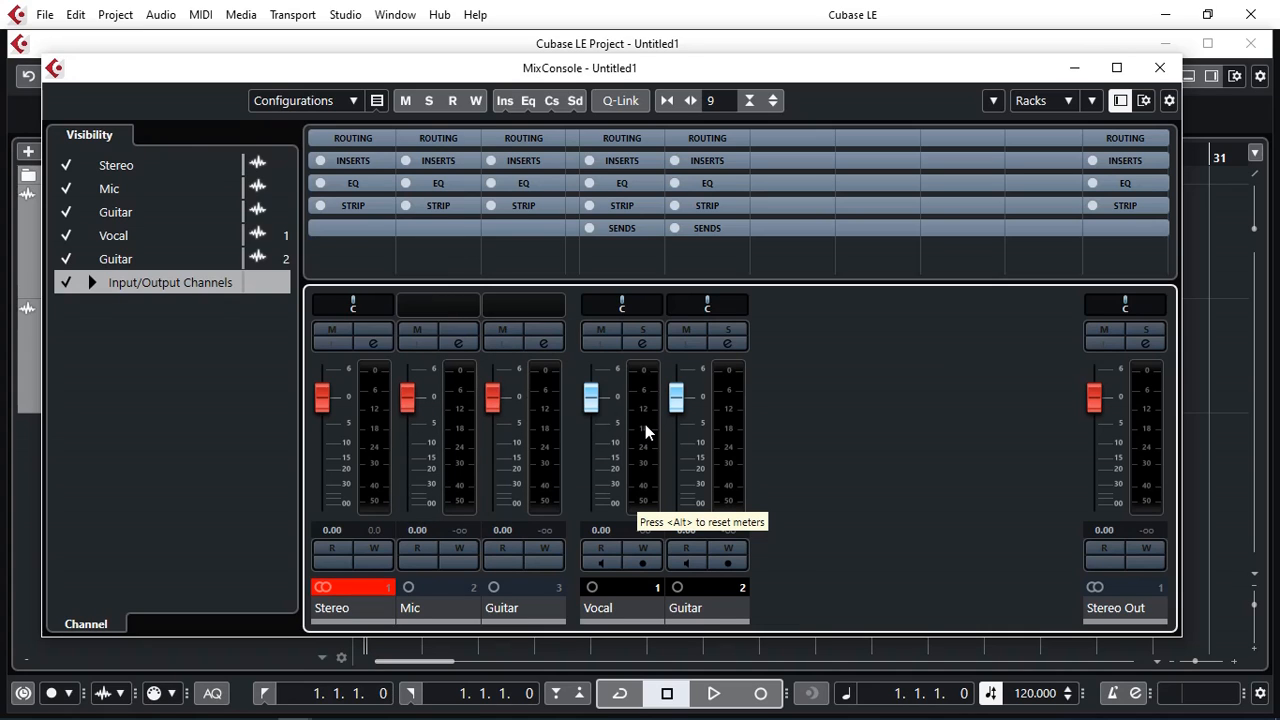
mouse_move(643, 450)
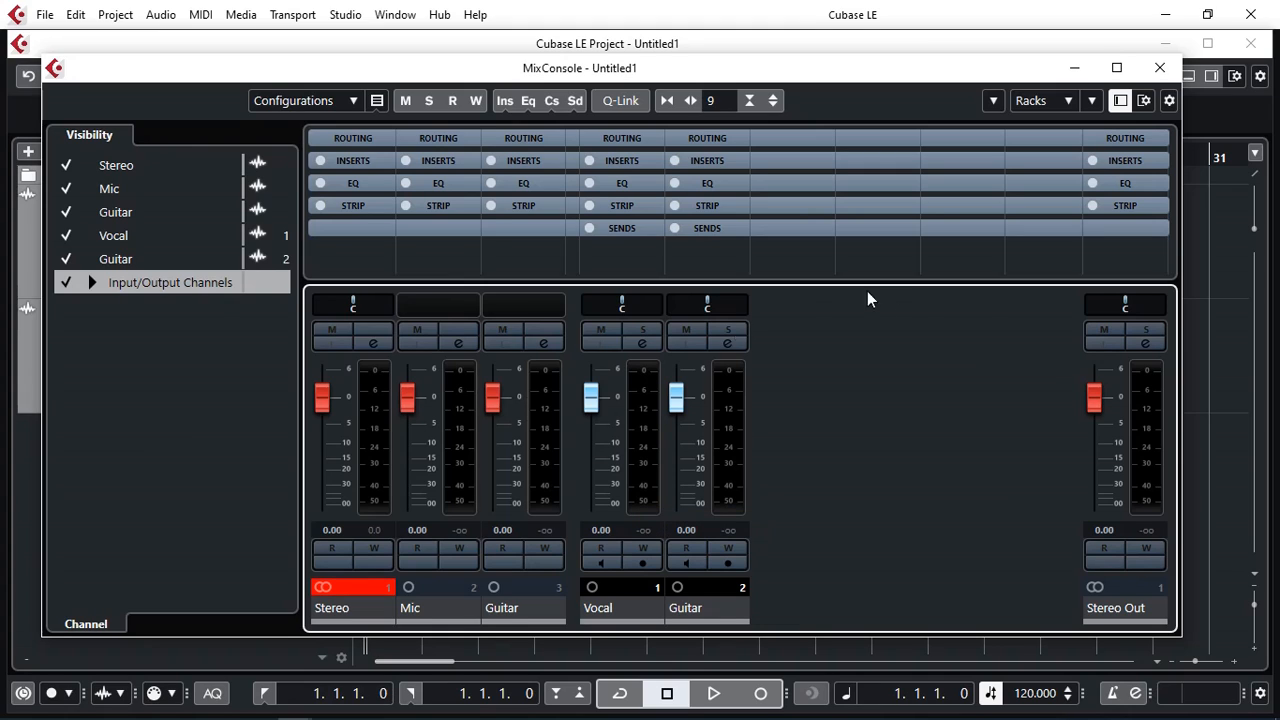
mouse_move(1146, 462)
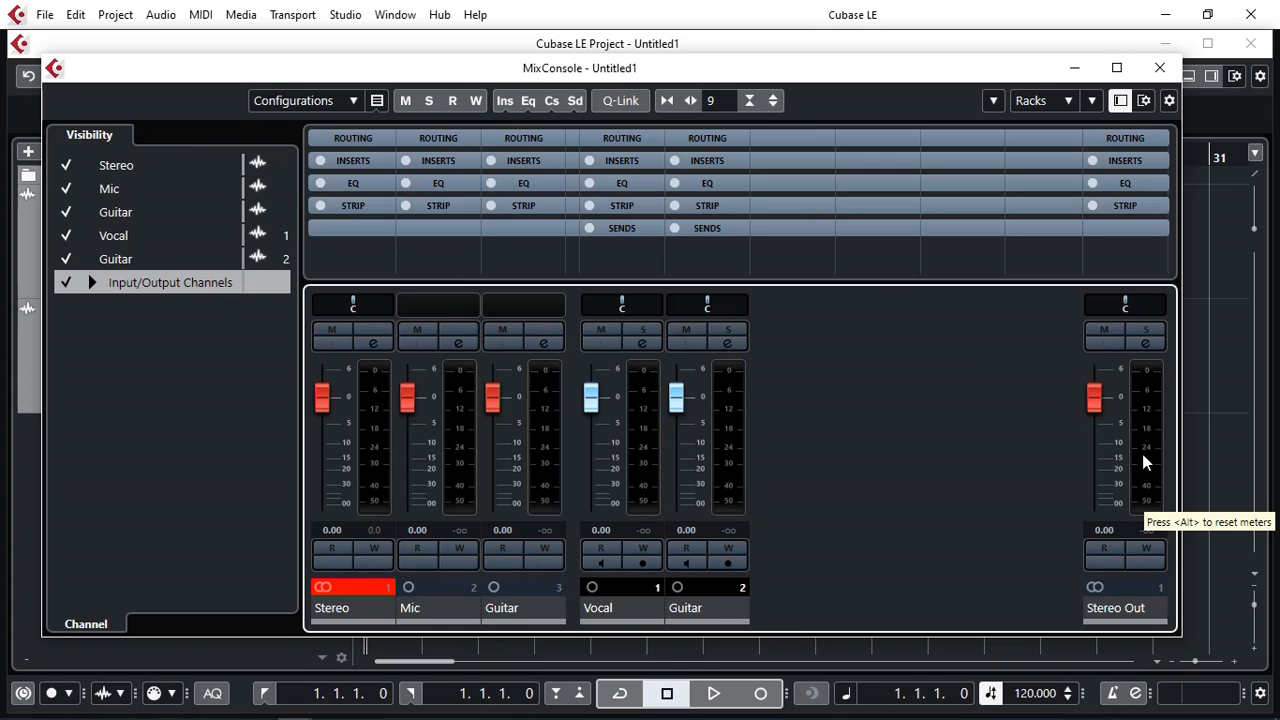